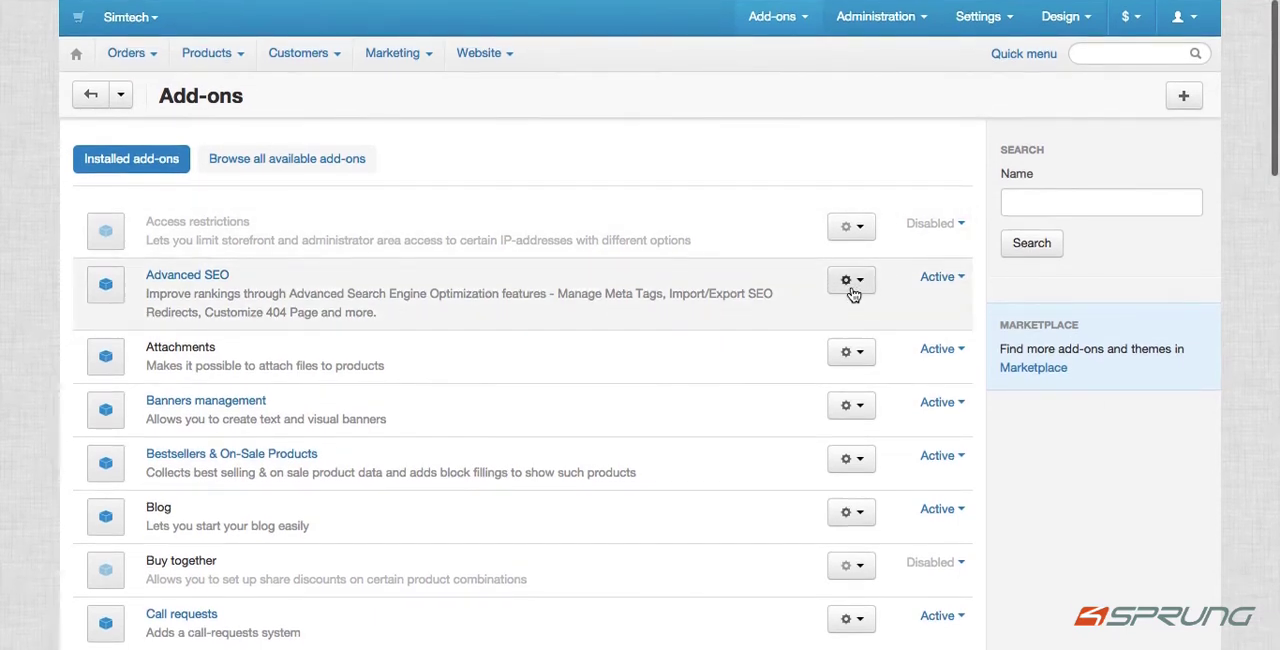
- Manage the Advanced SEO add-on from its gear menu and look through its general information and quick guide
{"action": "left_click", "coordinate": [852, 280]}
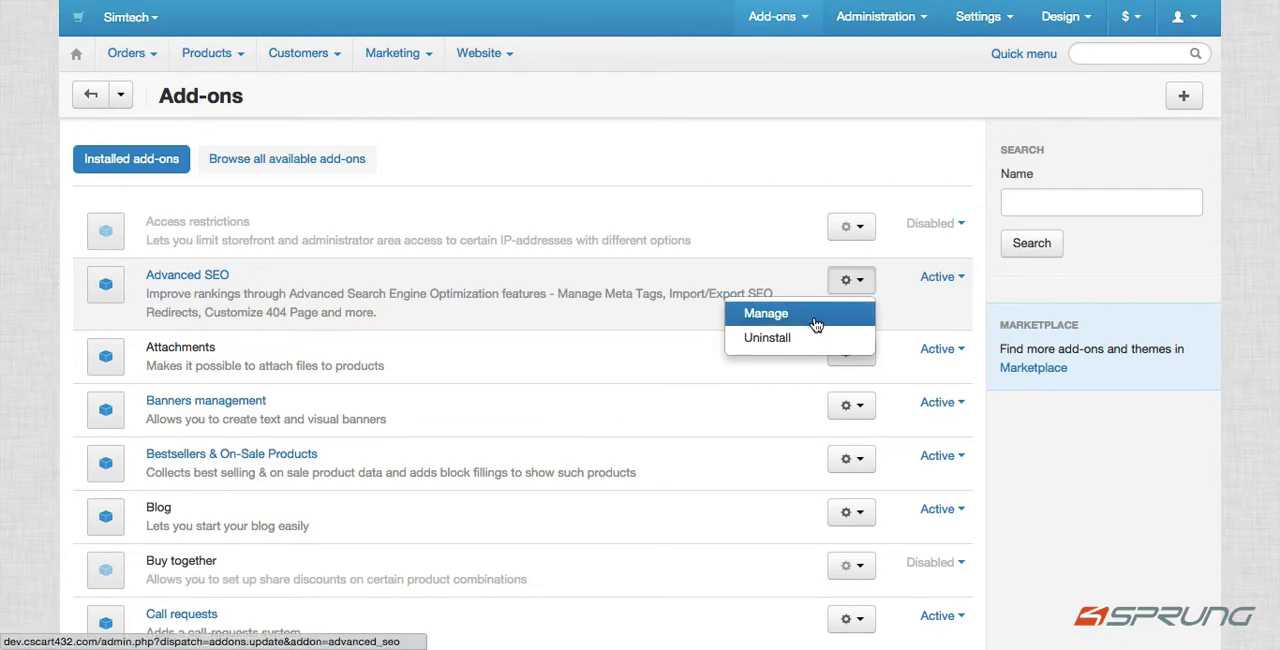
{"action": "left_click", "coordinate": [764, 312]}
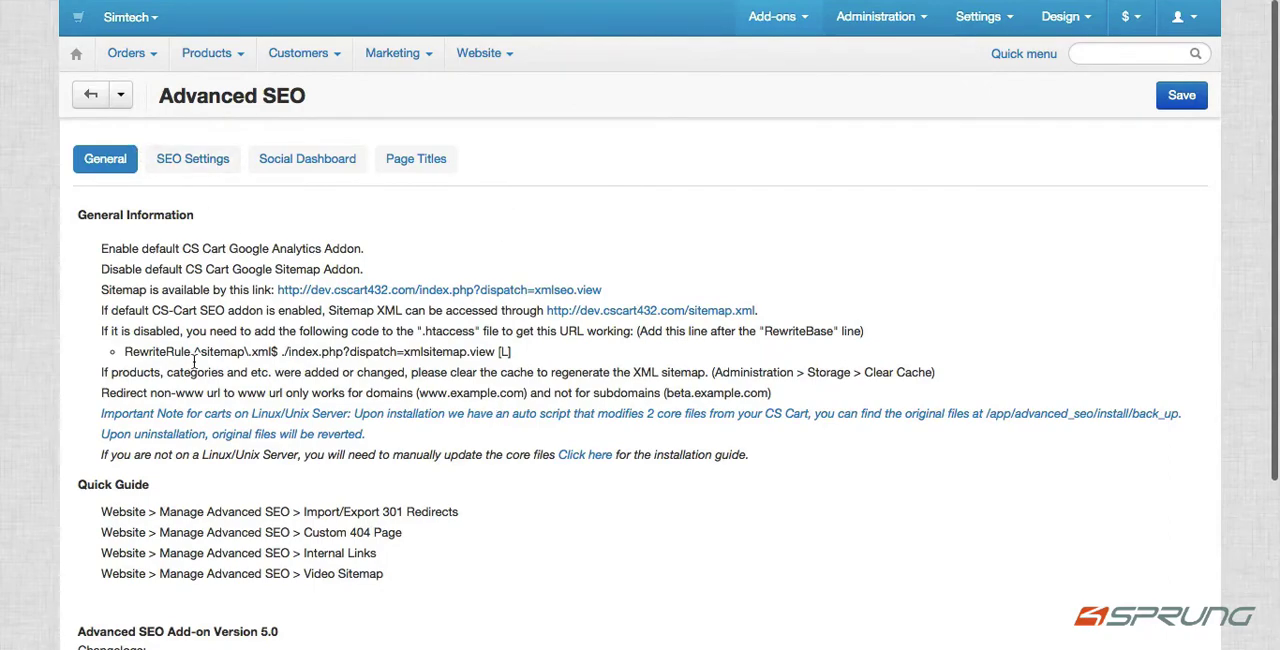
{"action": "scroll", "scroll_direction": "down", "scroll_amount": 3}
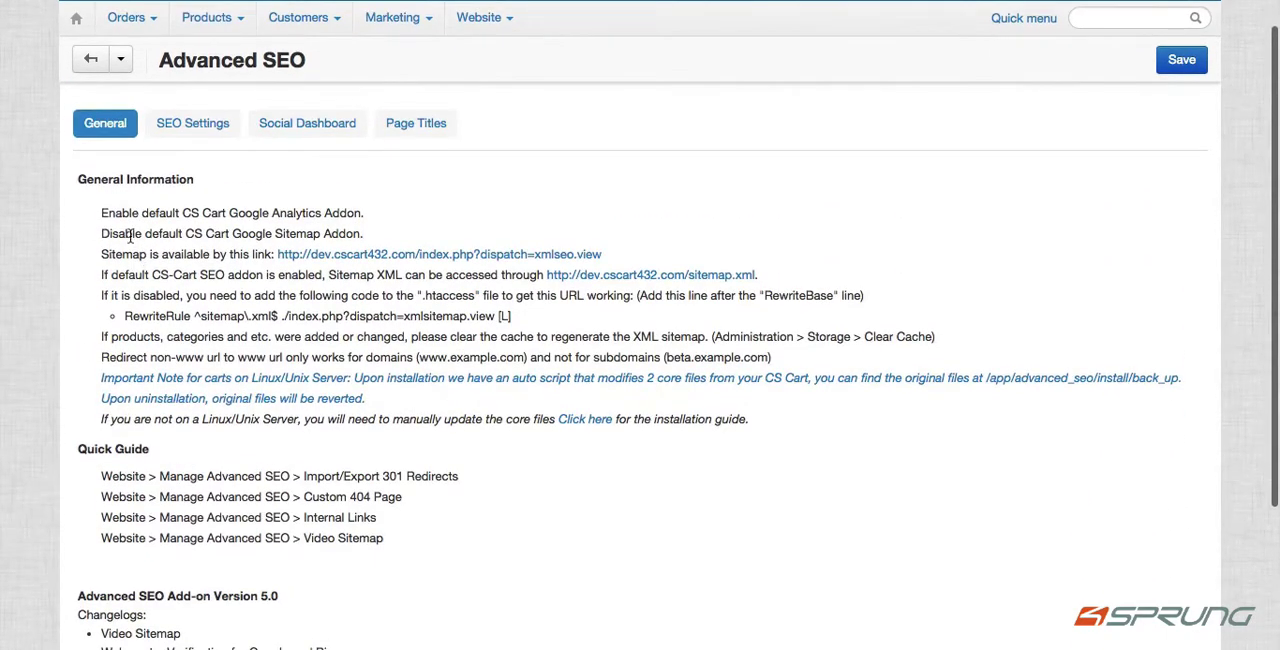
{"action": "scroll", "scroll_direction": "down", "scroll_amount": 3}
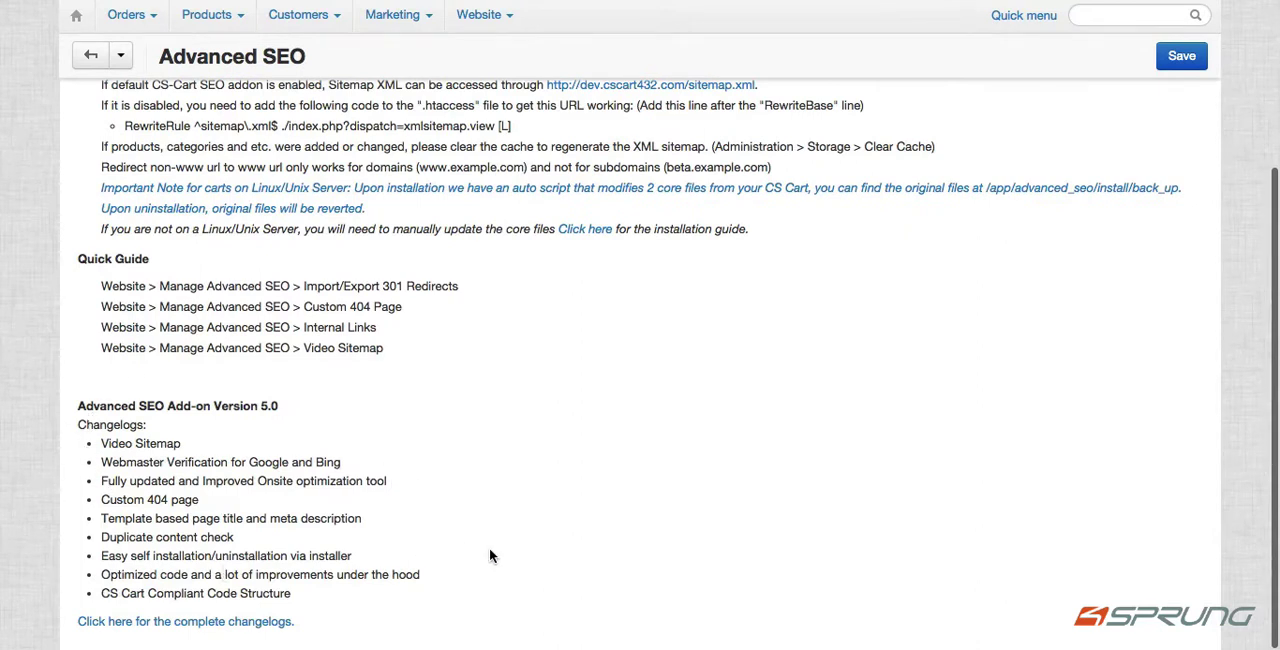
{"action": "double_click", "coordinate": [140, 444]}
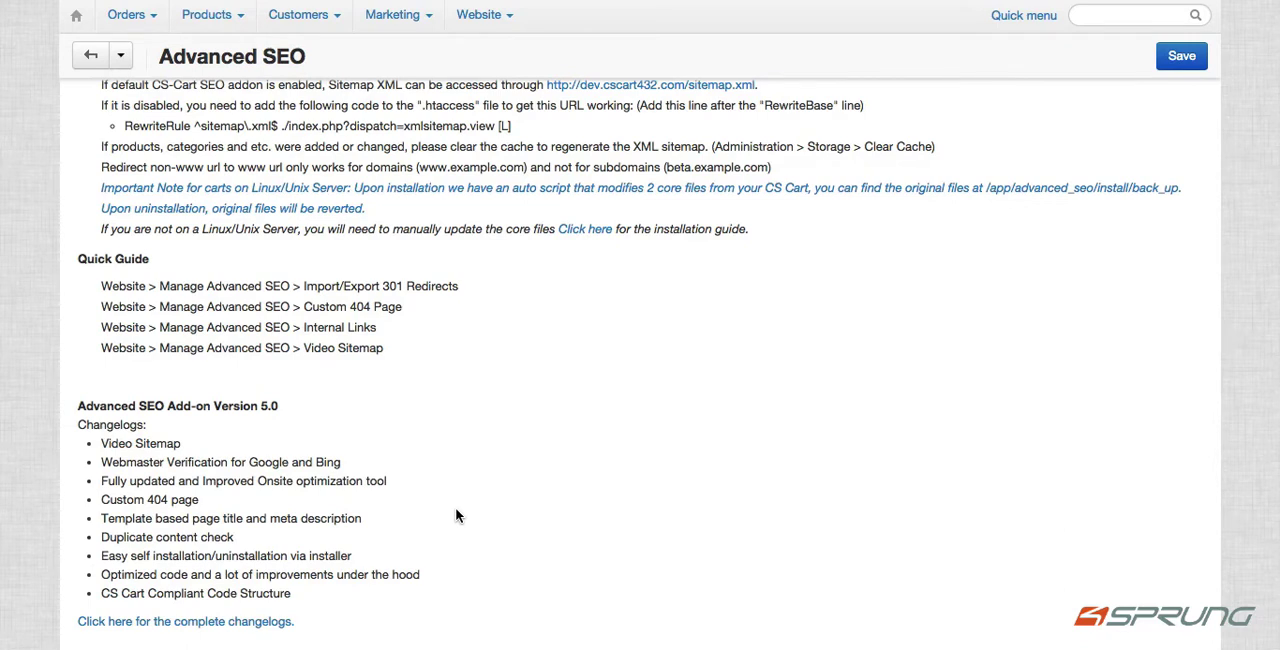
{"action": "mouse_move", "coordinate": [200, 620]}
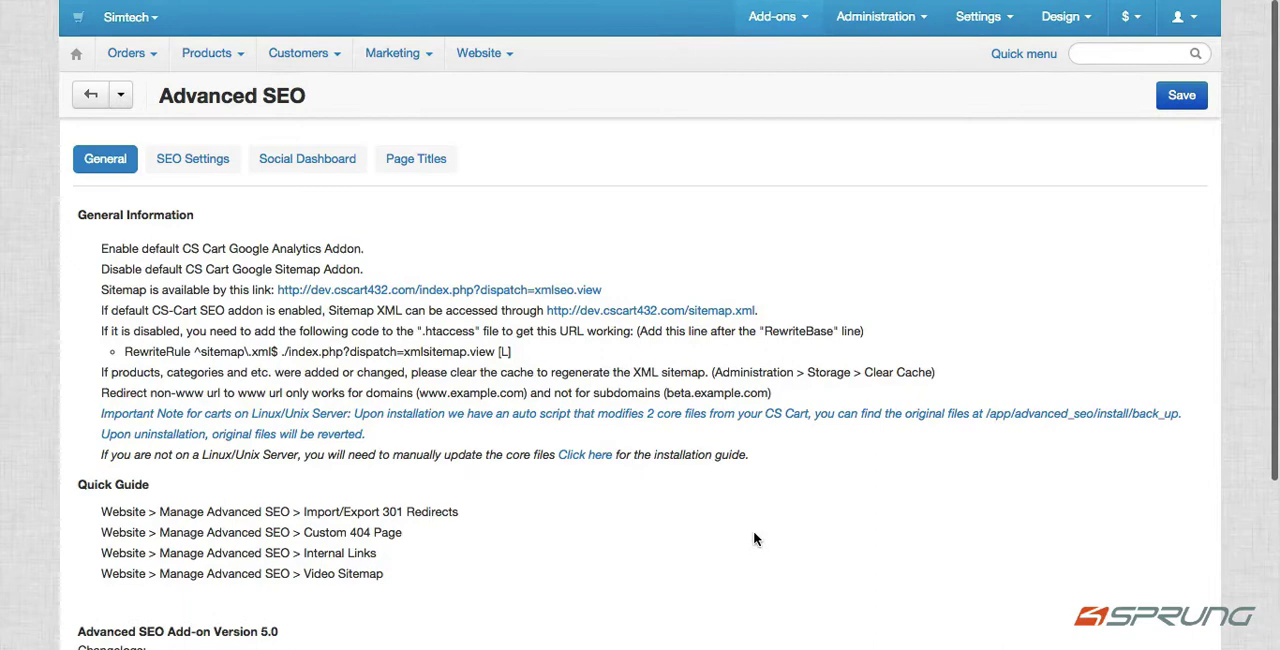
{"action": "scroll", "scroll_direction": "down", "scroll_amount": 3}
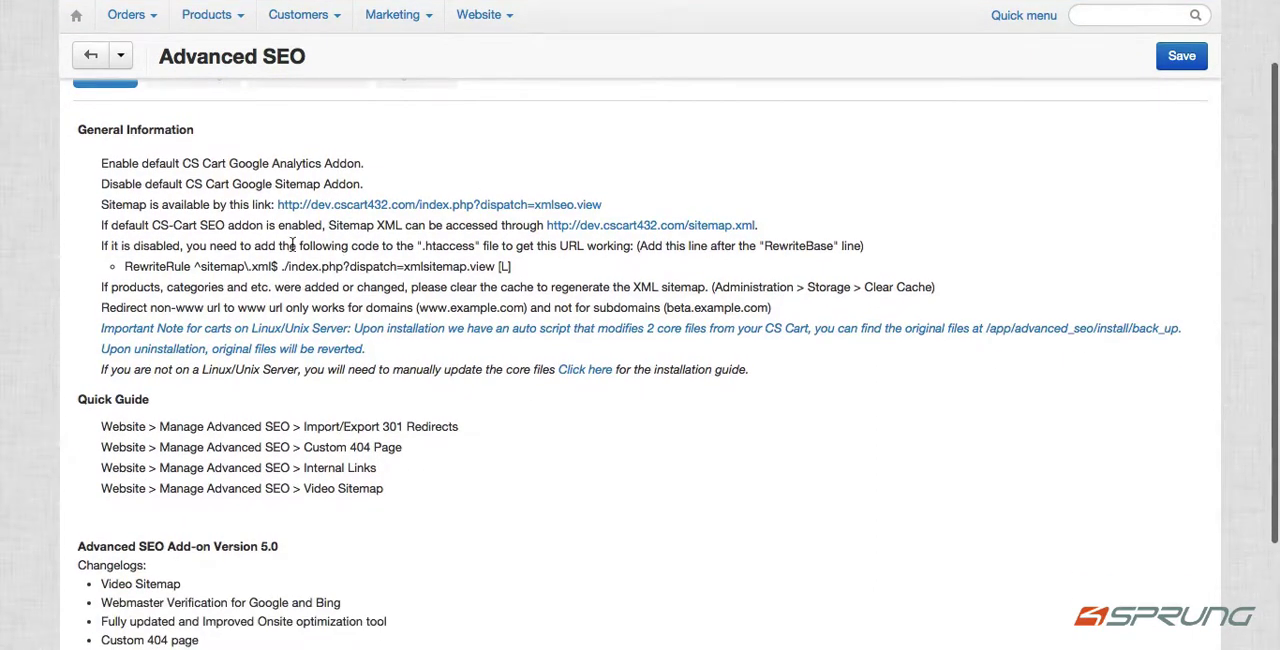
{"action": "scroll", "scroll_direction": "down", "scroll_amount": 3}
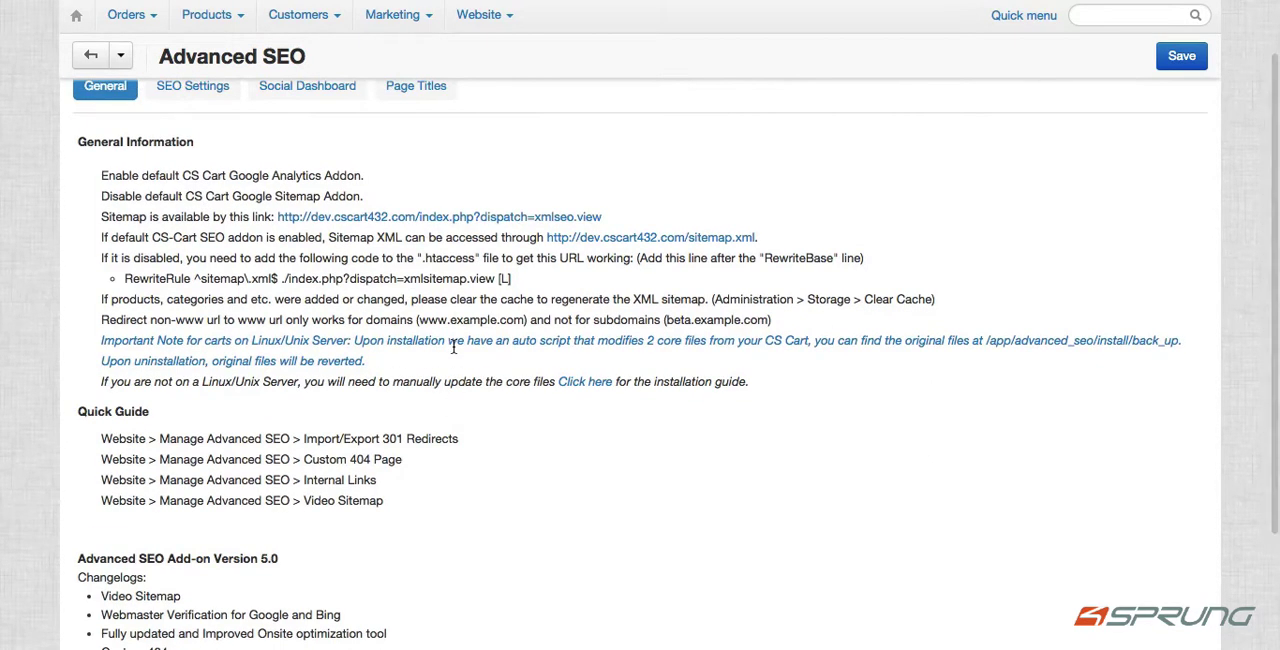
{"action": "mouse_move", "coordinate": [242, 212]}
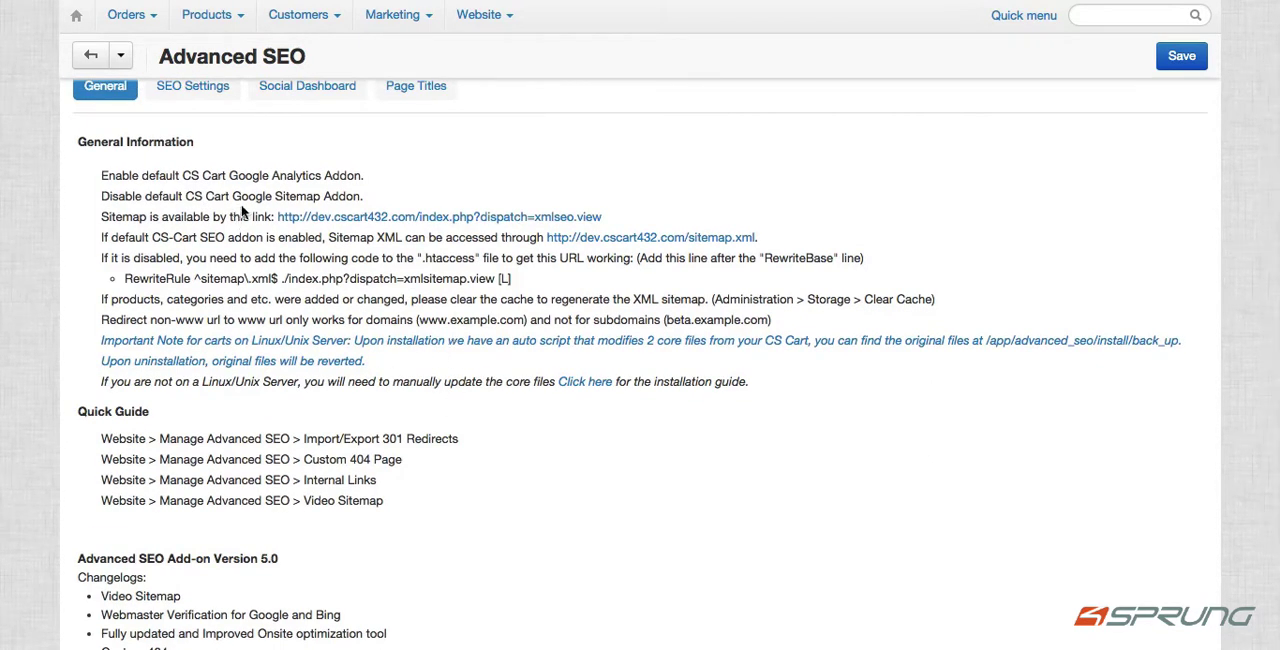
{"action": "scroll", "scroll_direction": "down", "scroll_amount": 3}
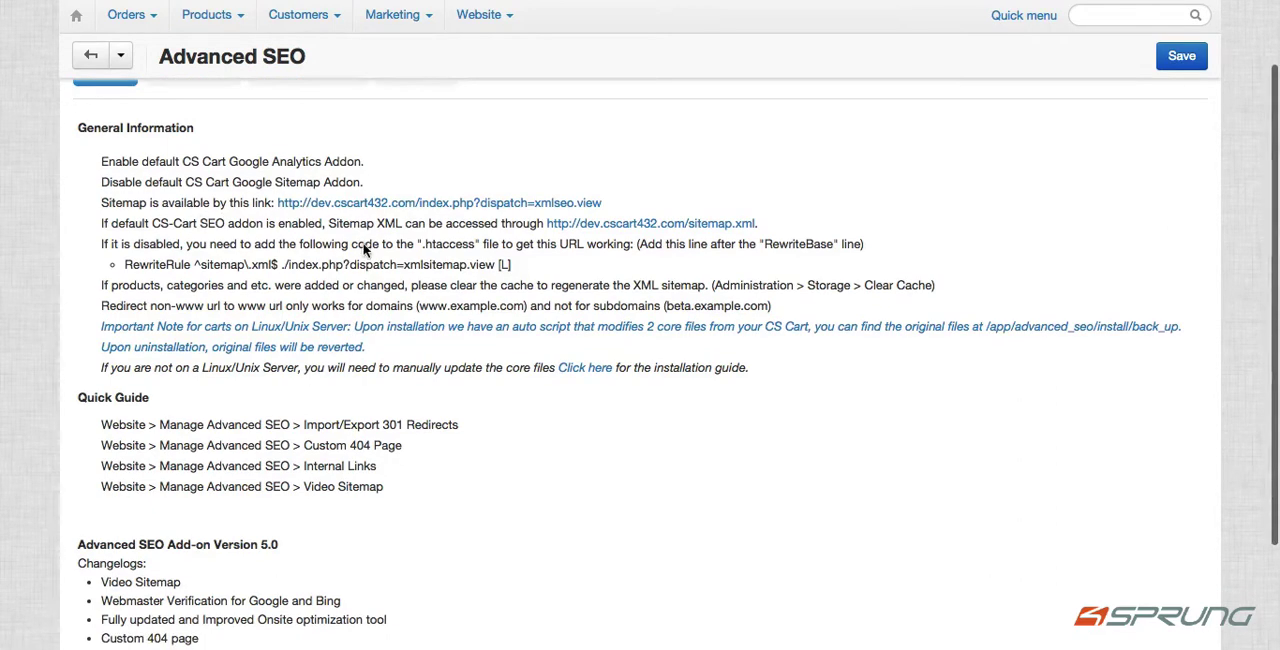
{"action": "scroll", "scroll_direction": "down", "scroll_amount": 3}
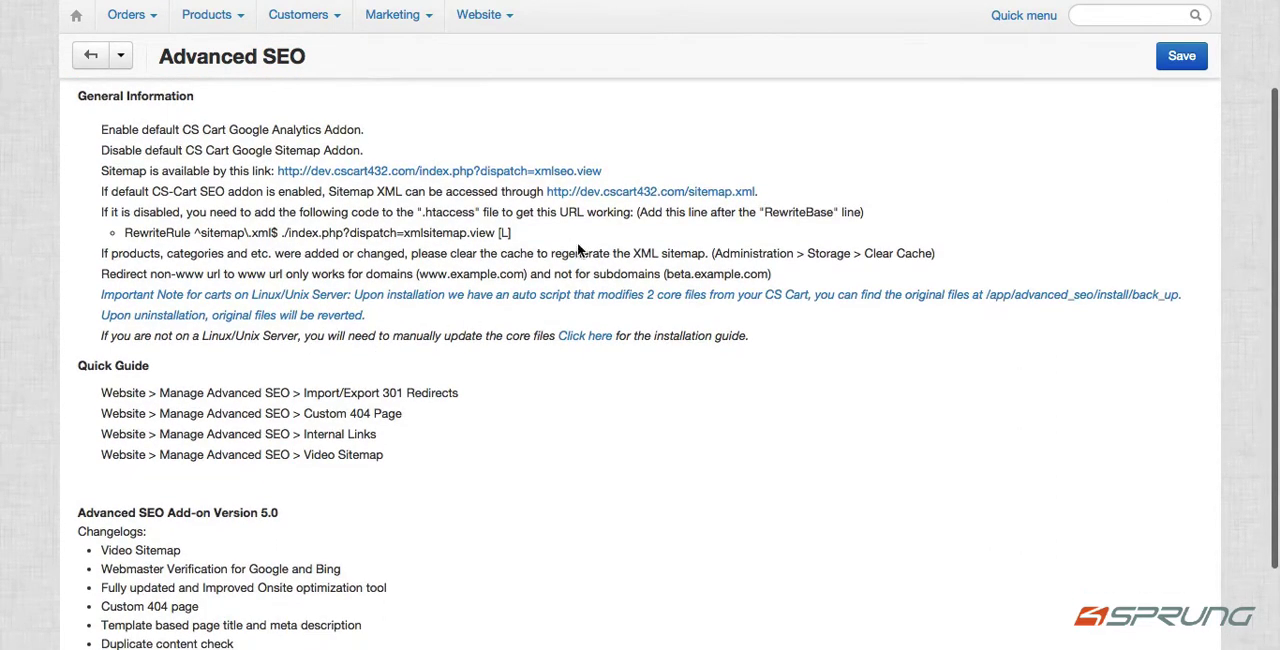
{"action": "scroll", "scroll_direction": "down", "scroll_amount": 3}
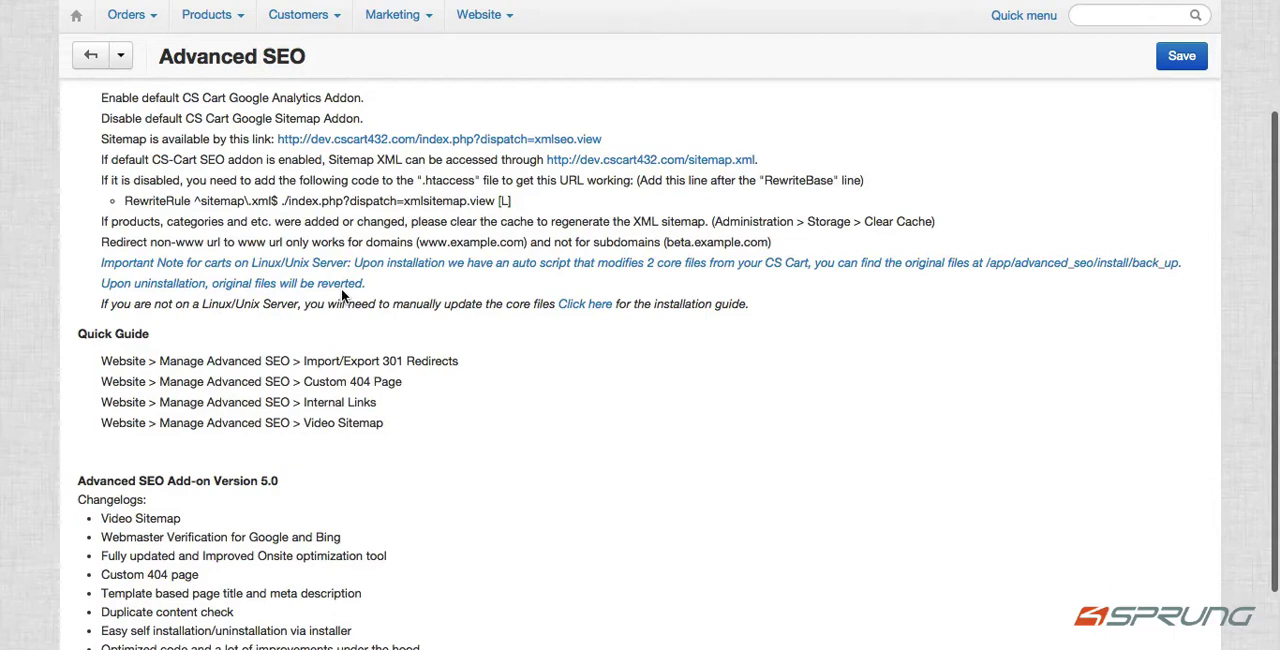
{"action": "mouse_move", "coordinate": [432, 326]}
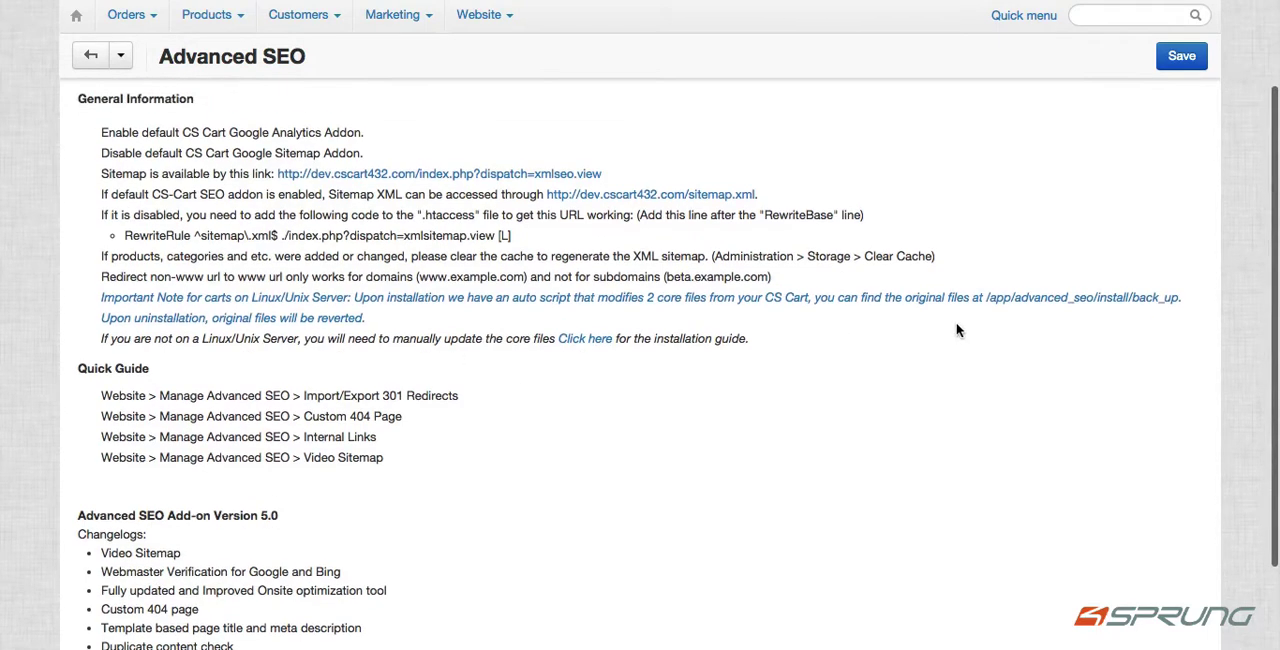
{"action": "mouse_move", "coordinate": [1008, 366]}
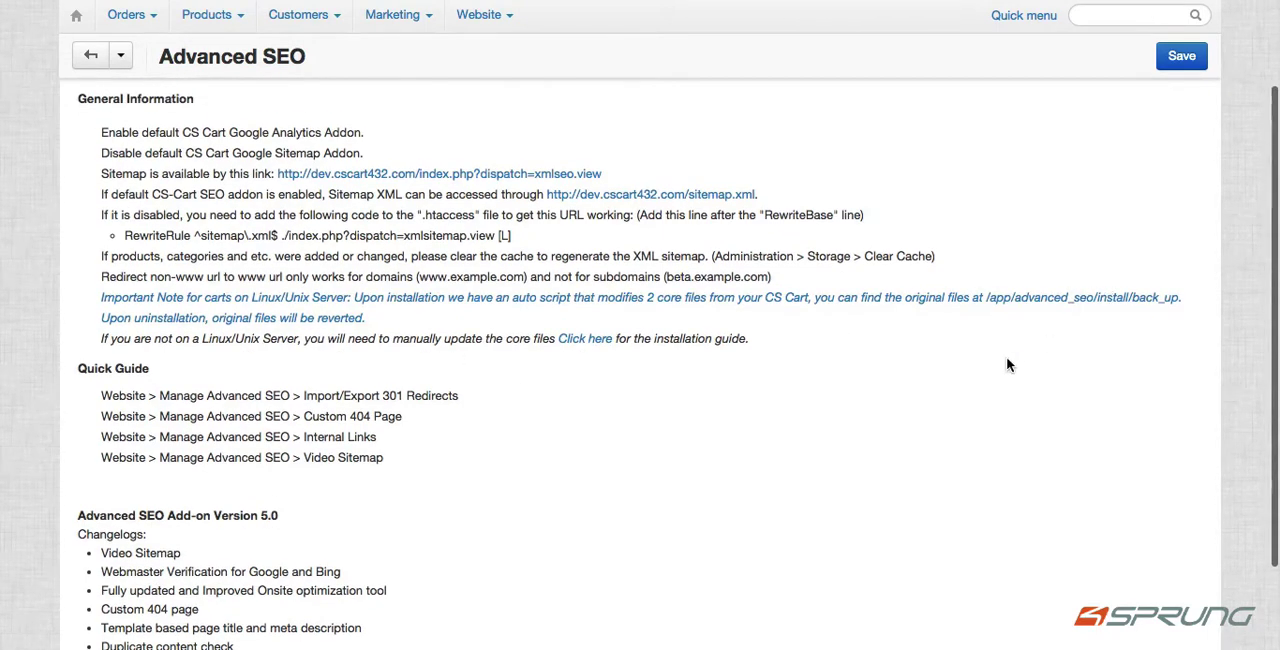
{"action": "mouse_move", "coordinate": [842, 384]}
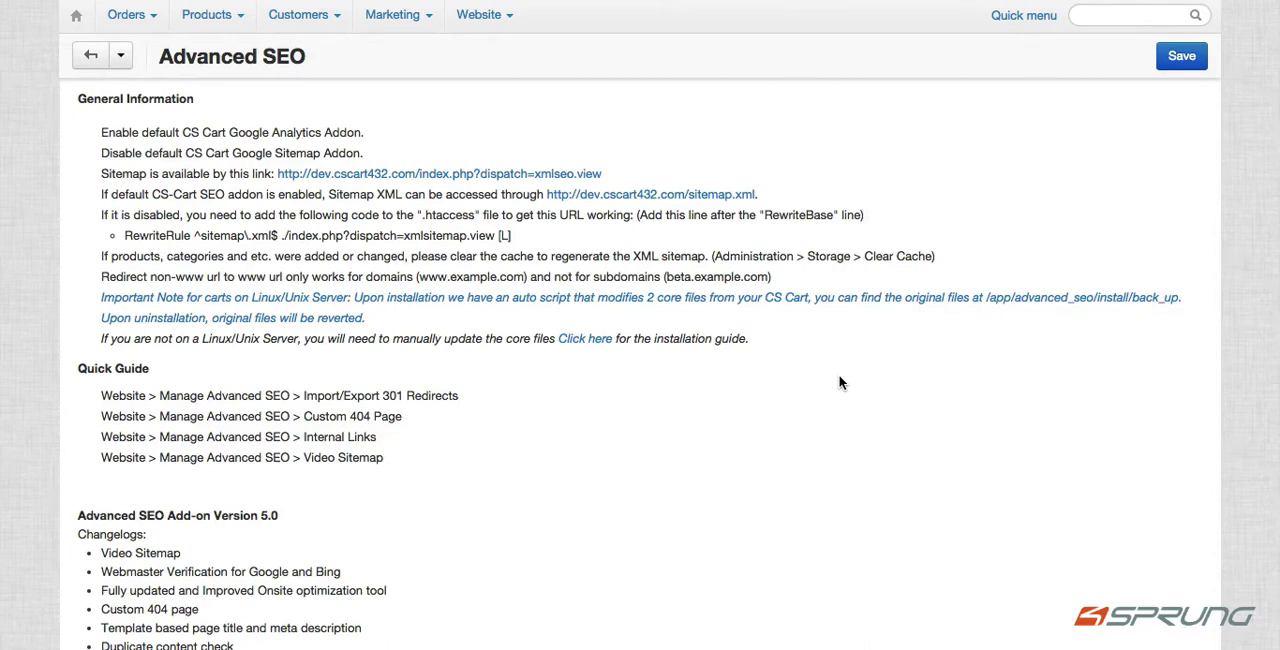
{"action": "mouse_move", "coordinate": [864, 320]}
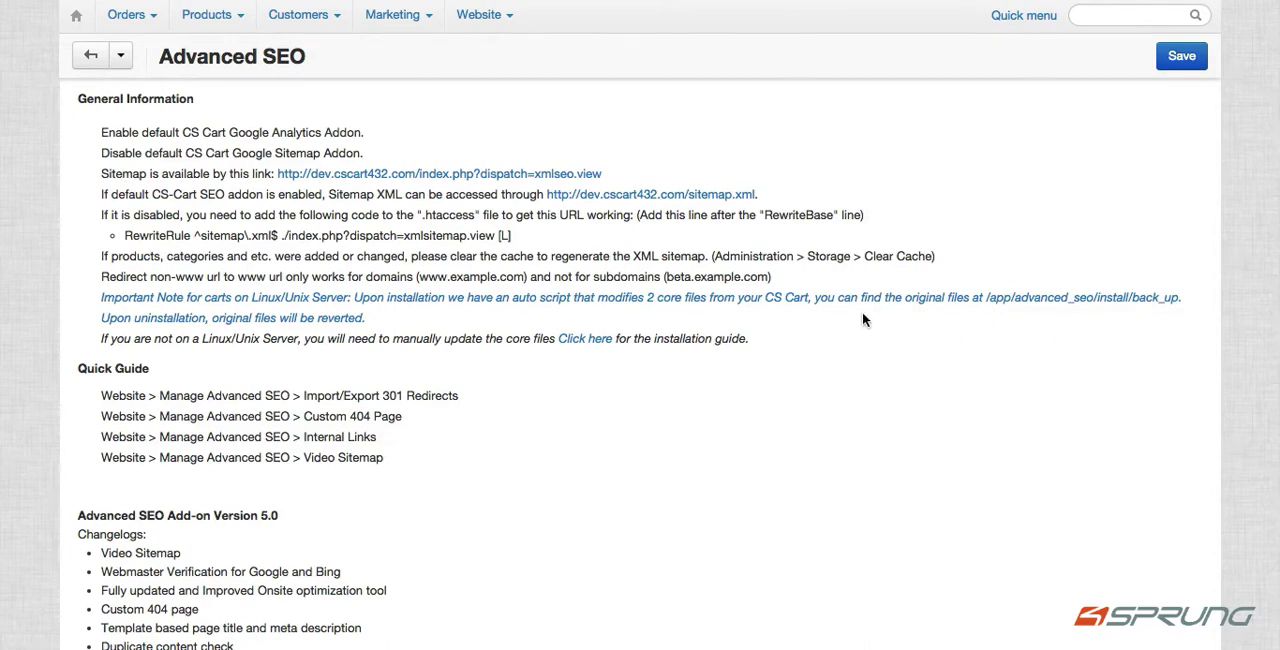
{"action": "scroll", "scroll_direction": "down", "scroll_amount": 3}
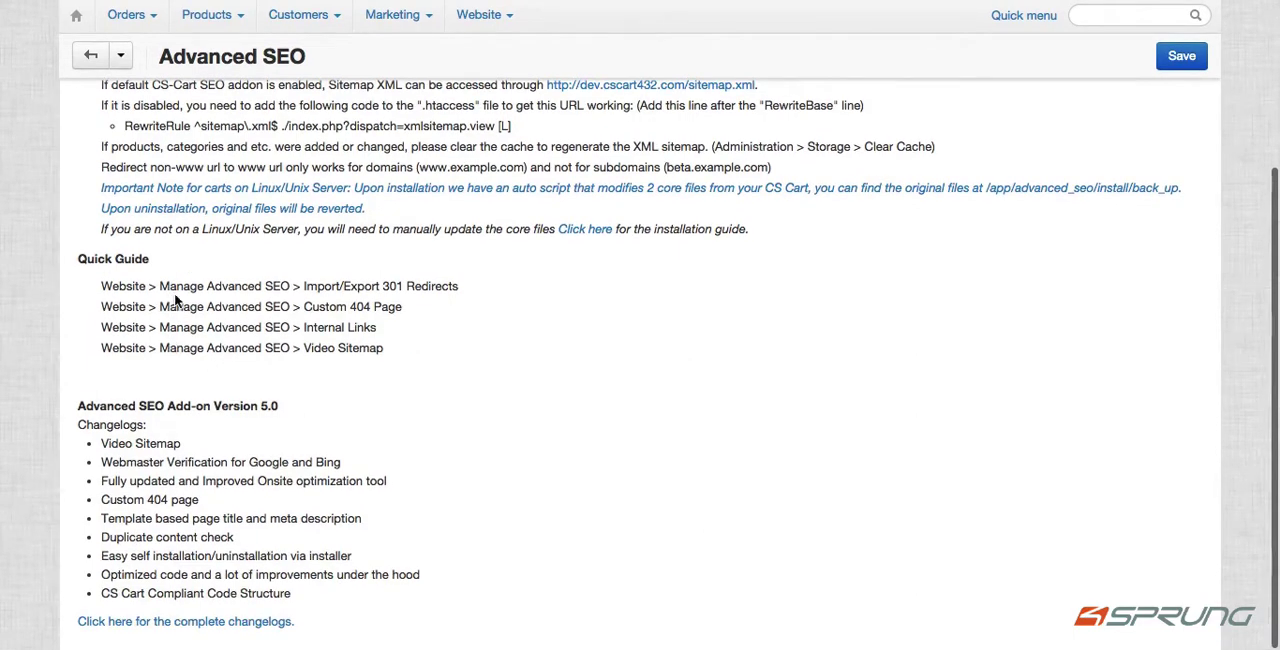
{"action": "scroll", "scroll_direction": "up", "scroll_amount": 3}
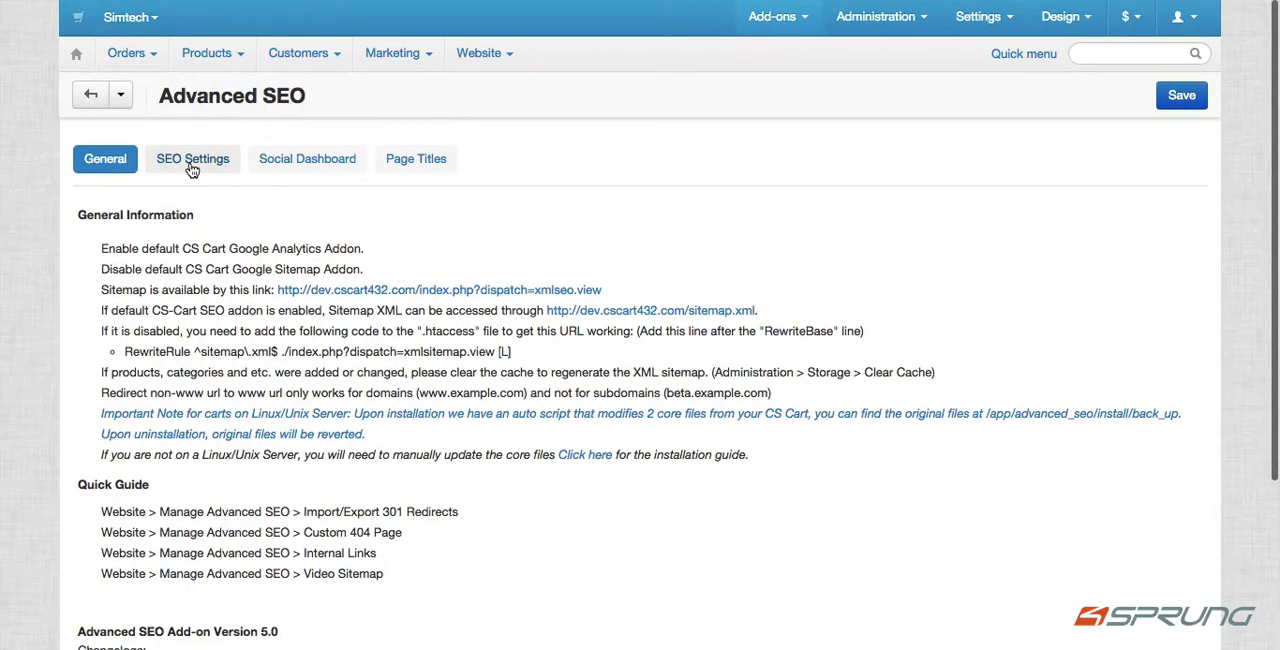
- Review the SEO Settings options for heading checks, meta description length and canonical URLs
{"action": "left_click", "coordinate": [192, 160]}
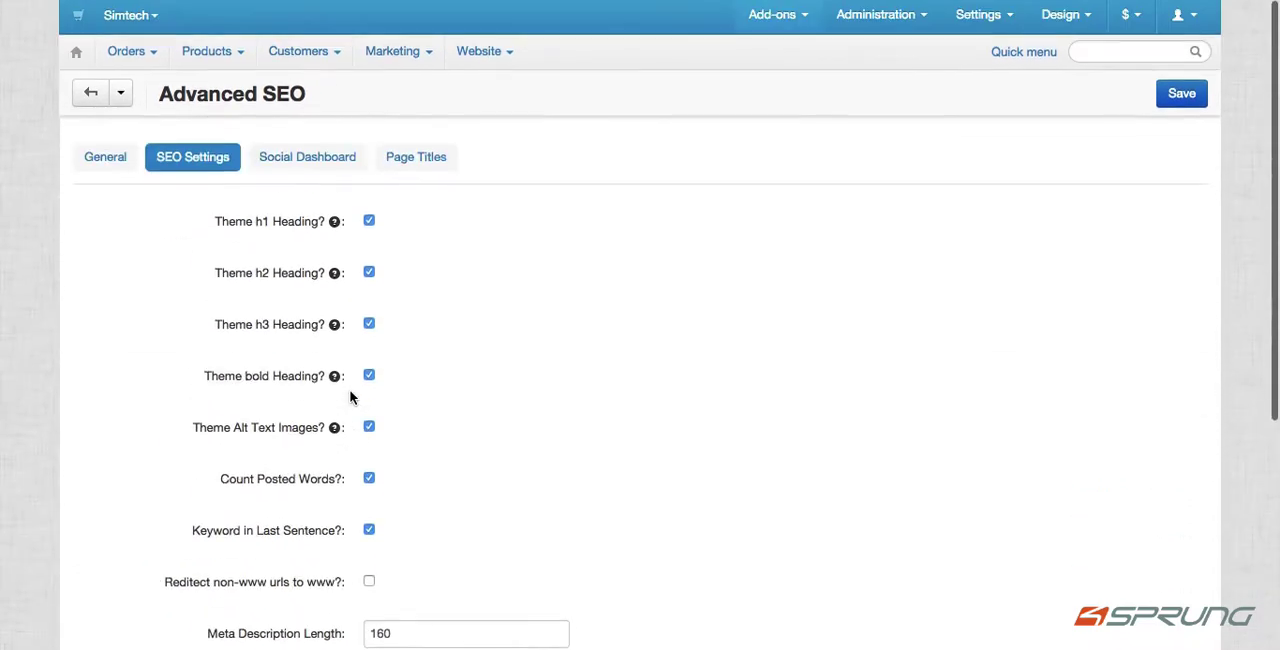
{"action": "scroll", "scroll_direction": "down", "scroll_amount": 3}
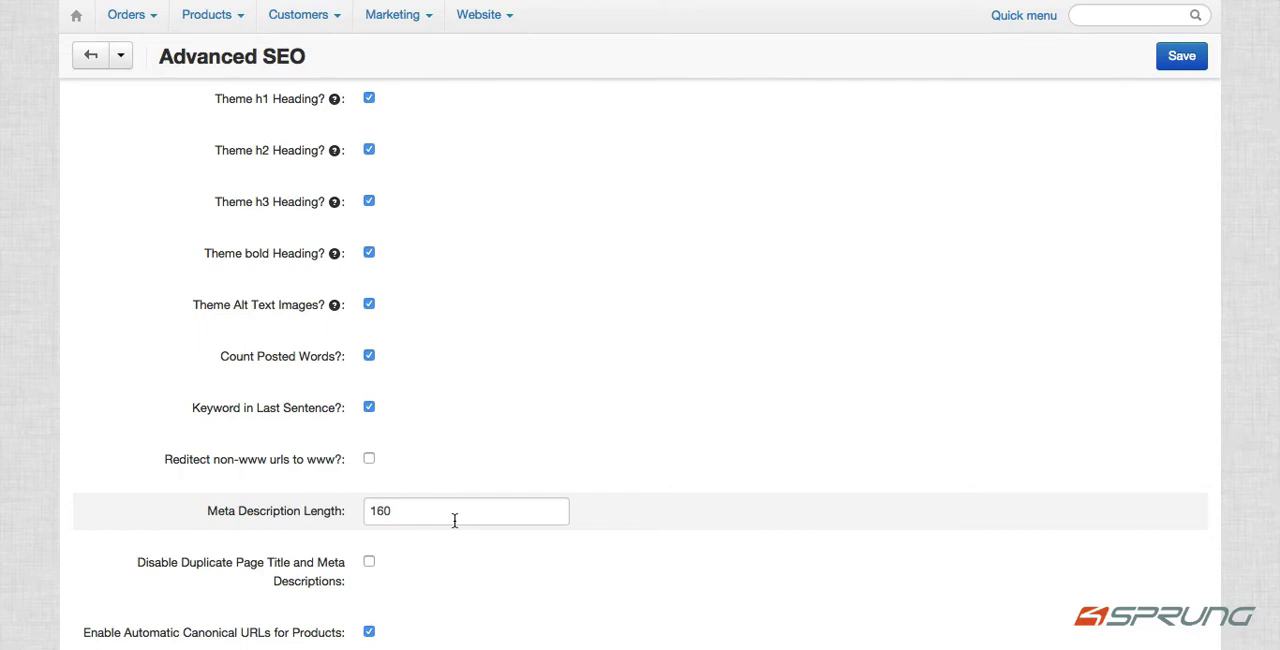
{"action": "scroll", "scroll_direction": "down", "scroll_amount": 3}
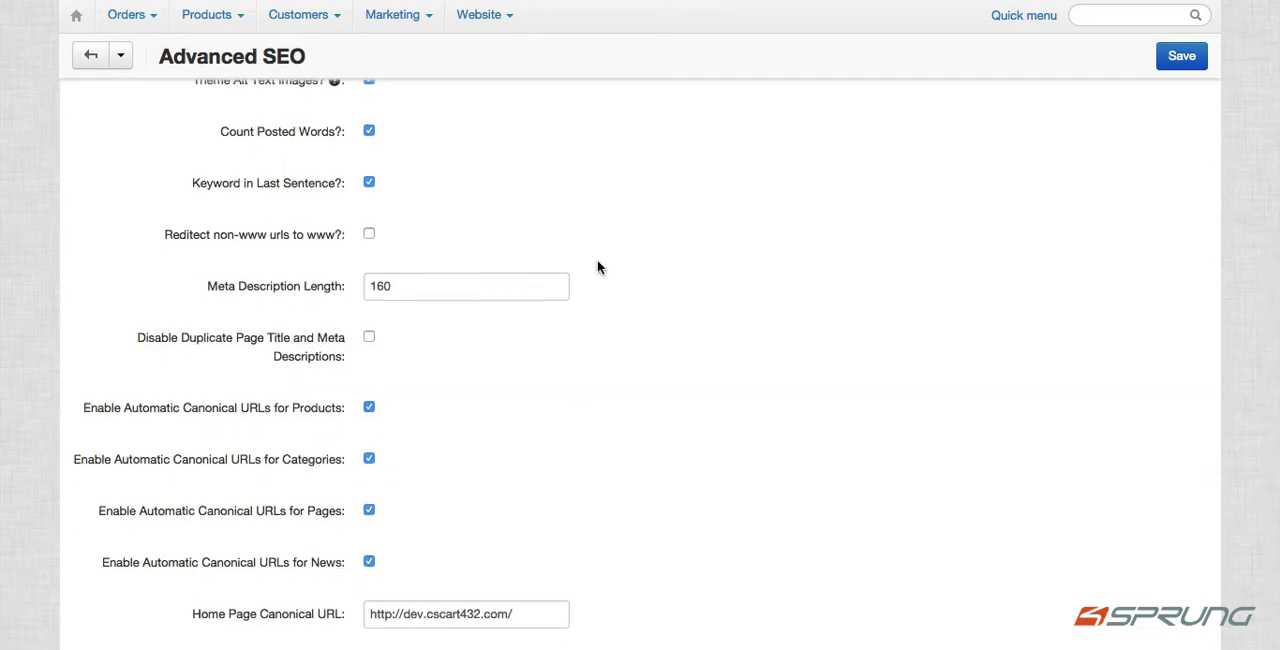
{"action": "scroll", "scroll_direction": "up", "scroll_amount": 3}
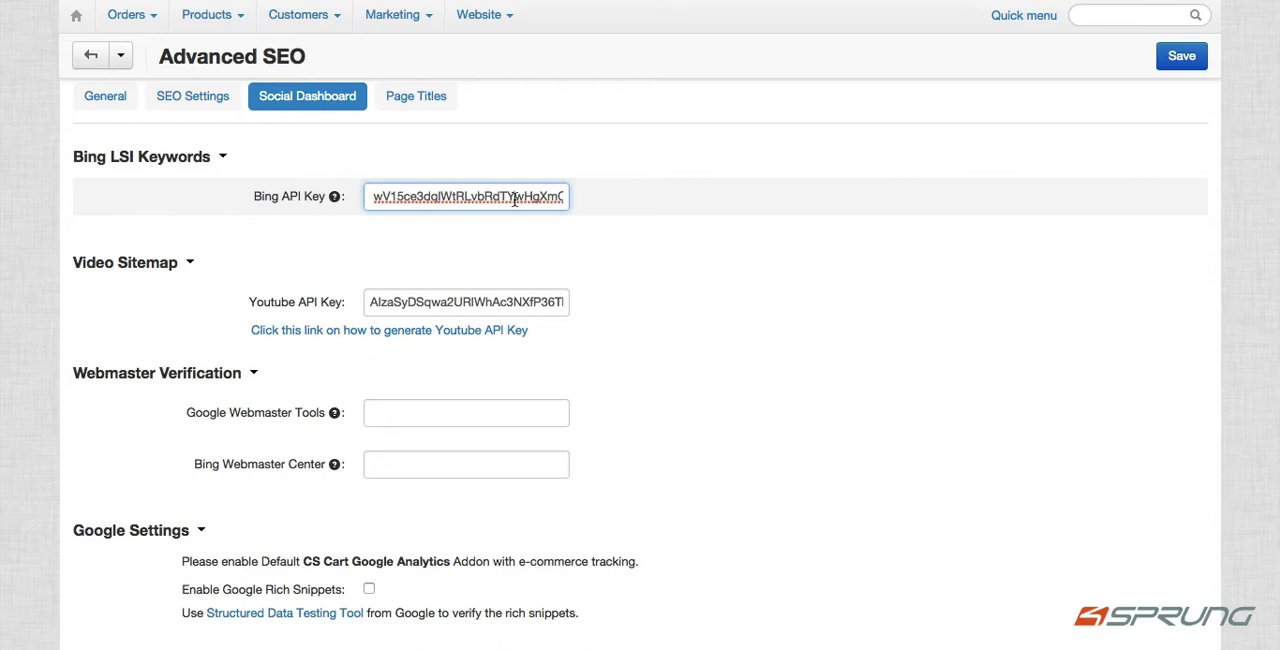
- Scroll the Social Dashboard to the Bing and YouTube API key fields
{"action": "scroll", "scroll_direction": "down", "scroll_amount": 3}
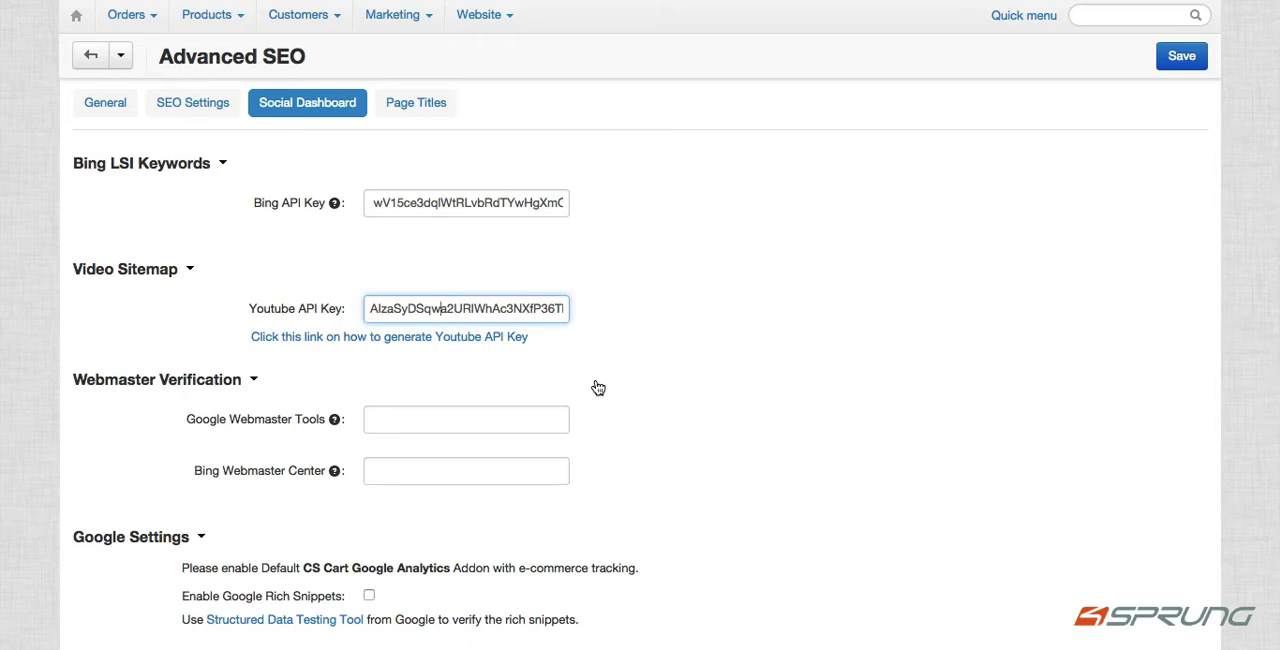
{"action": "mouse_move", "coordinate": [390, 336]}
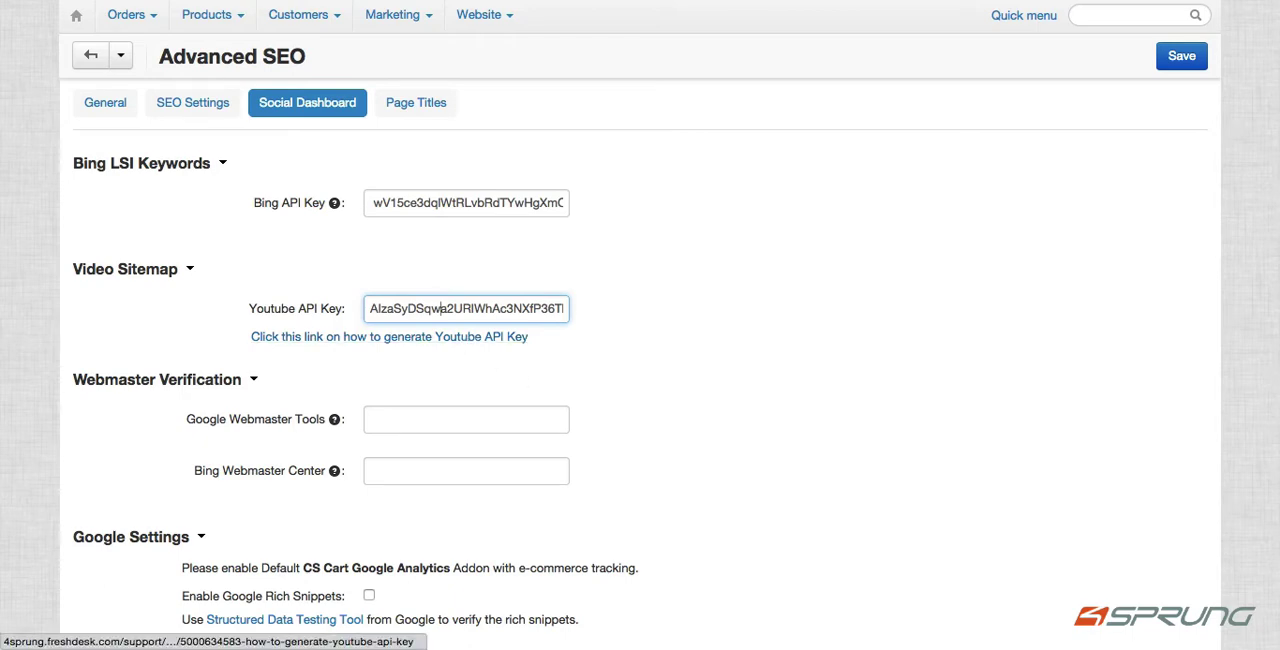
- Read the 4Sprung support article on how to generate a YouTube API key
{"action": "left_click", "coordinate": [388, 336]}
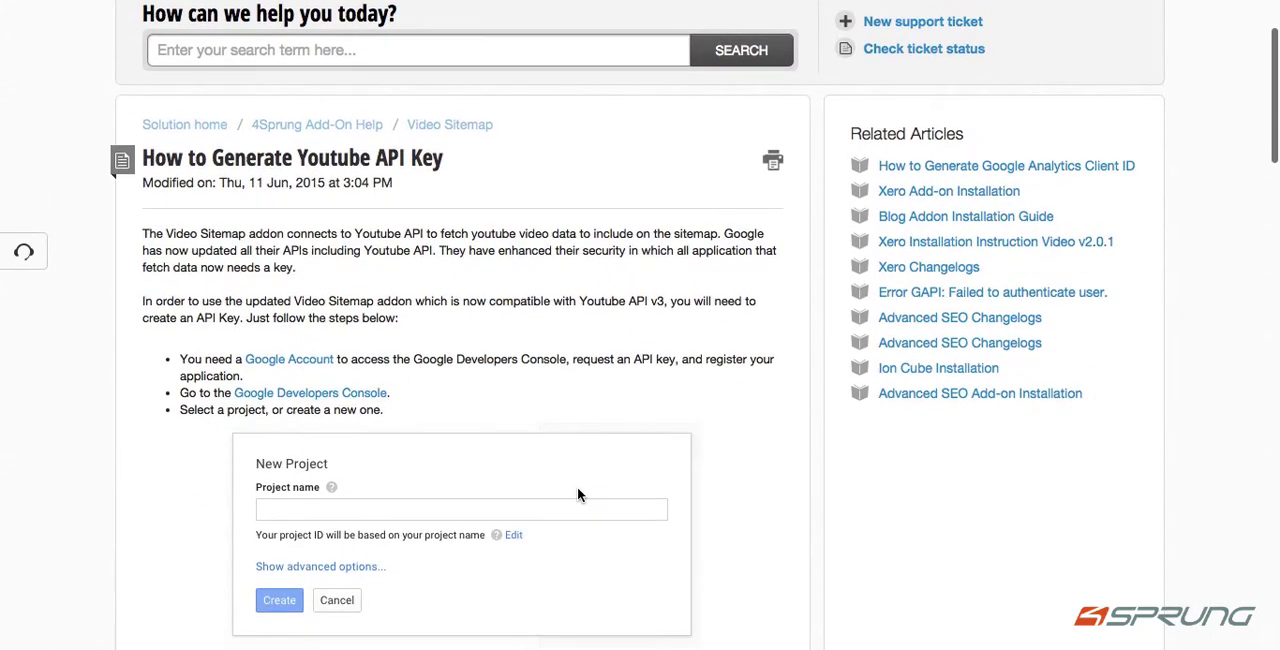
{"action": "scroll", "scroll_direction": "down", "scroll_amount": 3}
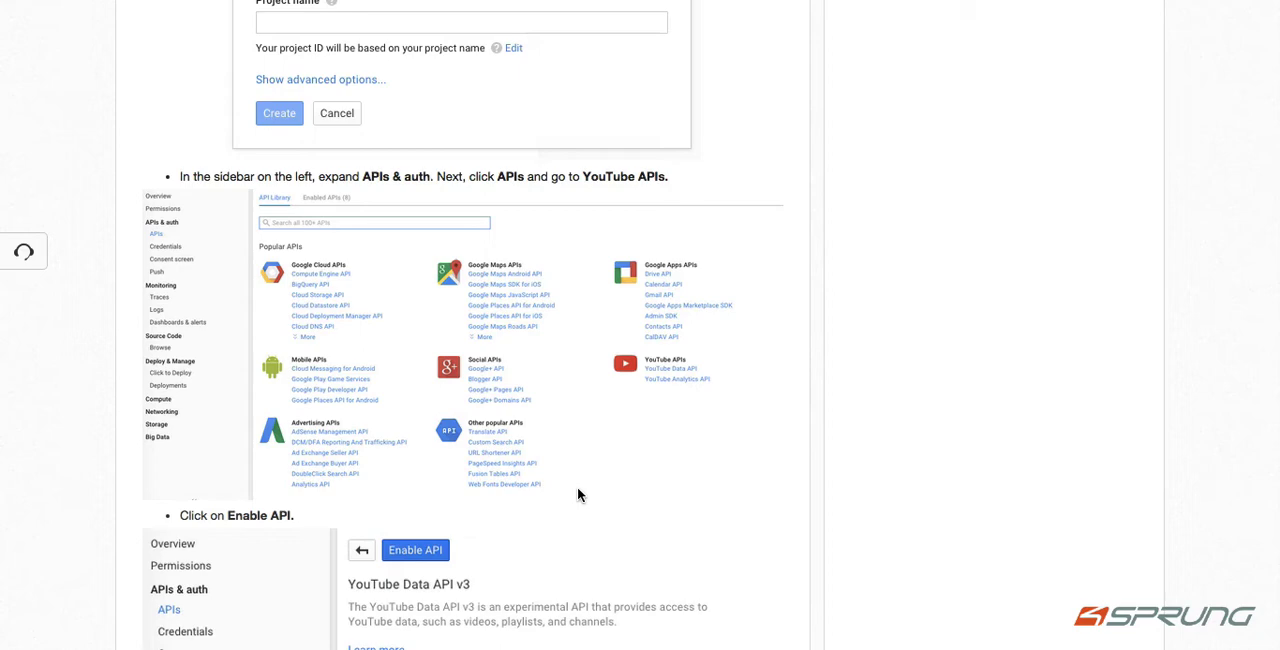
{"action": "scroll", "scroll_direction": "down", "scroll_amount": 3}
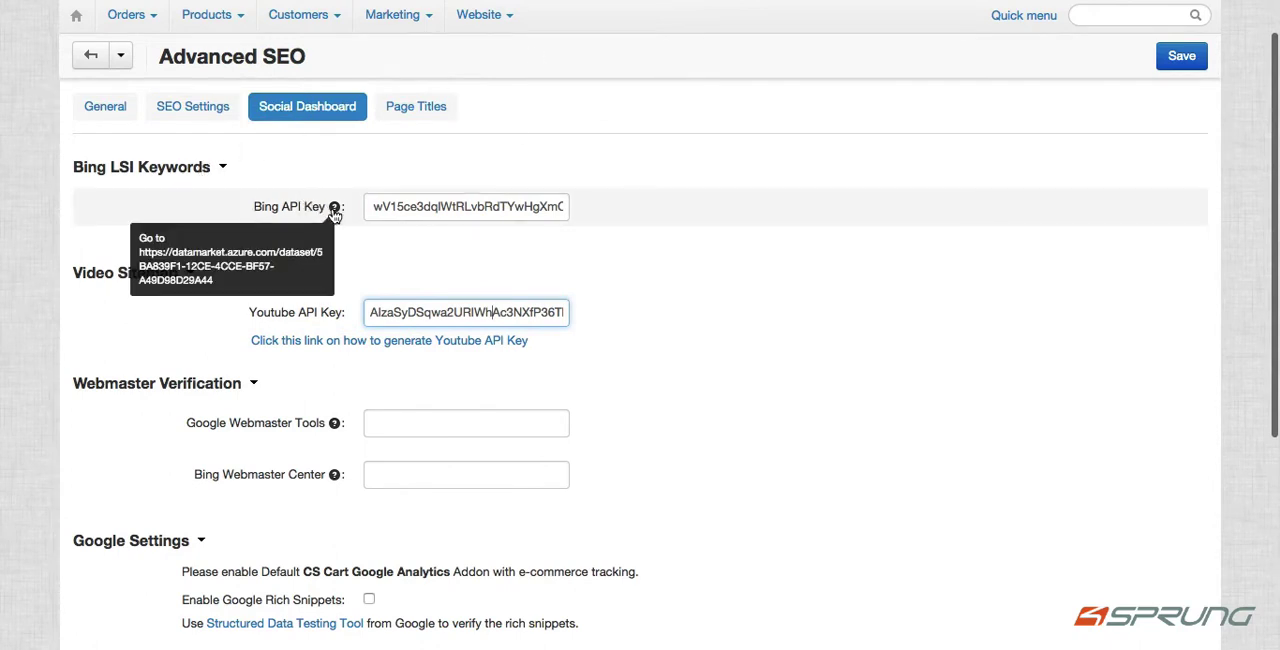
{"action": "mouse_move", "coordinate": [264, 280]}
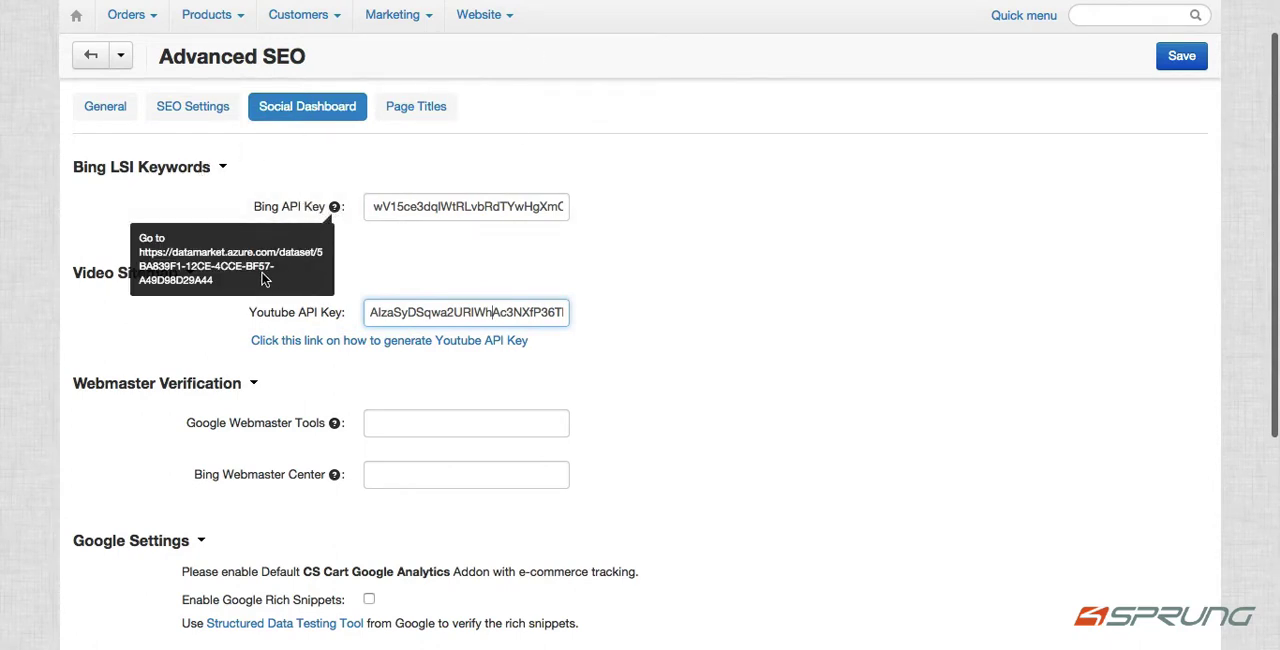
{"action": "mouse_move", "coordinate": [904, 8]}
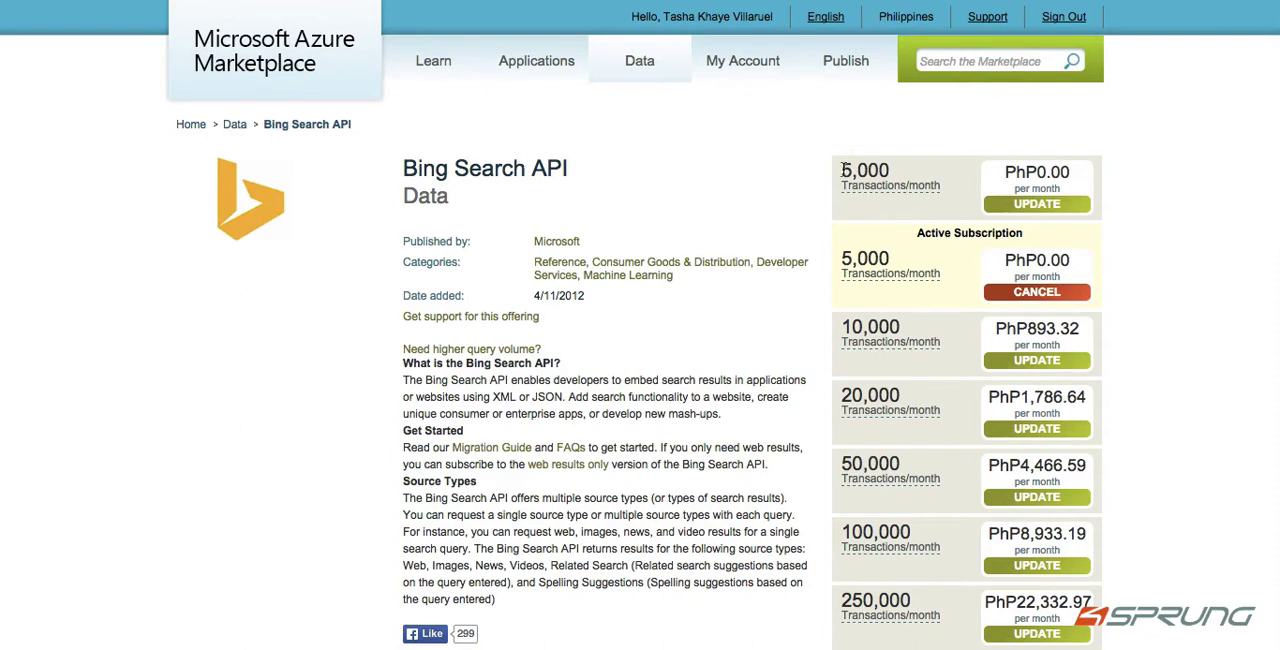
{"action": "mouse_move", "coordinate": [912, 208]}
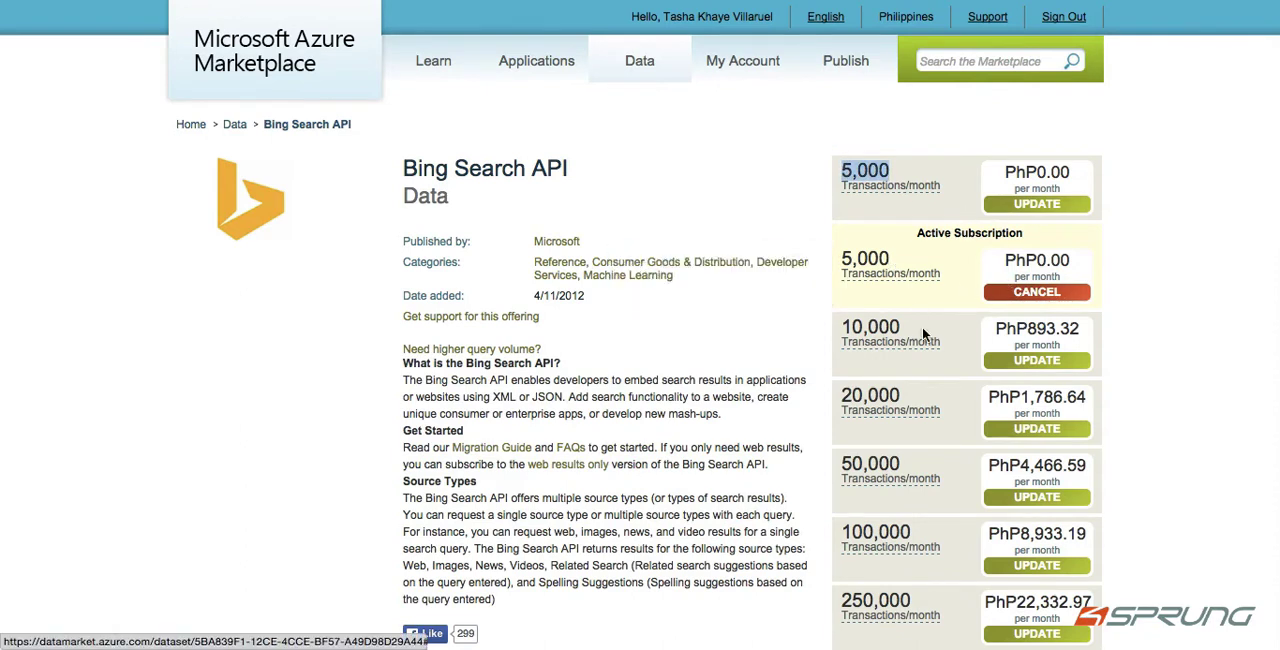
- Check the Bing Search API subscription list showing the active free 5,000 transactions/month plan
{"action": "scroll", "scroll_direction": "down", "scroll_amount": 3}
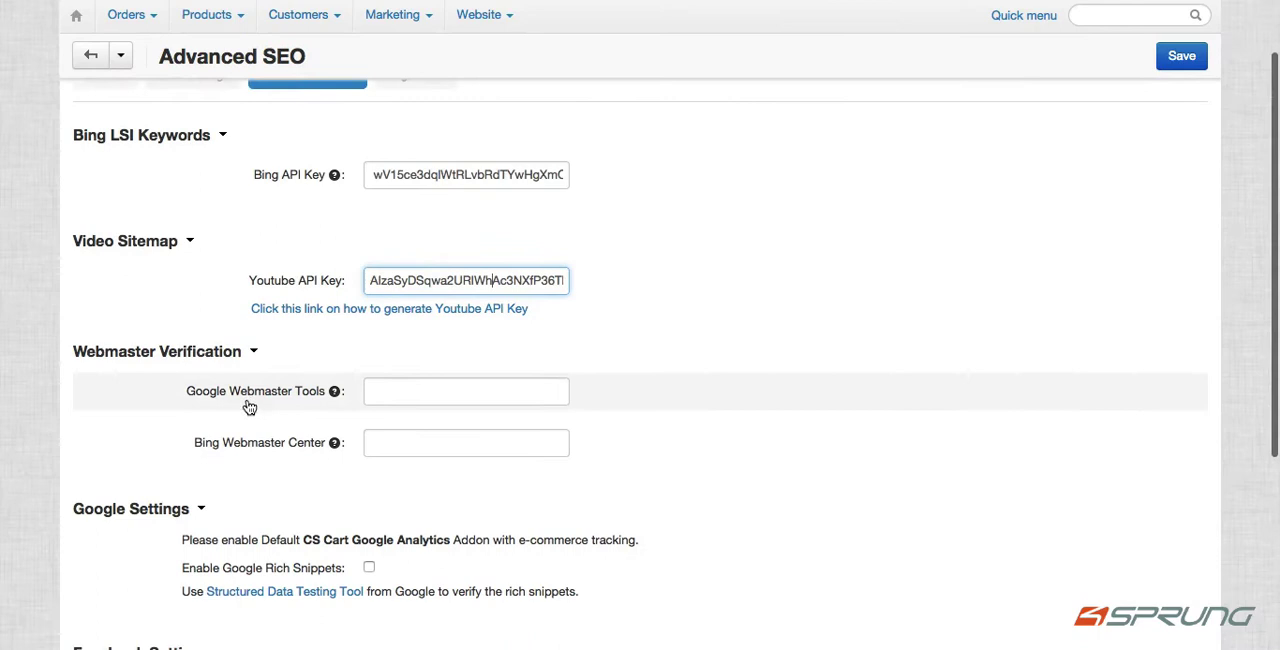
- Review the webmaster, Google, Facebook and Twitter settings, then bring up the Page Titles templates
{"action": "scroll", "scroll_direction": "down", "scroll_amount": 3}
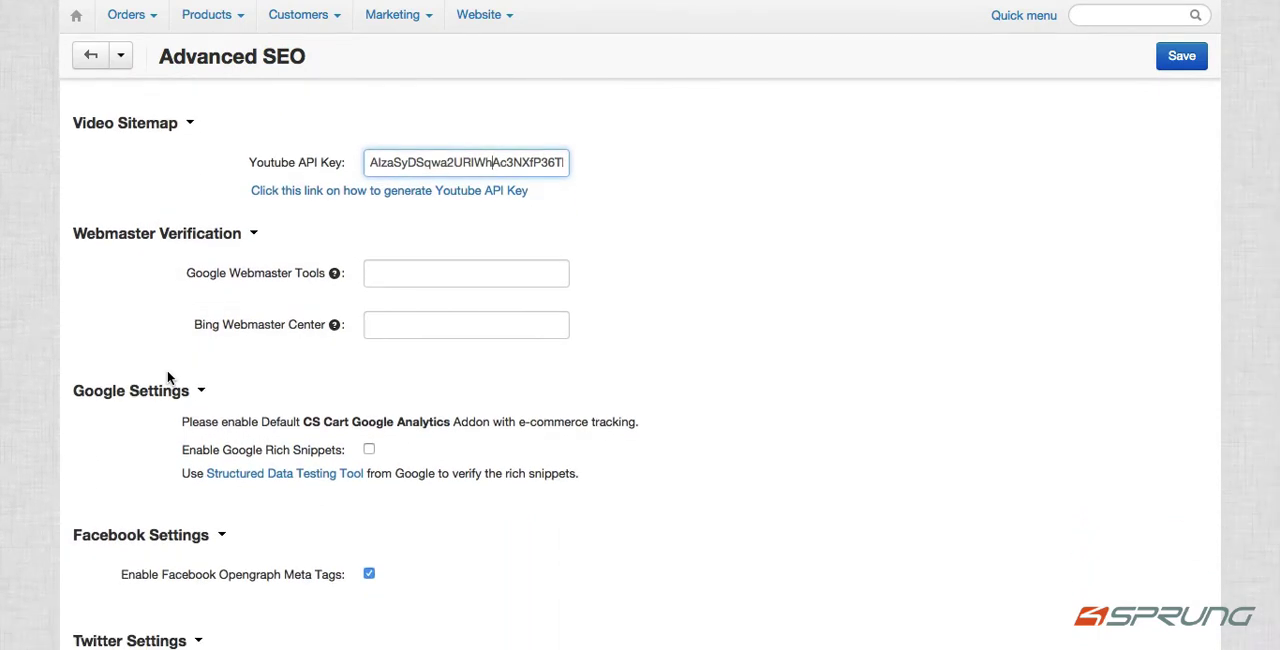
{"action": "mouse_move", "coordinate": [334, 272]}
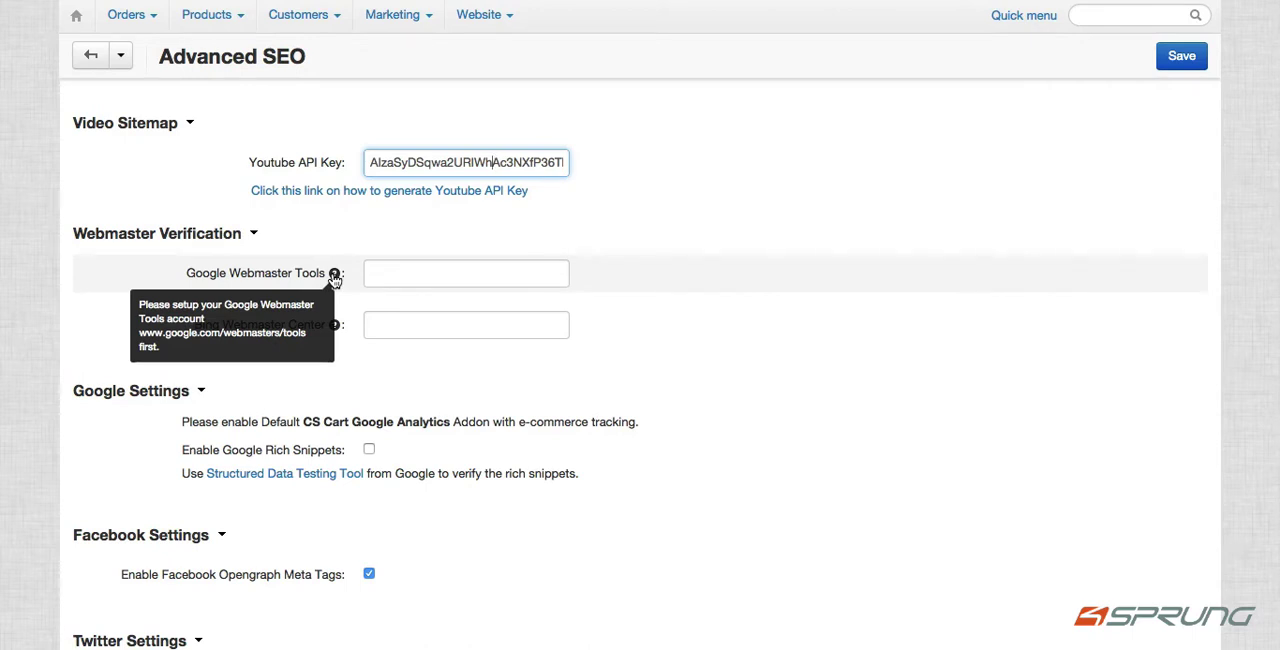
{"action": "mouse_move", "coordinate": [372, 372]}
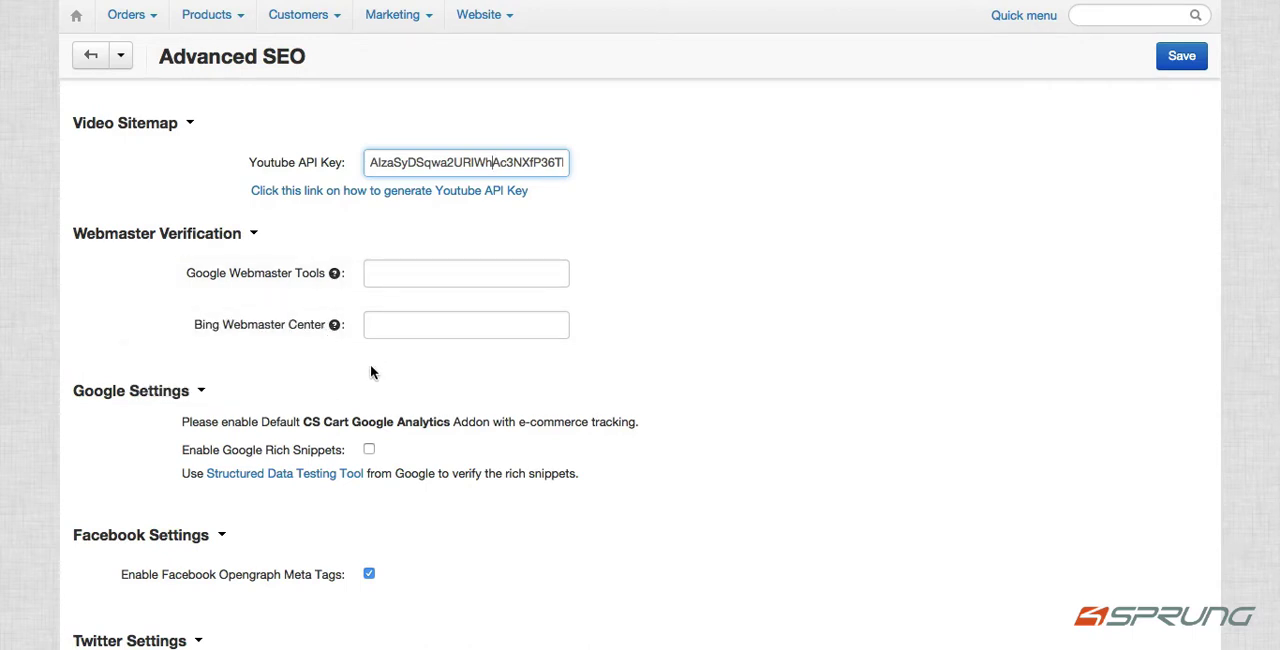
{"action": "mouse_move", "coordinate": [408, 388]}
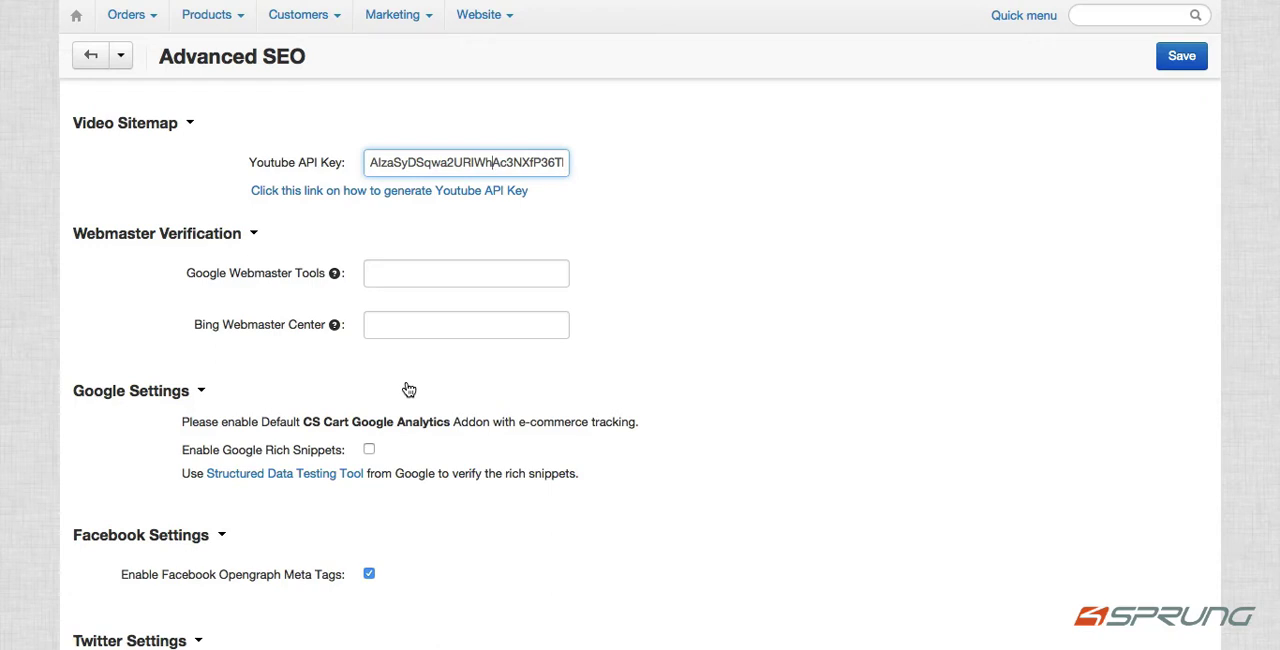
{"action": "mouse_move", "coordinate": [476, 530]}
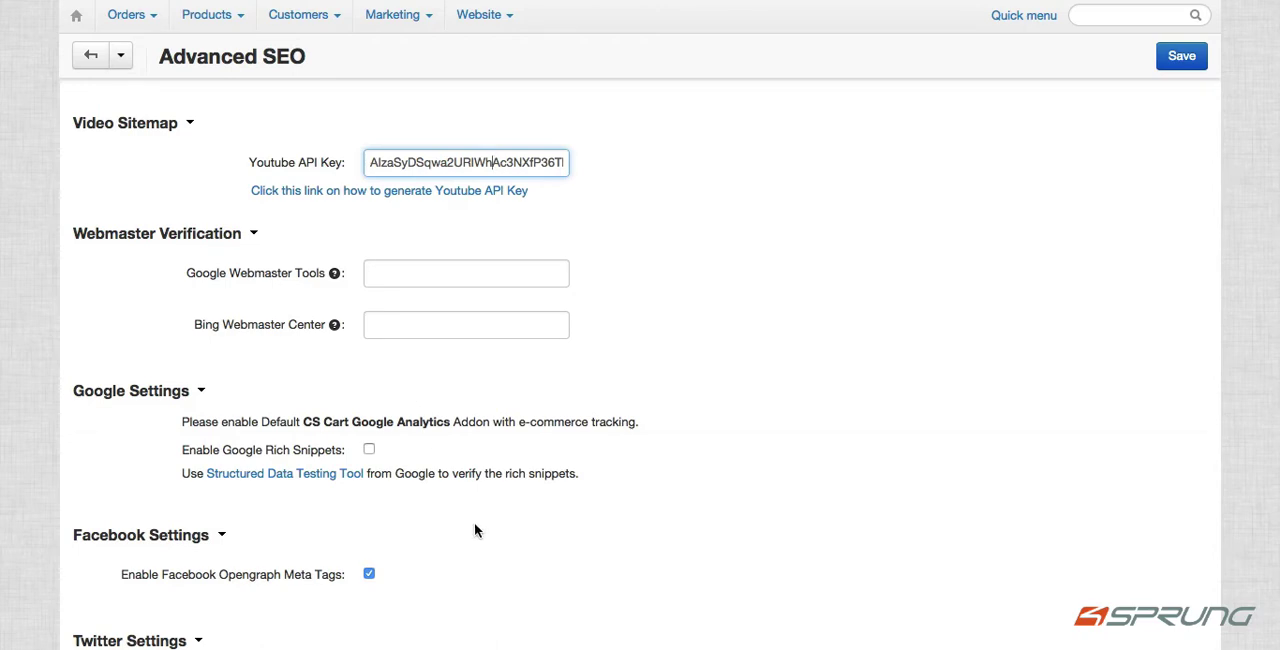
{"action": "scroll", "scroll_direction": "down", "scroll_amount": 3}
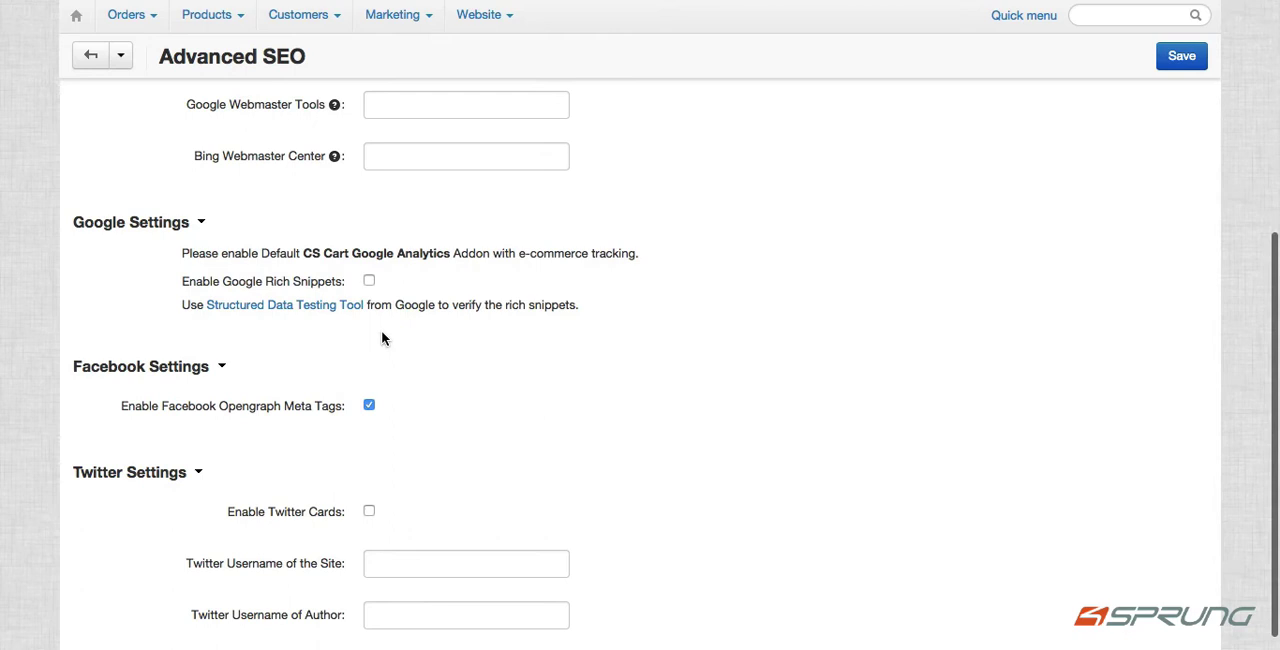
{"action": "scroll", "scroll_direction": "down", "scroll_amount": 3}
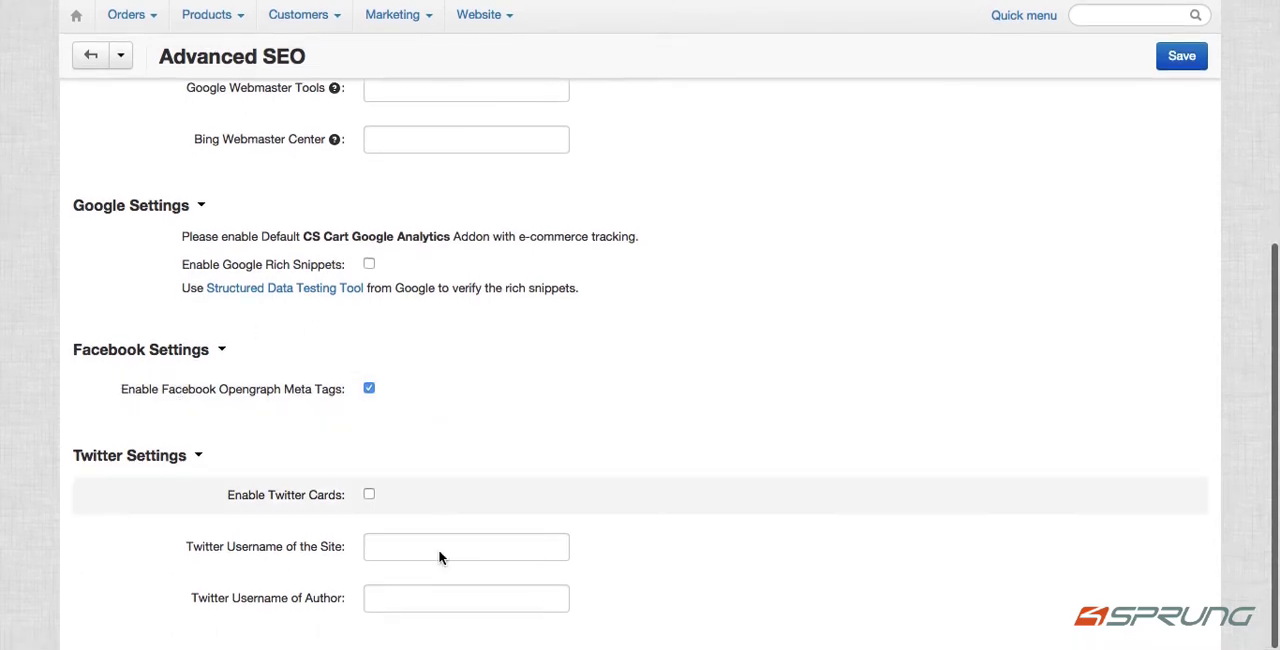
{"action": "left_click", "coordinate": [466, 546]}
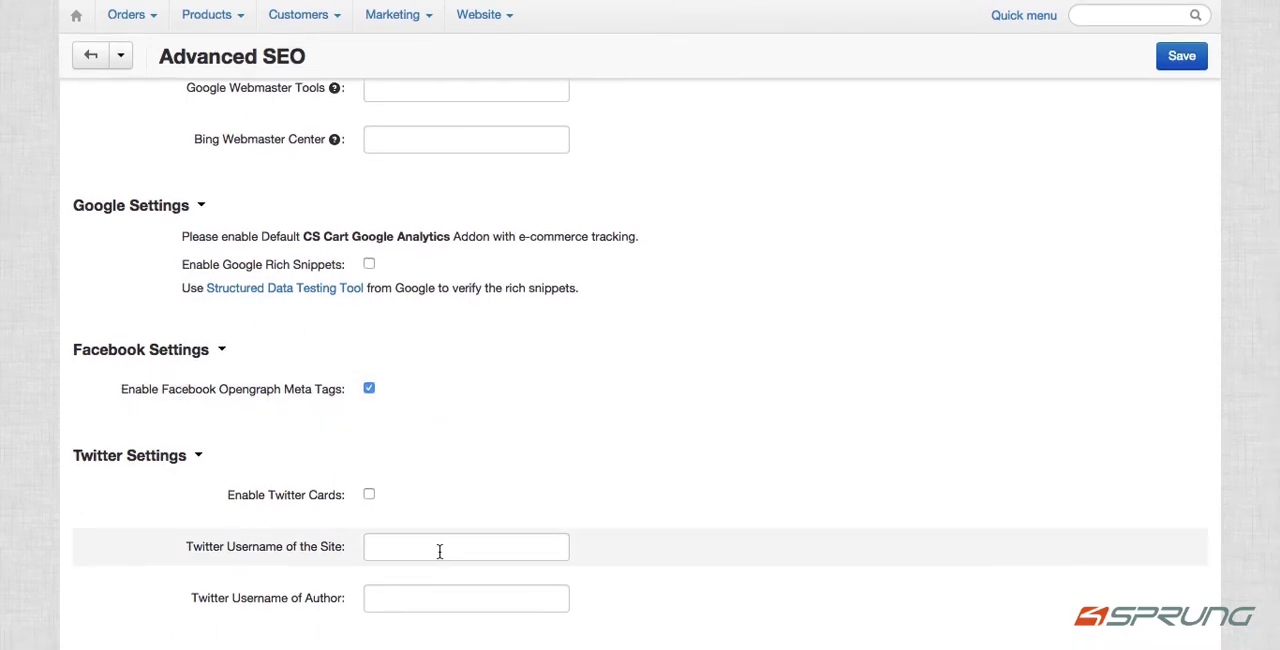
{"action": "mouse_move", "coordinate": [518, 126]}
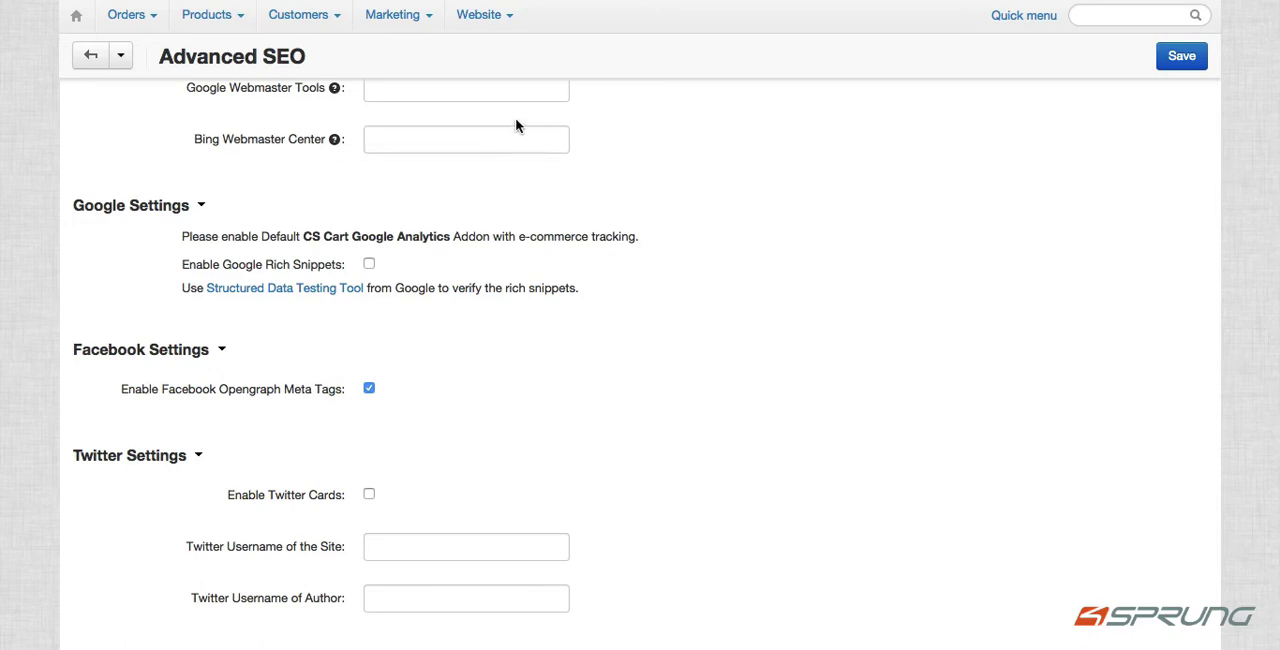
{"action": "left_click", "coordinate": [416, 158]}
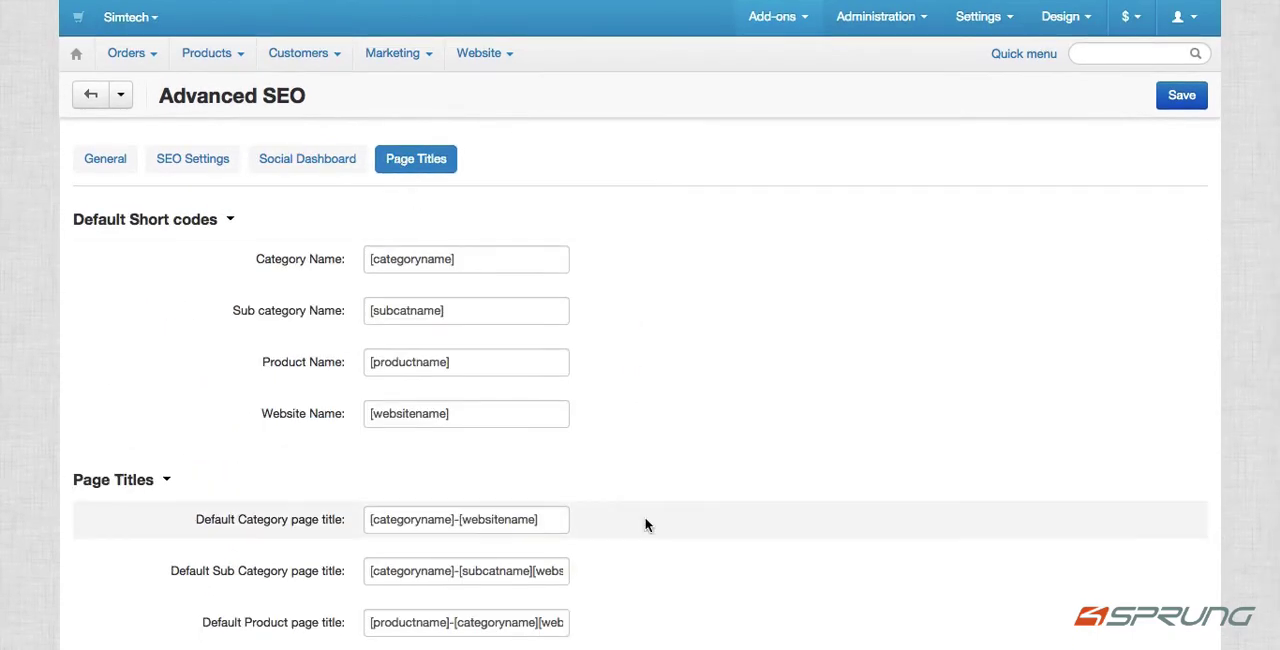
- Save the Advanced SEO add-on settings and bring up the Website menu
{"action": "scroll", "scroll_direction": "down", "scroll_amount": 3}
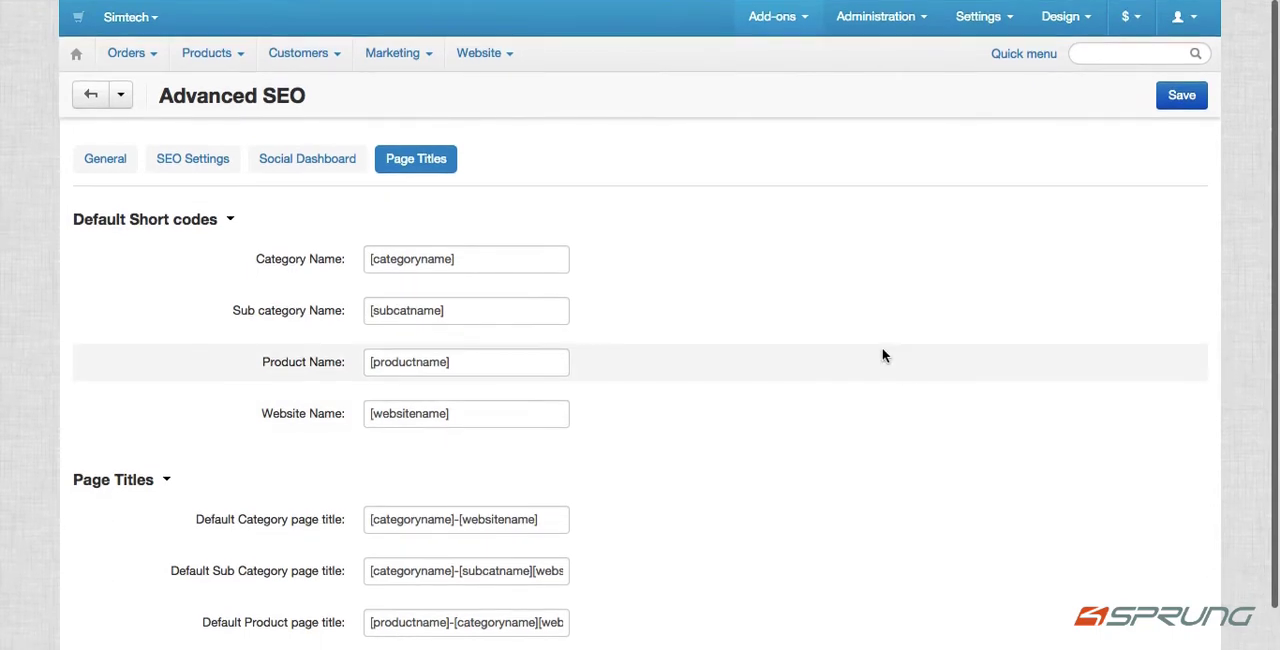
{"action": "left_click", "coordinate": [1180, 96]}
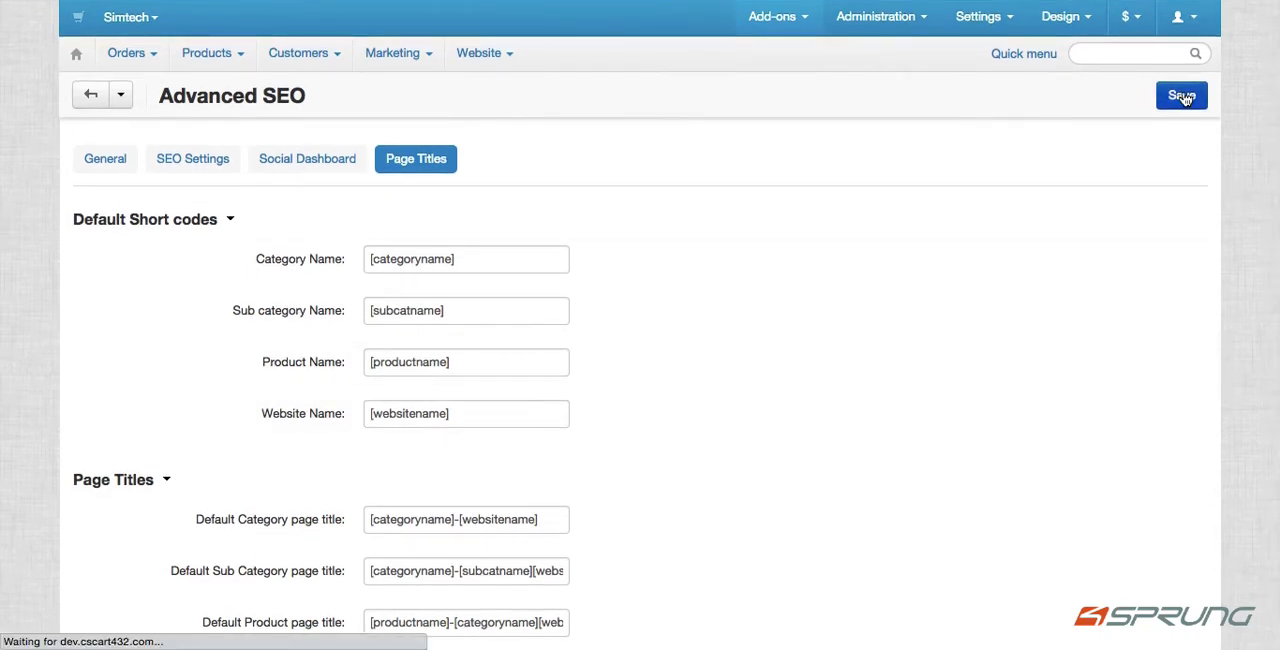
{"action": "left_click", "coordinate": [1180, 94]}
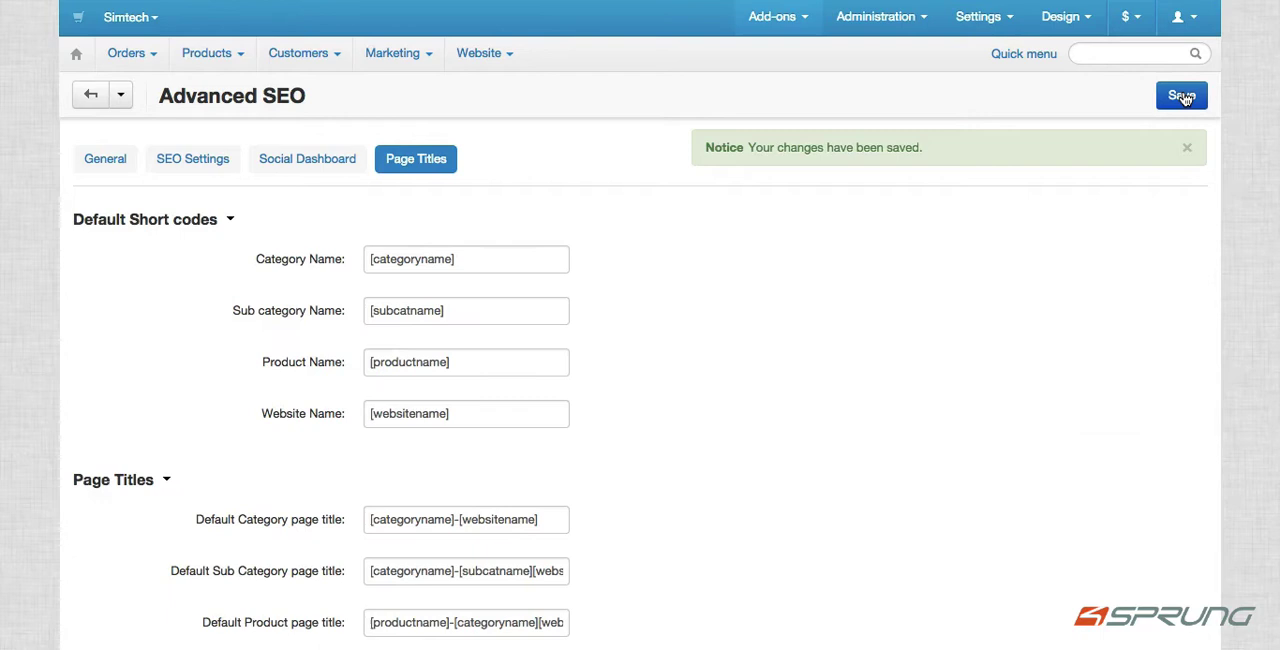
{"action": "left_click", "coordinate": [480, 52]}
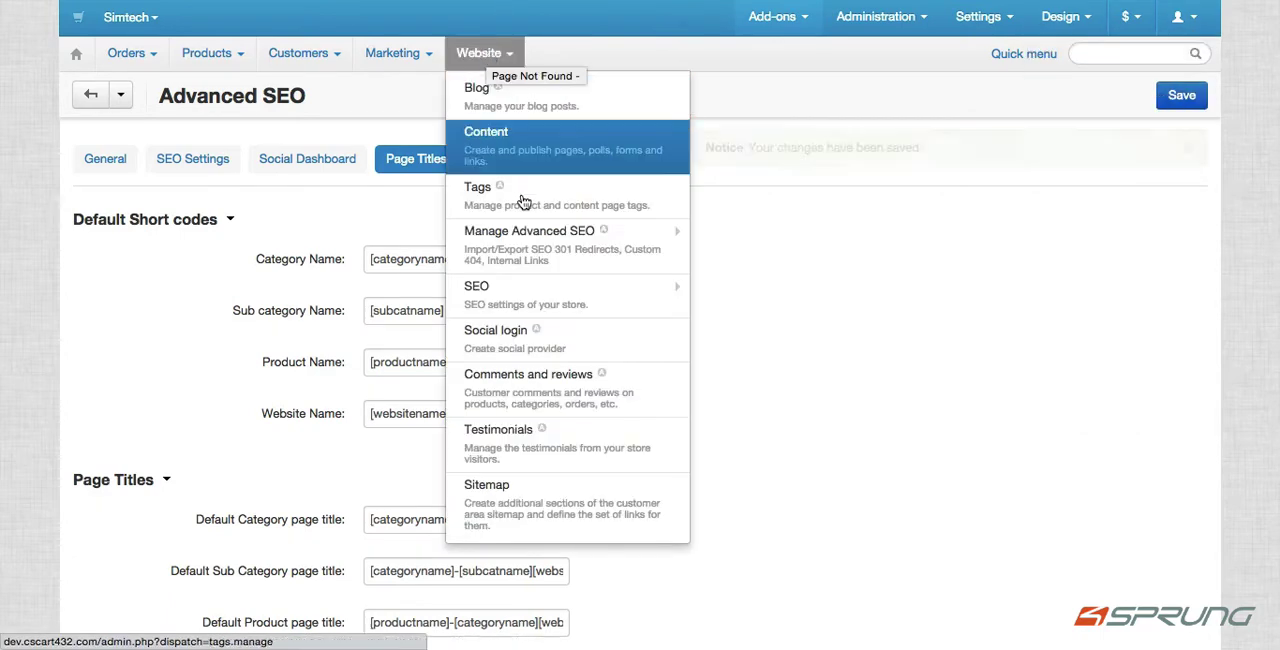
{"action": "mouse_move", "coordinate": [536, 244]}
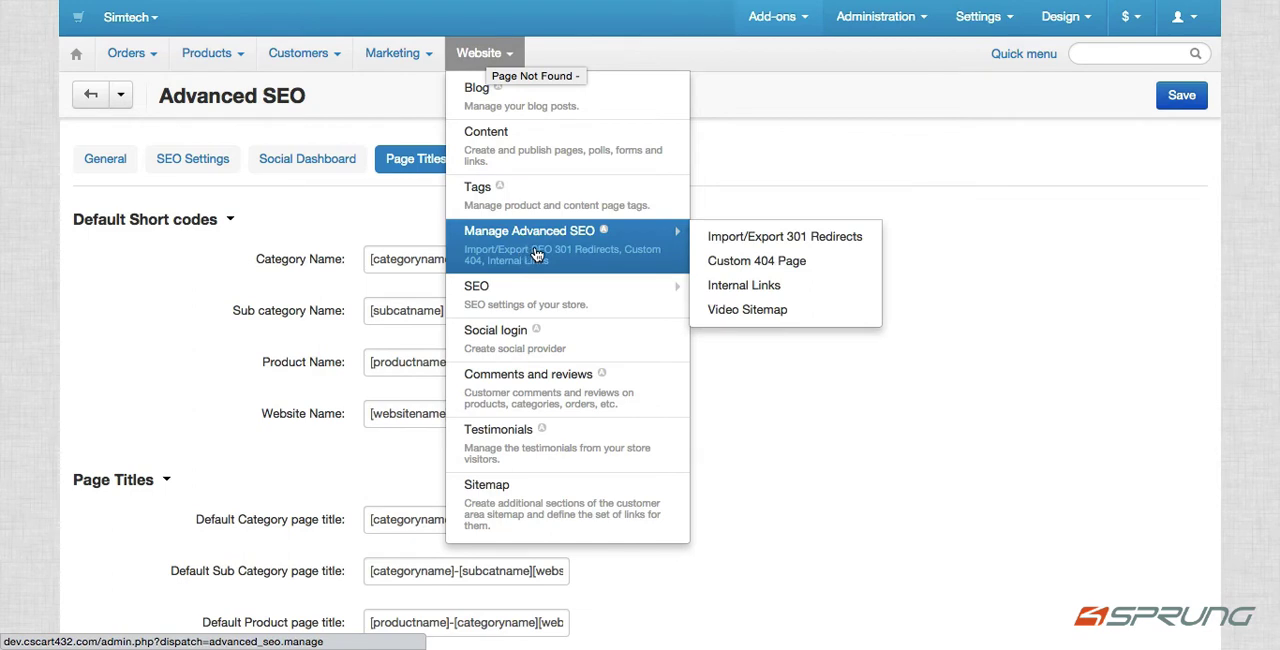
{"action": "mouse_move", "coordinate": [744, 284]}
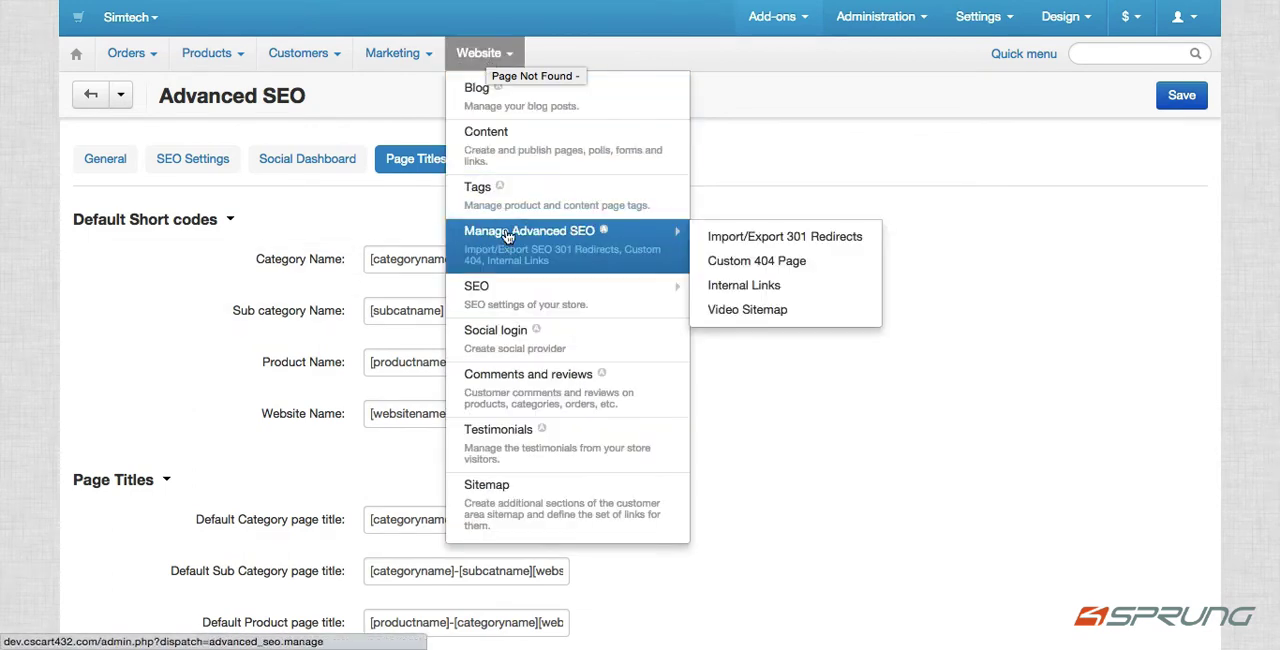
{"action": "mouse_move", "coordinate": [752, 252]}
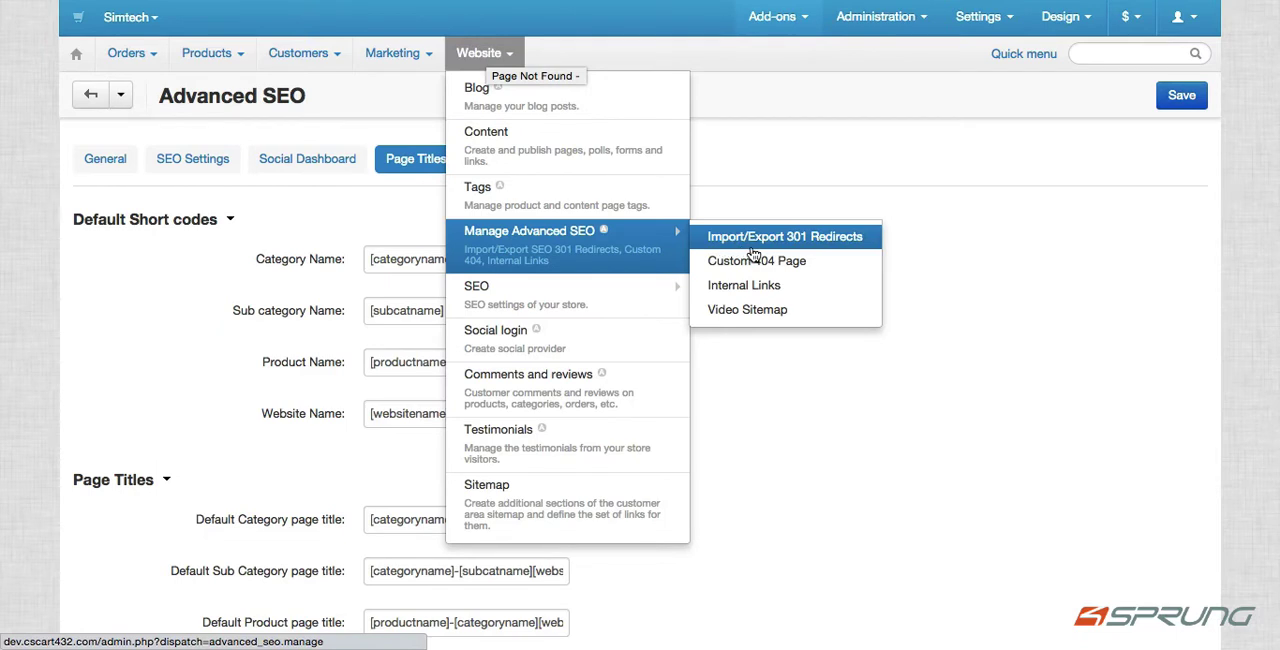
{"action": "mouse_move", "coordinate": [772, 264]}
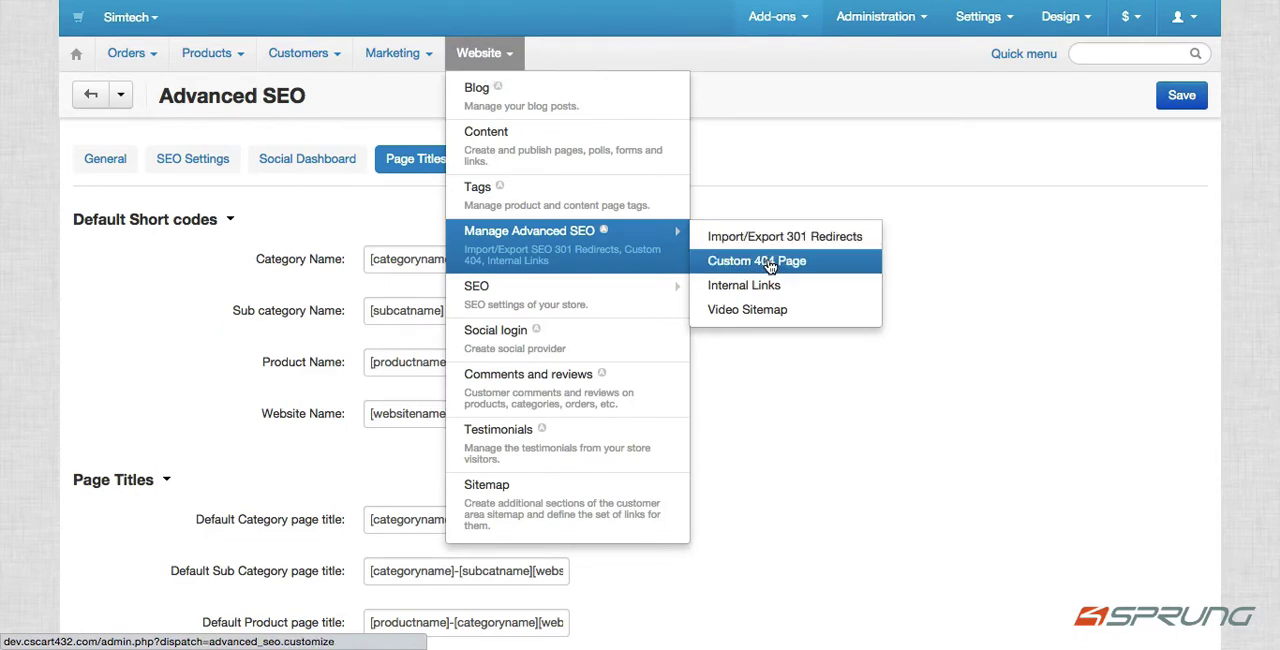
{"action": "mouse_move", "coordinate": [776, 318]}
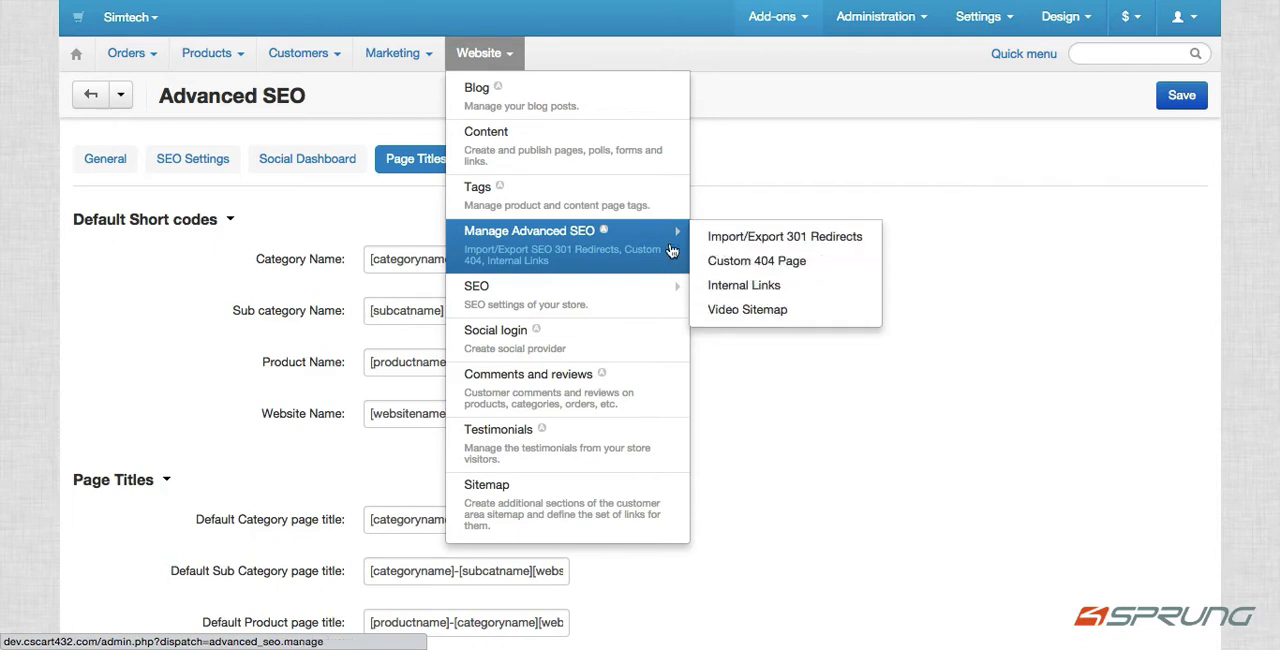
{"action": "mouse_move", "coordinate": [620, 296]}
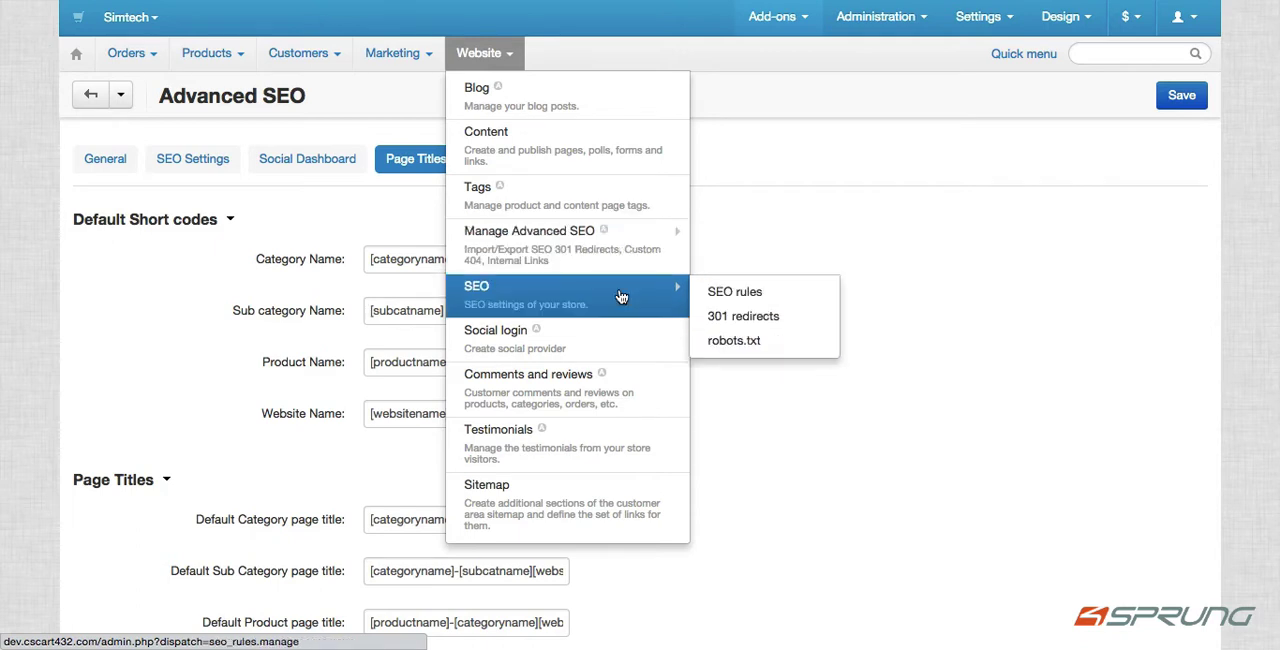
{"action": "mouse_move", "coordinate": [644, 302]}
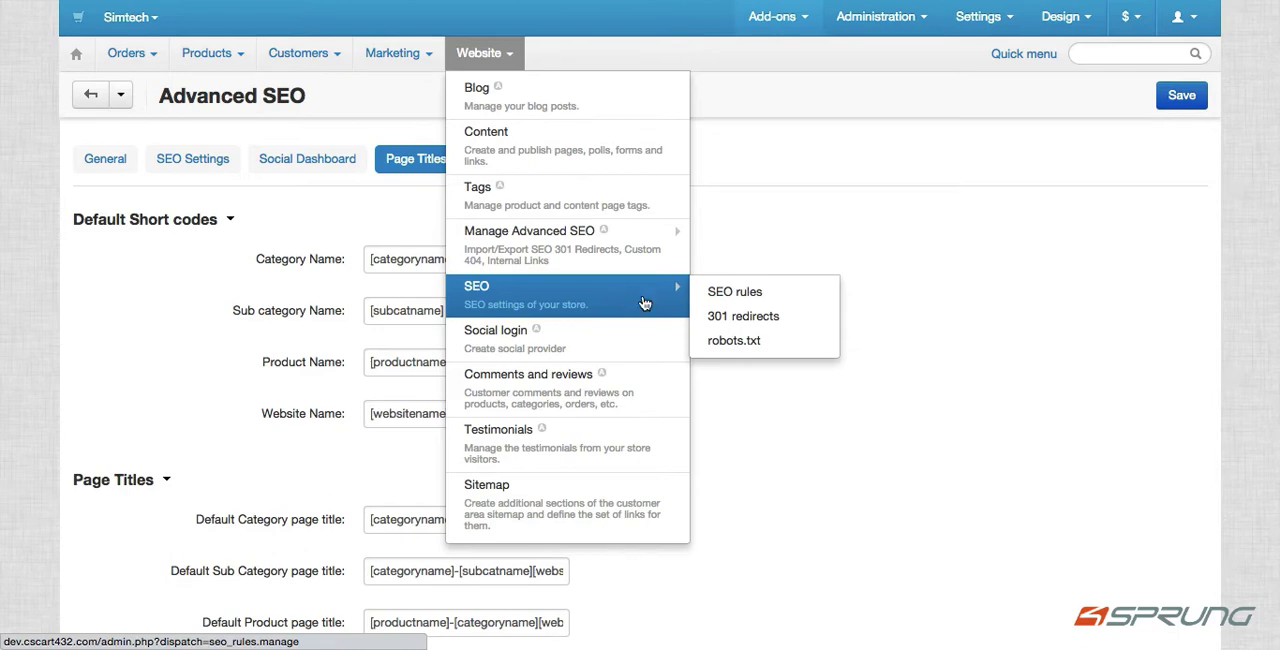
- Go to the store's SEO 301 redirects list, which has no entries yet
{"action": "left_click", "coordinate": [742, 316]}
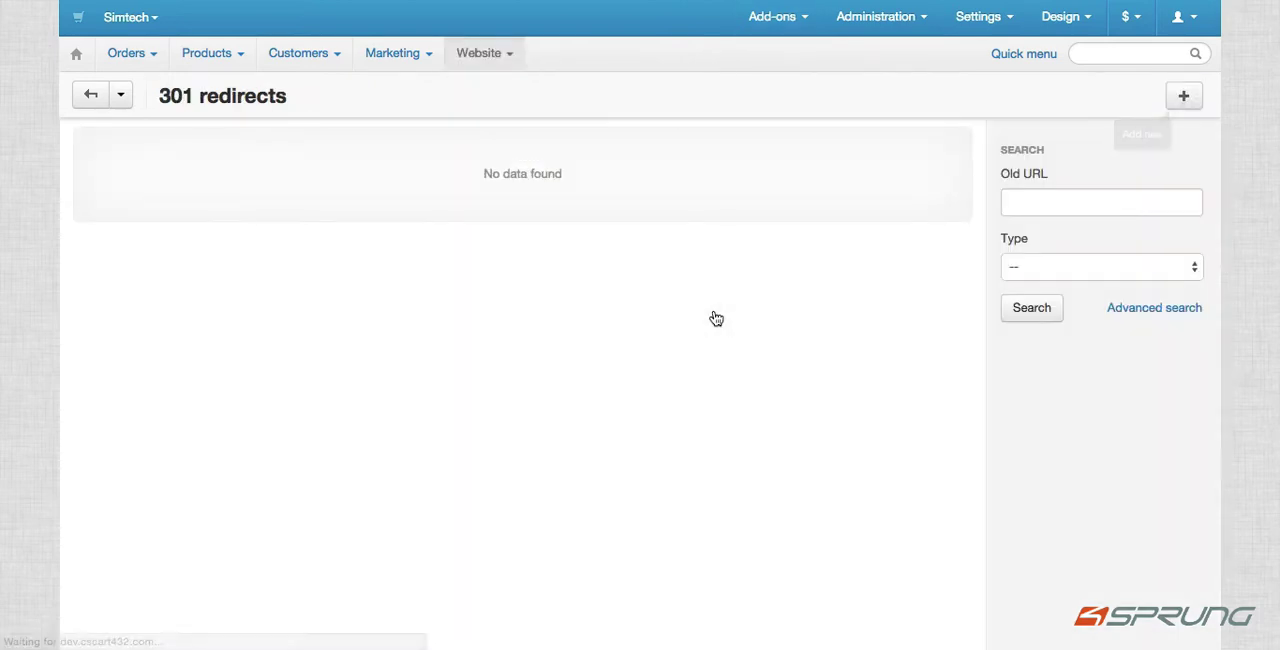
{"action": "left_click", "coordinate": [1182, 96]}
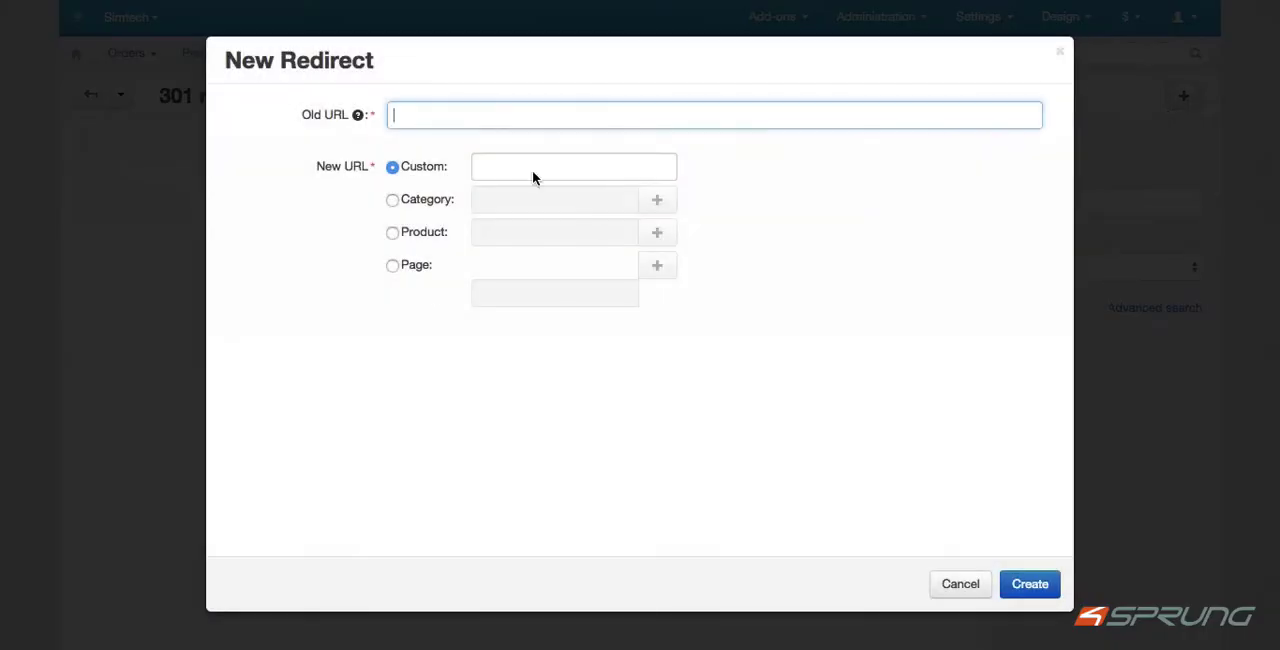
{"action": "mouse_move", "coordinate": [978, 598]}
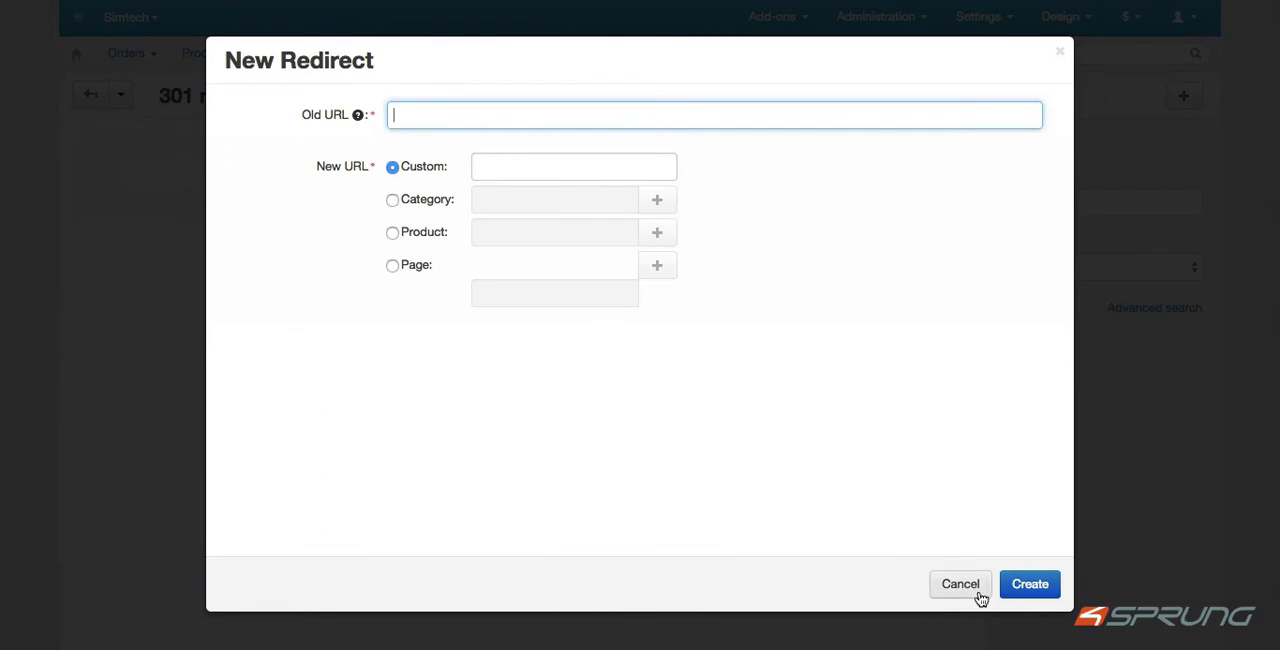
{"action": "left_click", "coordinate": [960, 584]}
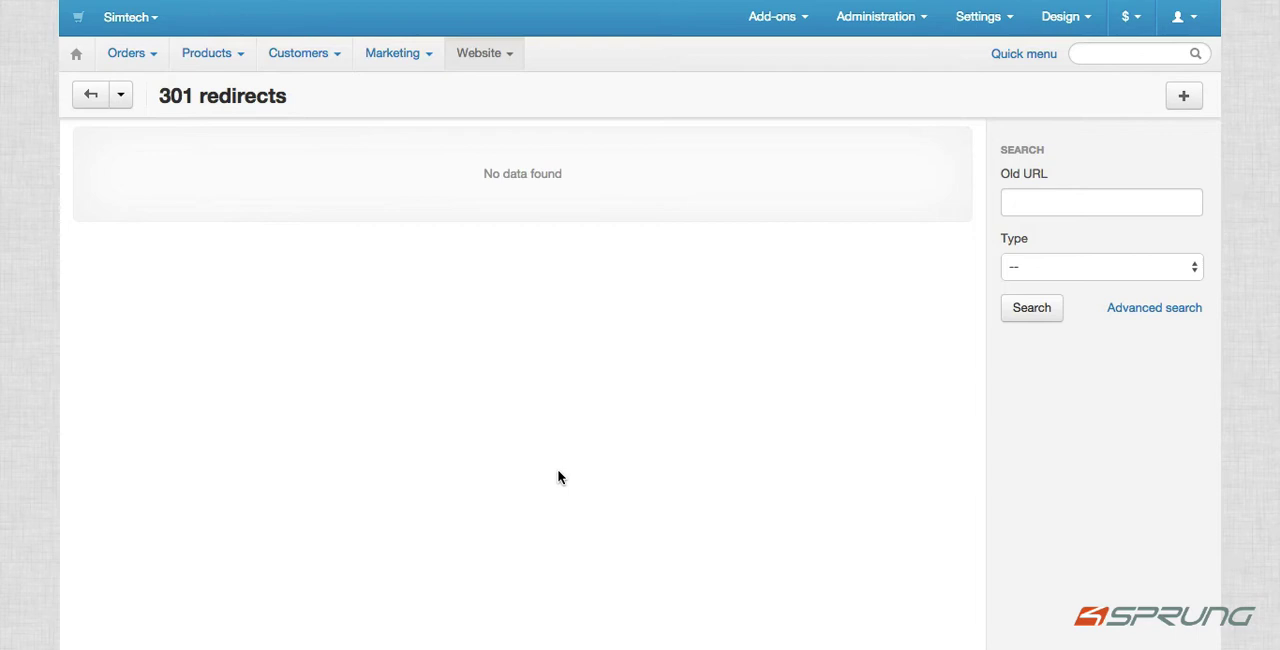
{"action": "mouse_move", "coordinate": [536, 228]}
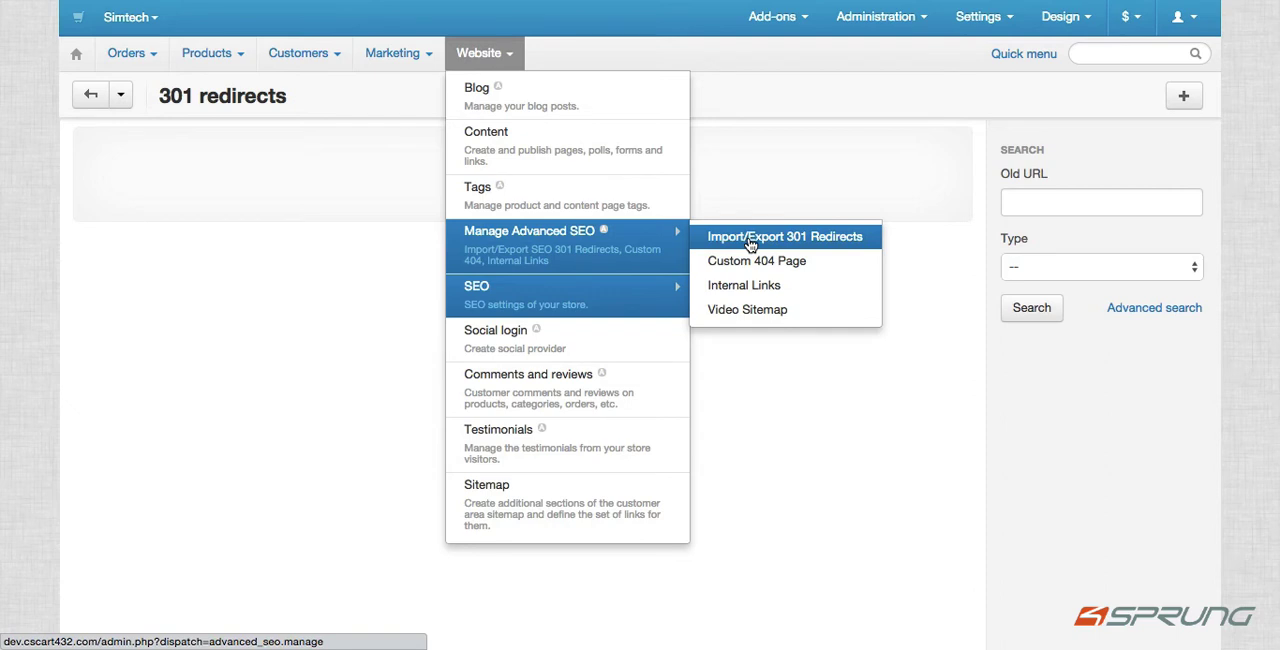
- Import advanced_seo_import_sample.csv from this computer into the Manage SEO 301 Redirects list
{"action": "left_click", "coordinate": [788, 236]}
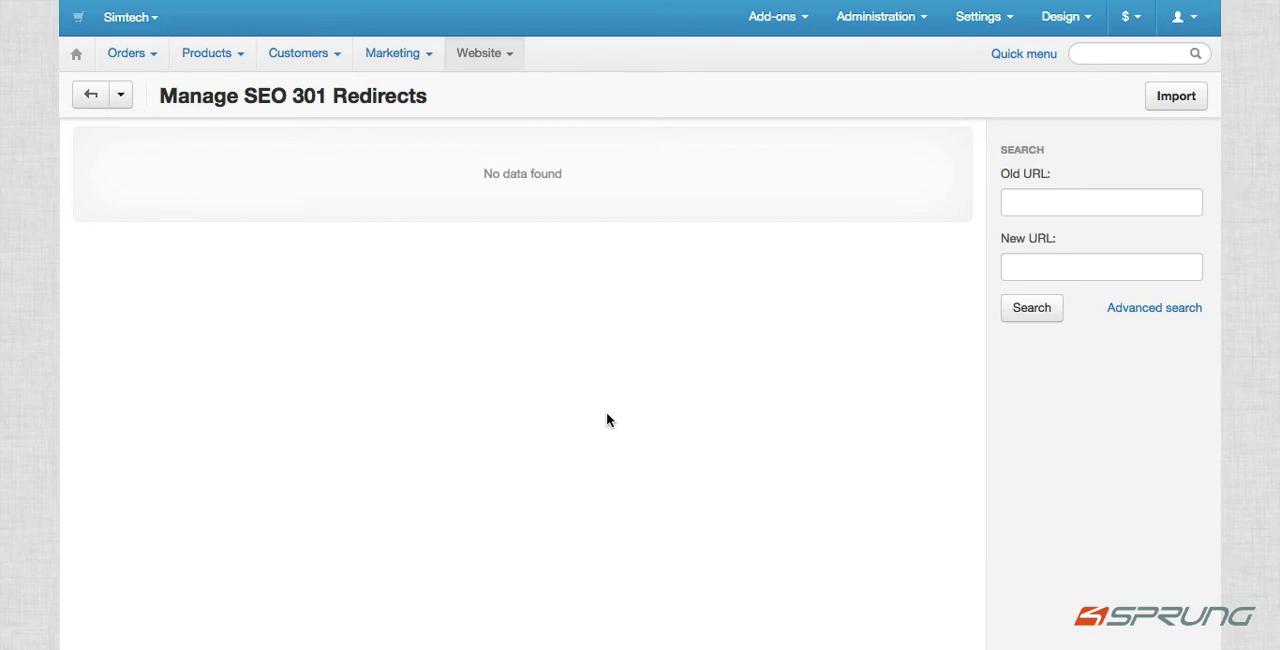
{"action": "left_click", "coordinate": [1176, 96]}
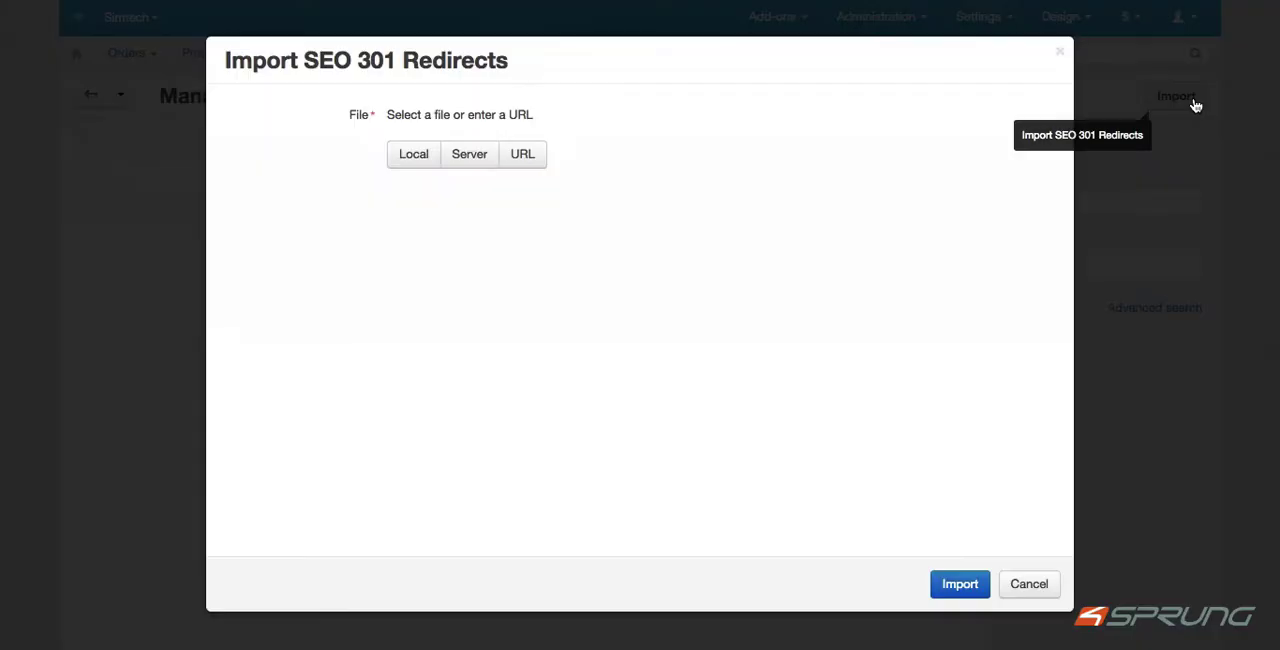
{"action": "mouse_move", "coordinate": [424, 156]}
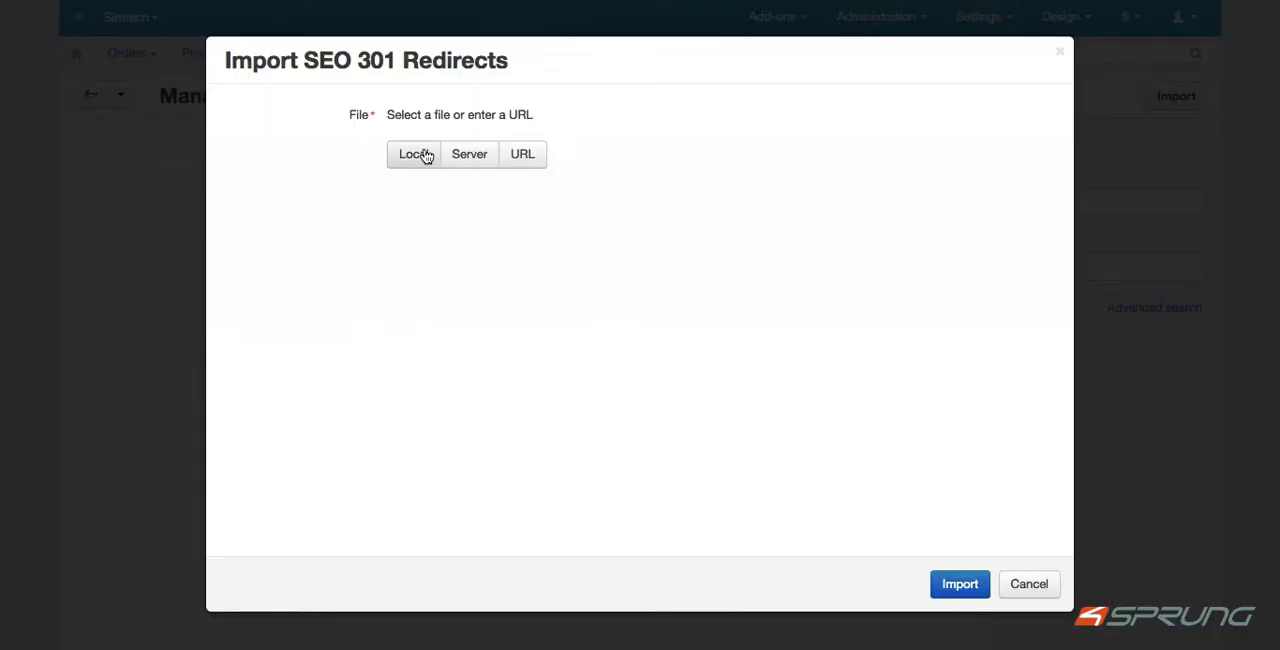
{"action": "left_click", "coordinate": [412, 154]}
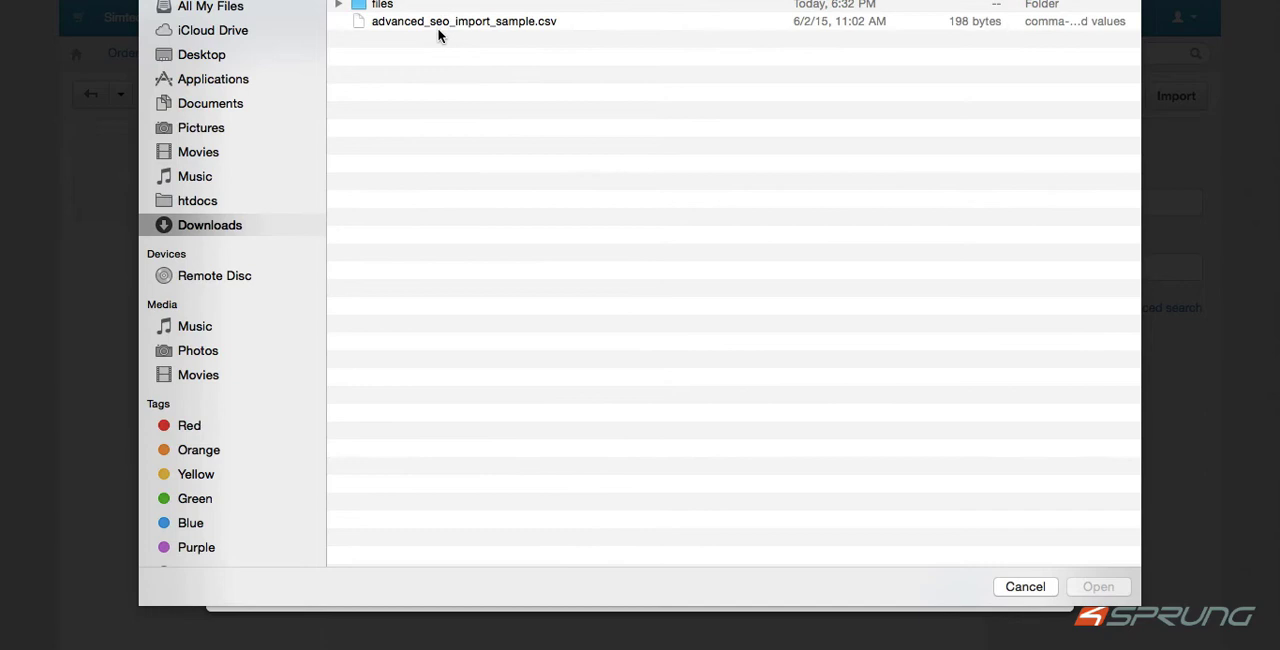
{"action": "left_click", "coordinate": [460, 20]}
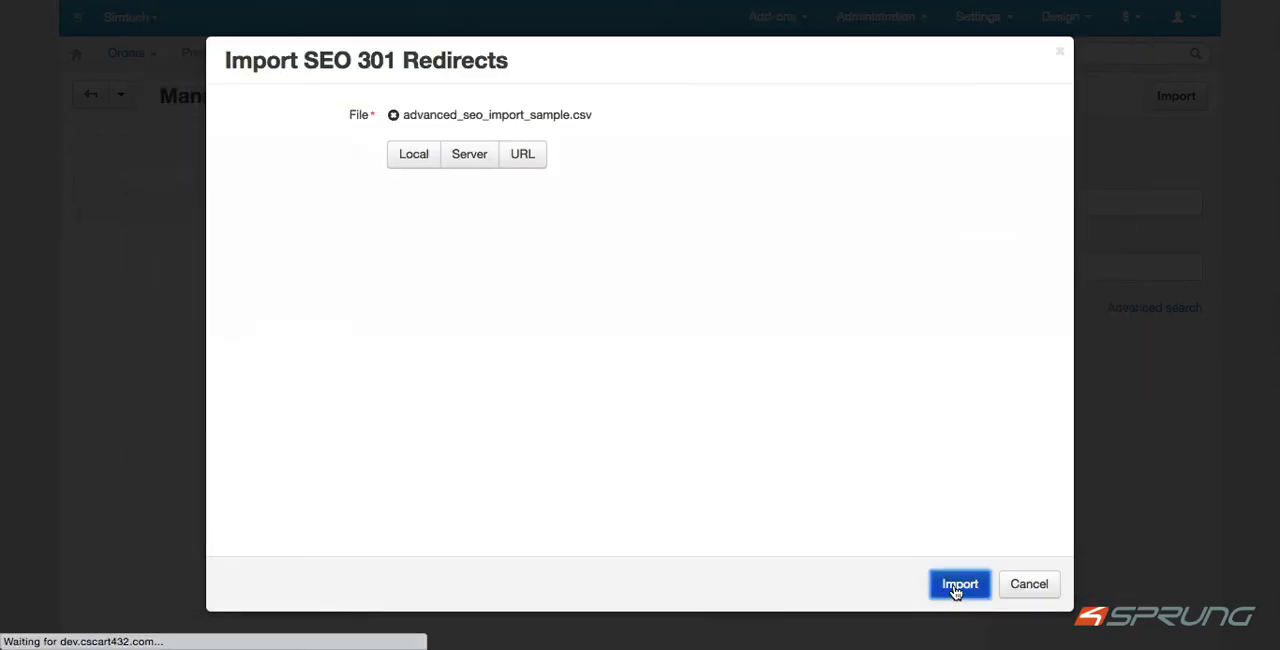
{"action": "left_click", "coordinate": [960, 584]}
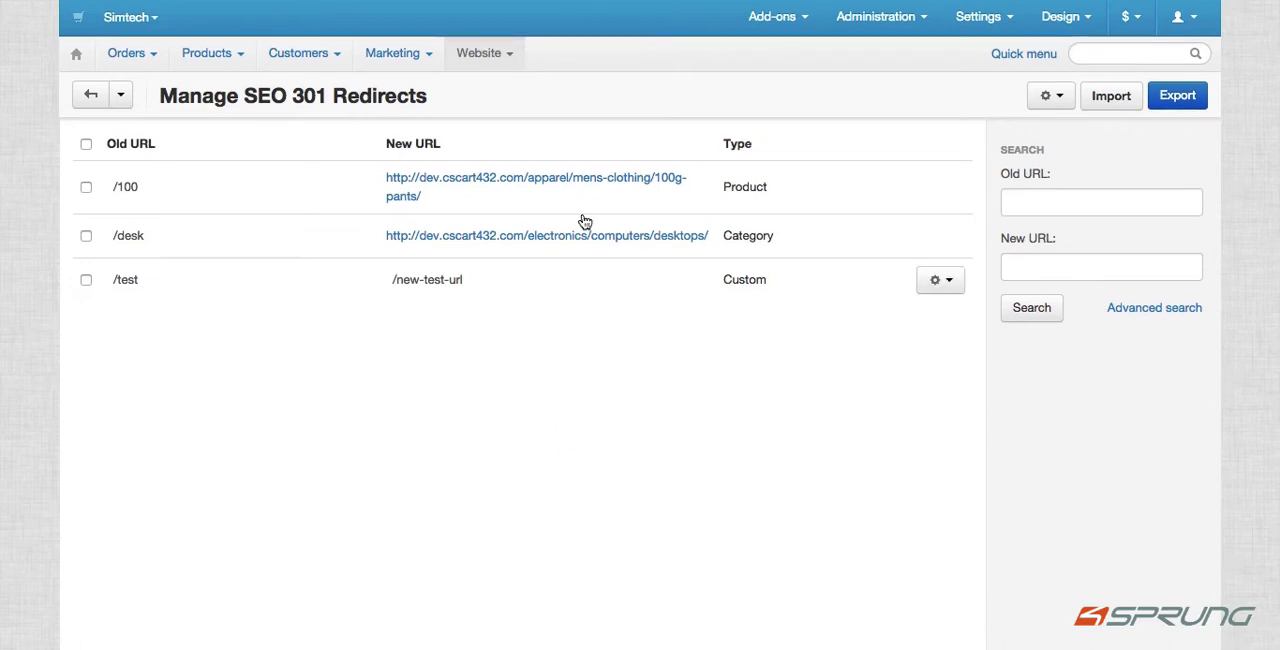
- Return to Website > SEO > 301 redirects showing the imported /100, /desk and /test redirects
{"action": "left_click", "coordinate": [484, 52]}
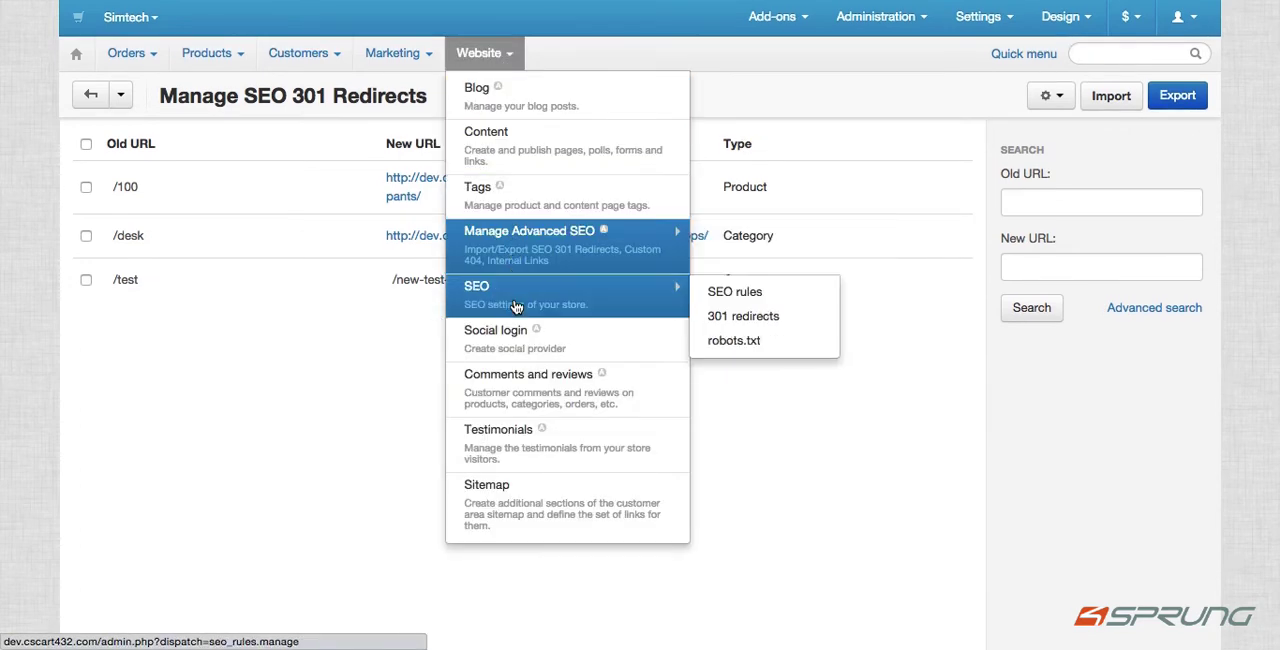
{"action": "left_click", "coordinate": [744, 316]}
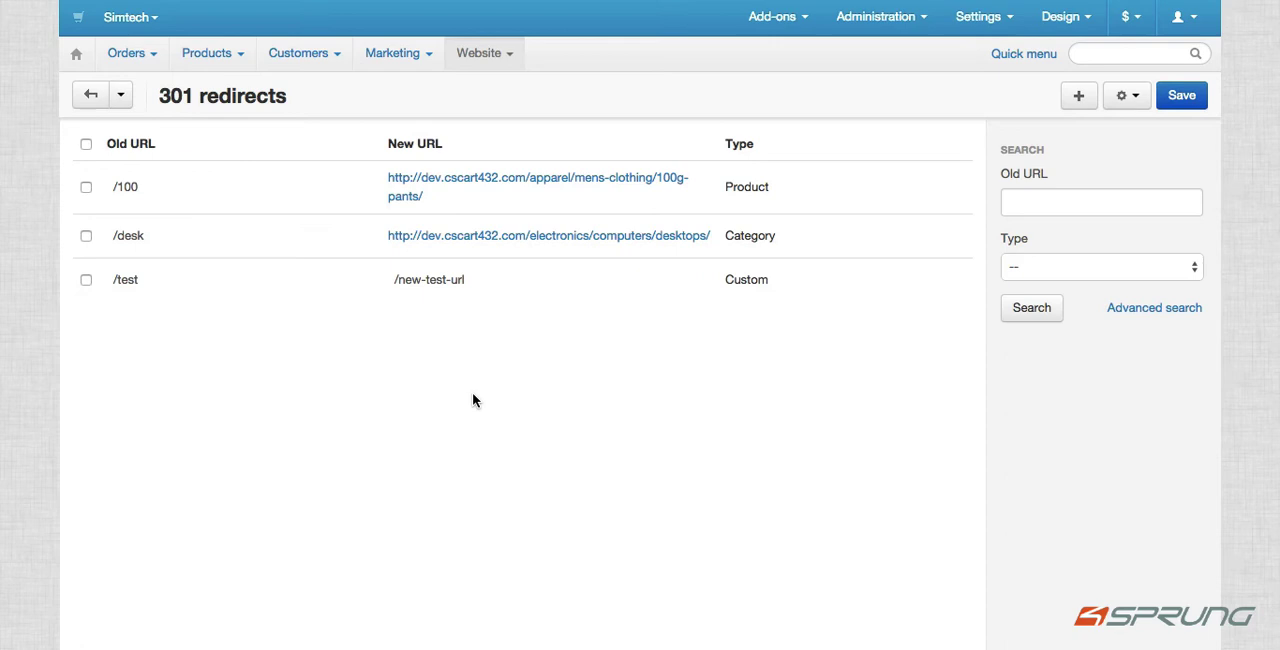
{"action": "left_click", "coordinate": [484, 52]}
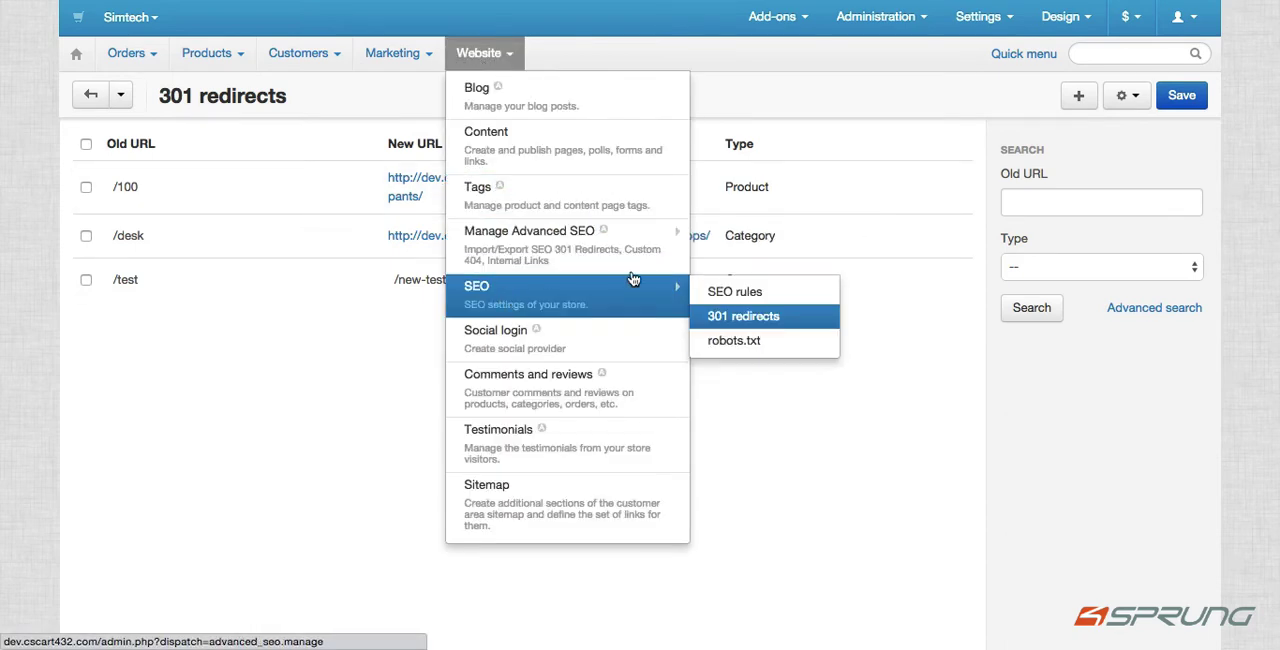
{"action": "mouse_move", "coordinate": [528, 230]}
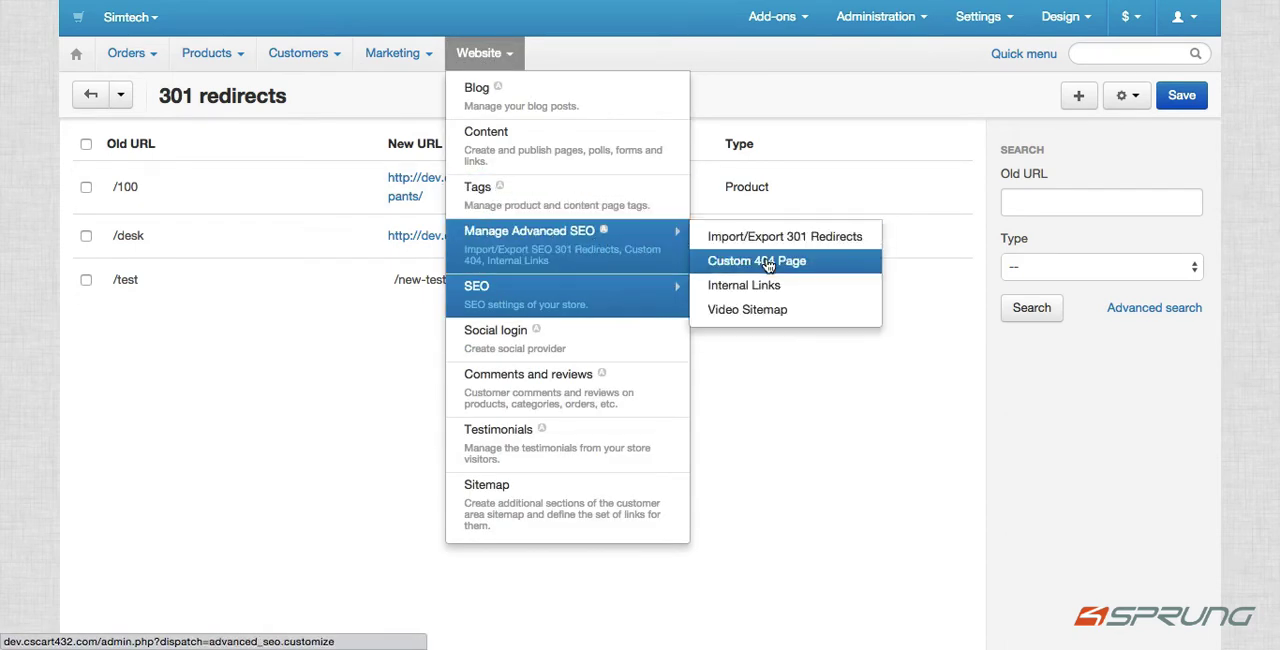
- Give the custom 404 page the centered heading 'This is a test 404 page'
{"action": "left_click", "coordinate": [756, 260]}
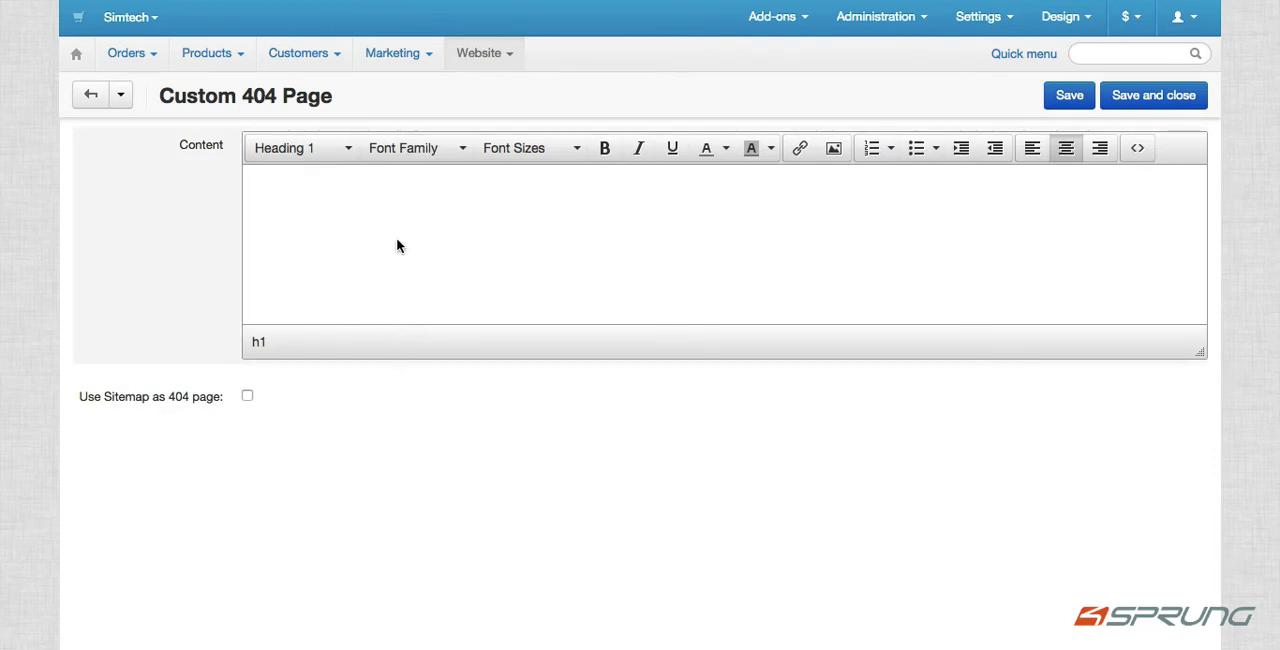
{"action": "mouse_move", "coordinate": [264, 434]}
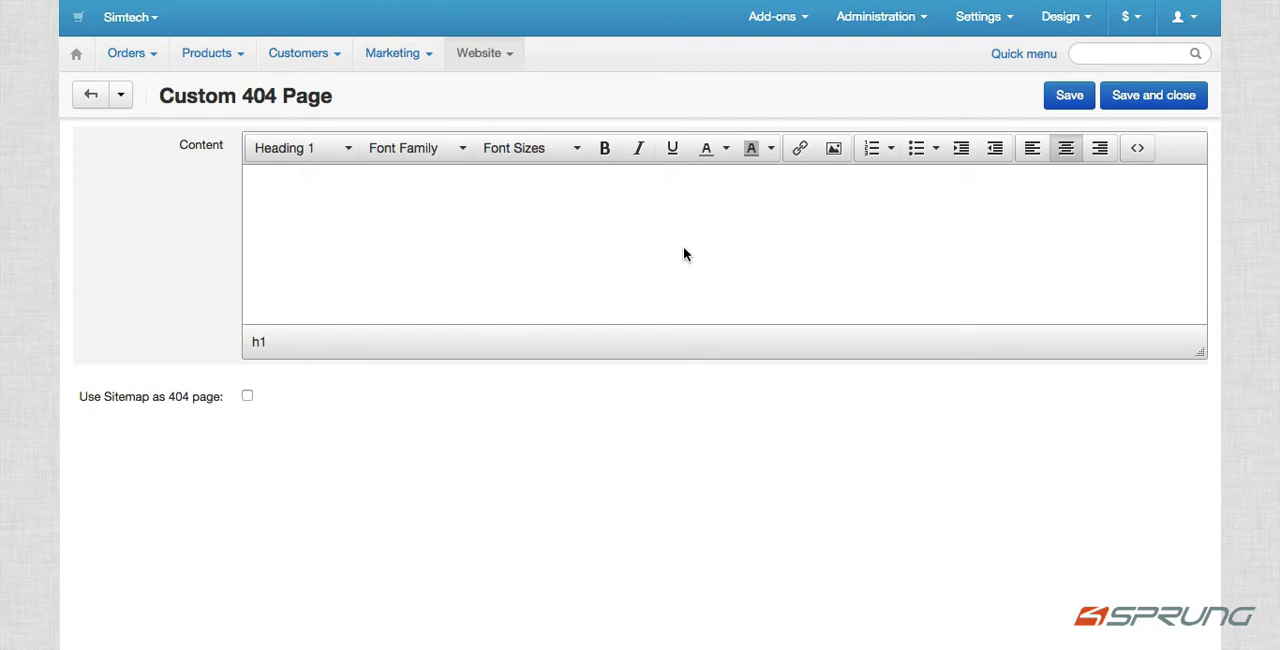
{"action": "type", "text": "This"}
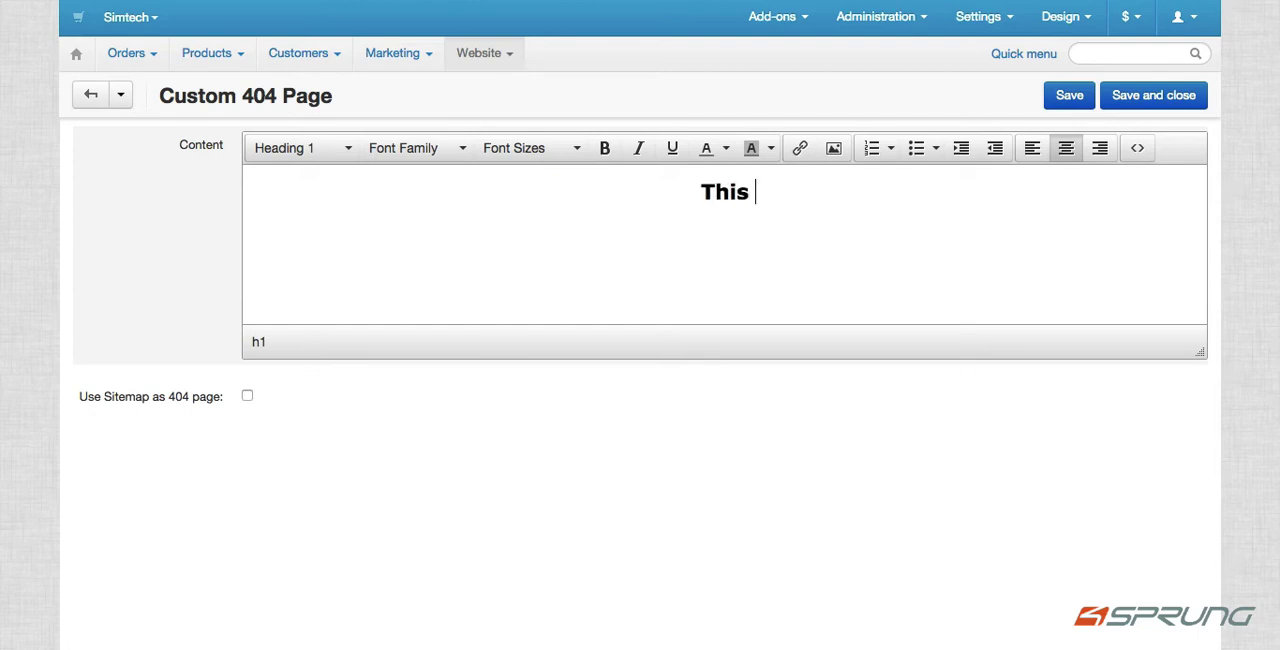
{"action": "type", "text": "is a test 404 page"}
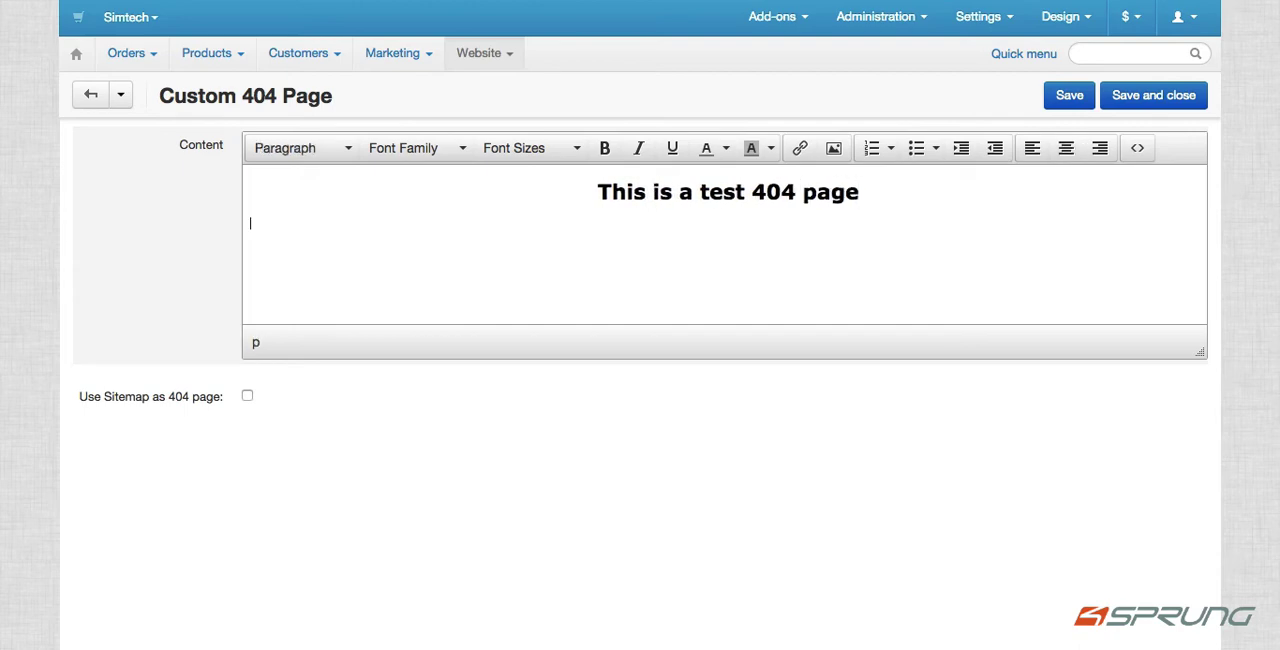
{"action": "left_click", "coordinate": [1066, 148]}
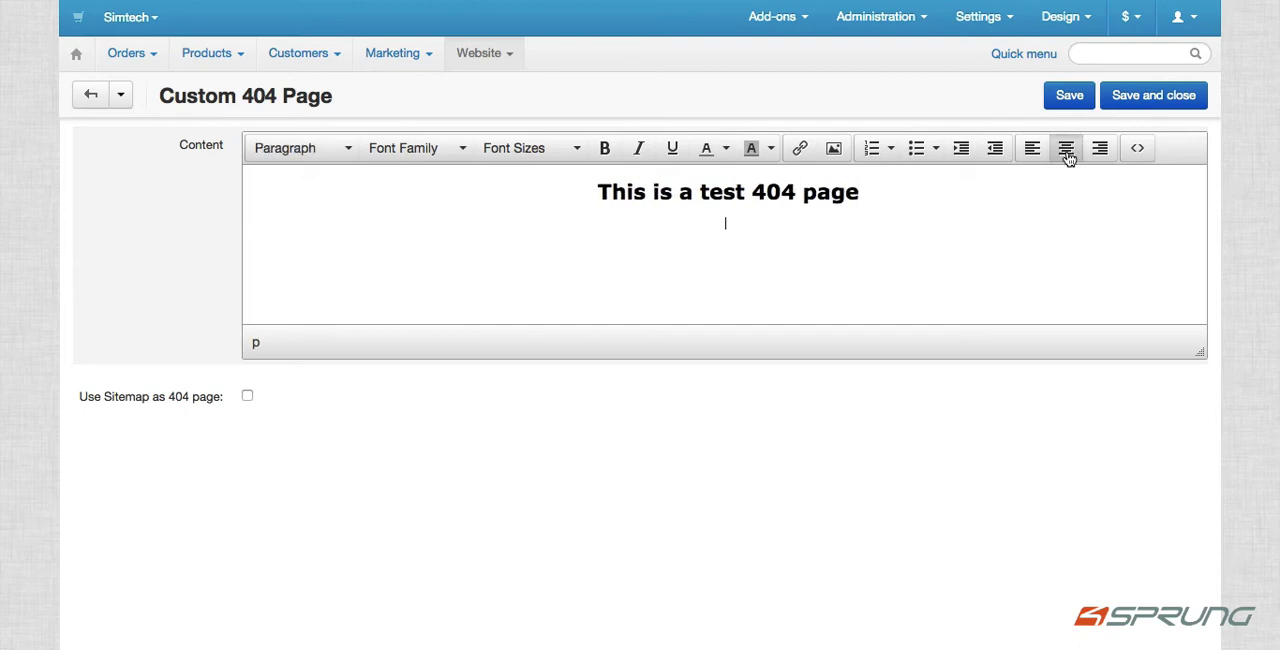
- Insert the 404 error image below the heading and save the page
{"action": "left_click", "coordinate": [832, 148]}
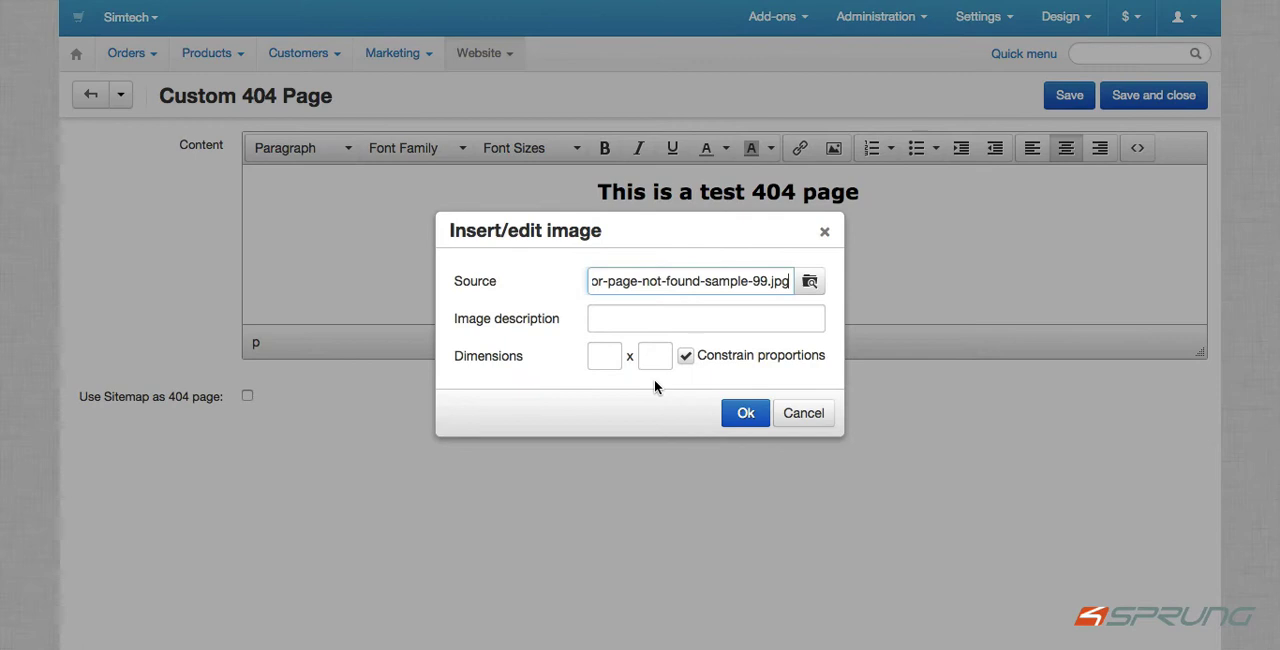
{"action": "left_click", "coordinate": [744, 412]}
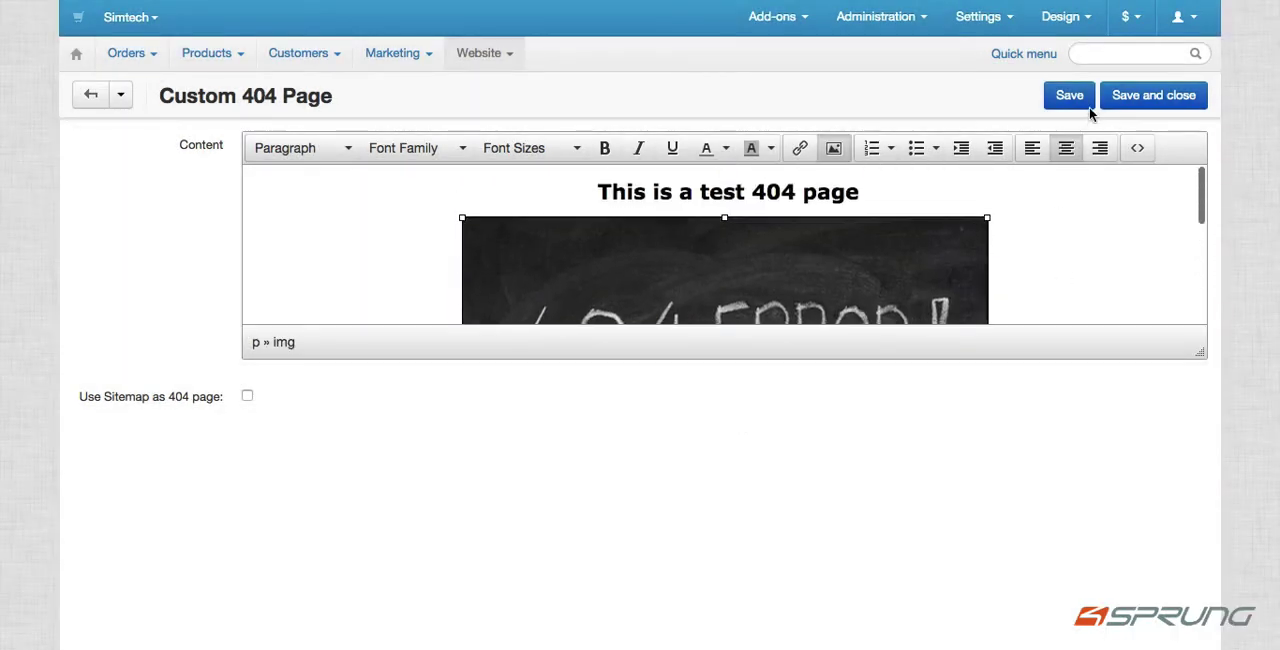
{"action": "left_click", "coordinate": [1068, 96]}
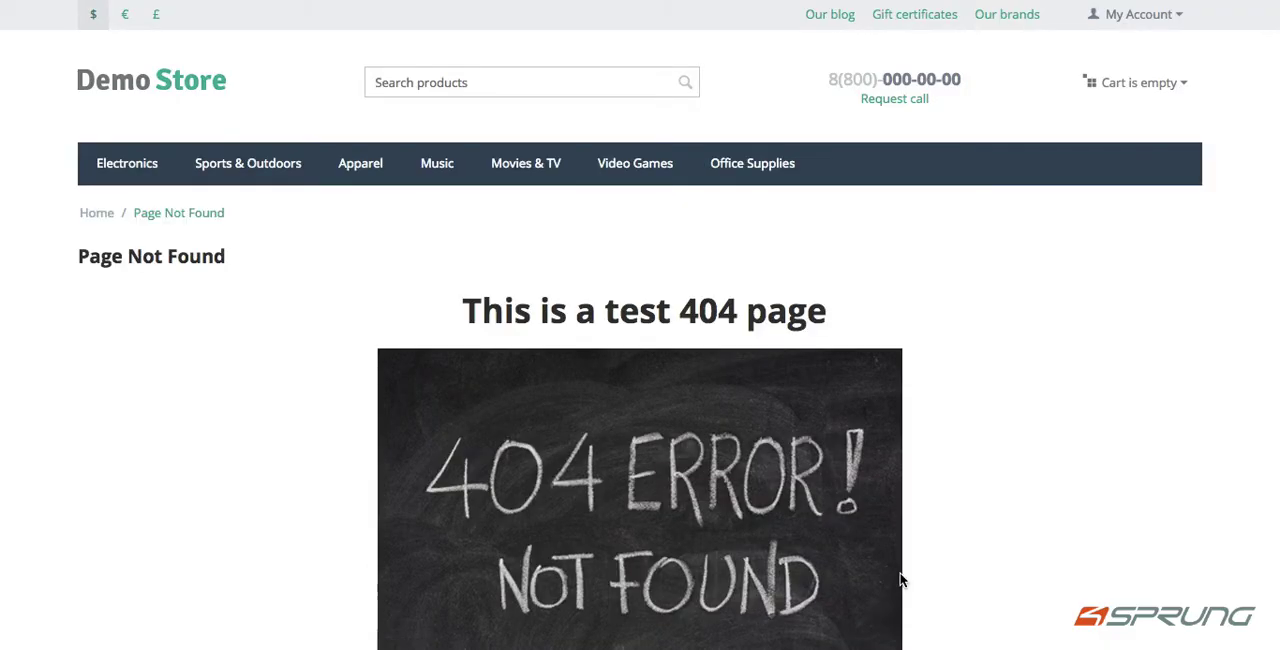
- Scroll through the storefront Page Not Found page to check the test heading and image
{"action": "scroll", "scroll_direction": "down", "scroll_amount": 3}
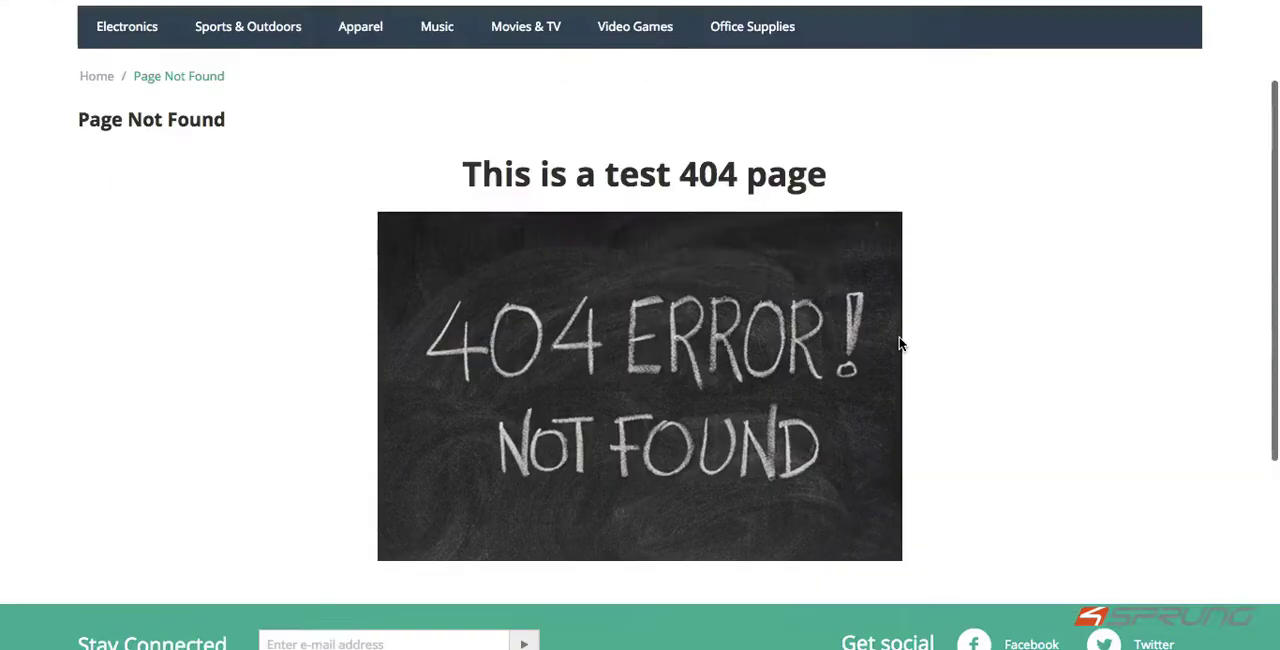
{"action": "scroll", "scroll_direction": "up", "scroll_amount": 3}
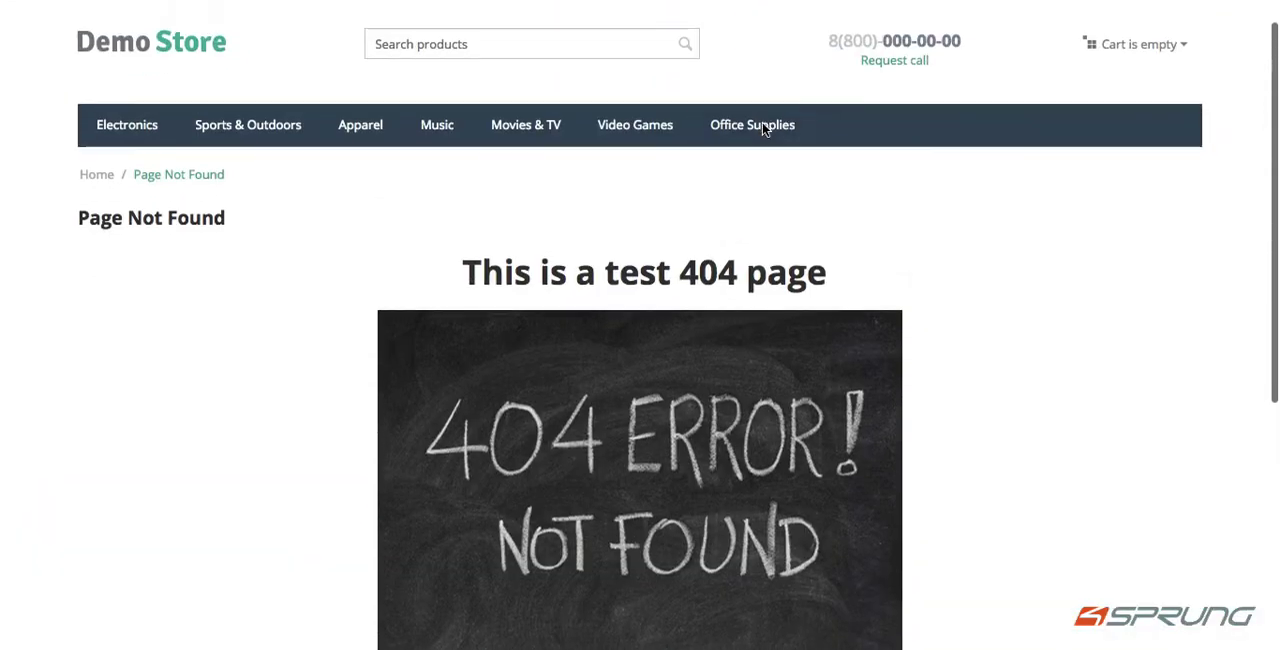
{"action": "scroll", "scroll_direction": "down", "scroll_amount": 3}
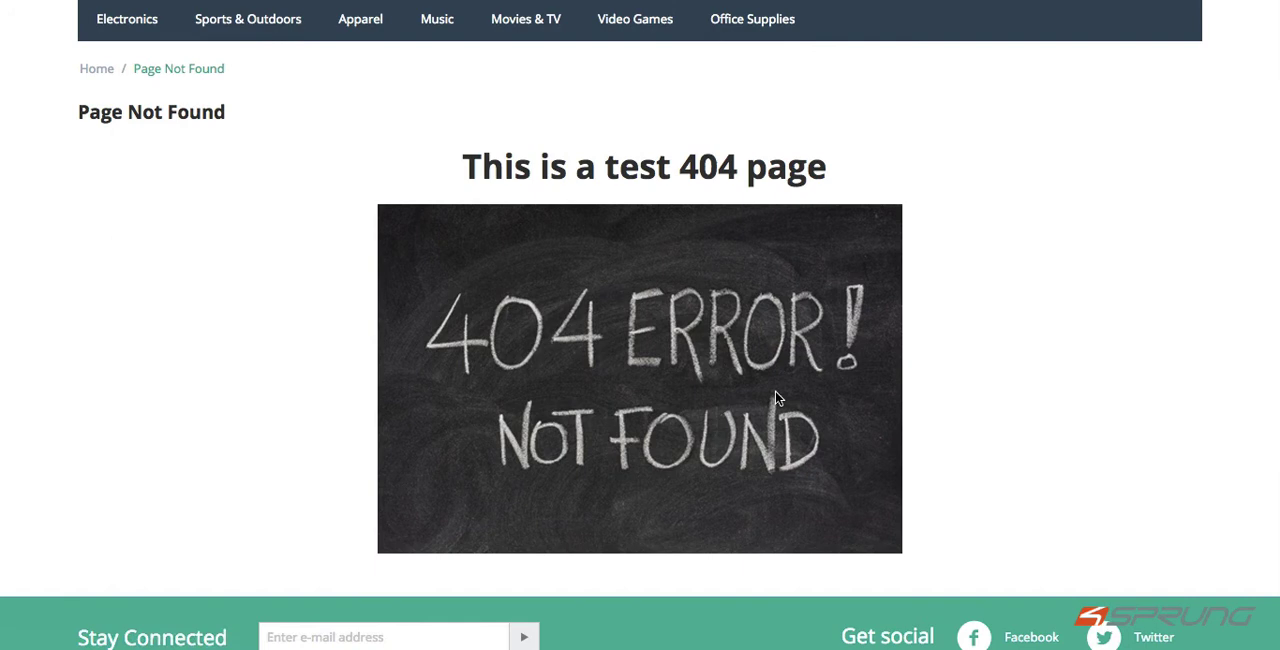
{"action": "scroll", "scroll_direction": "up", "scroll_amount": 3}
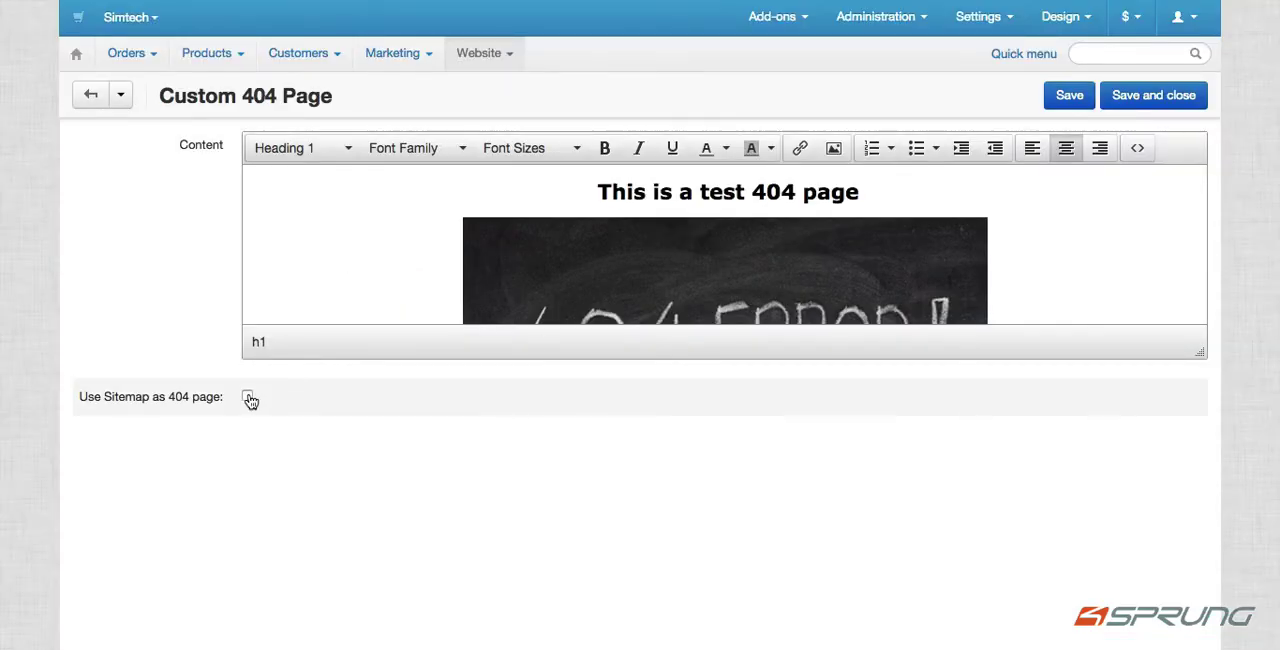
- Enable 'Use Sitemap as 404 page', save, and check the storefront 404 category listings
{"action": "left_click", "coordinate": [248, 396]}
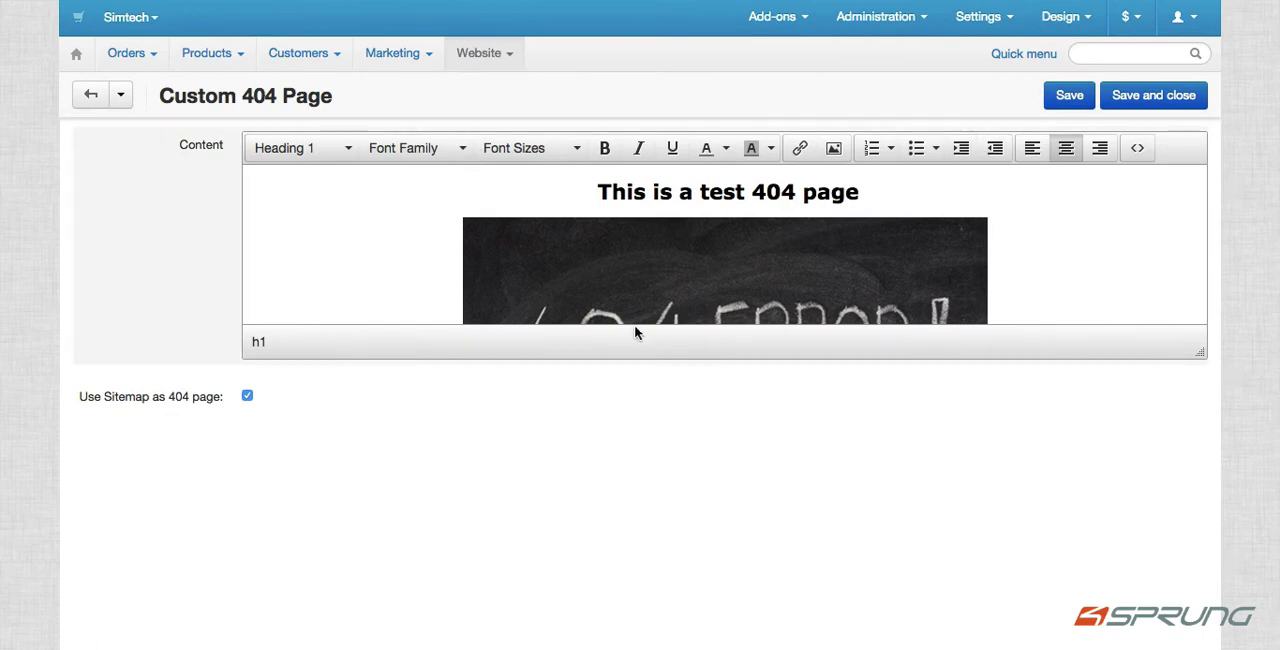
{"action": "left_click", "coordinate": [1068, 96]}
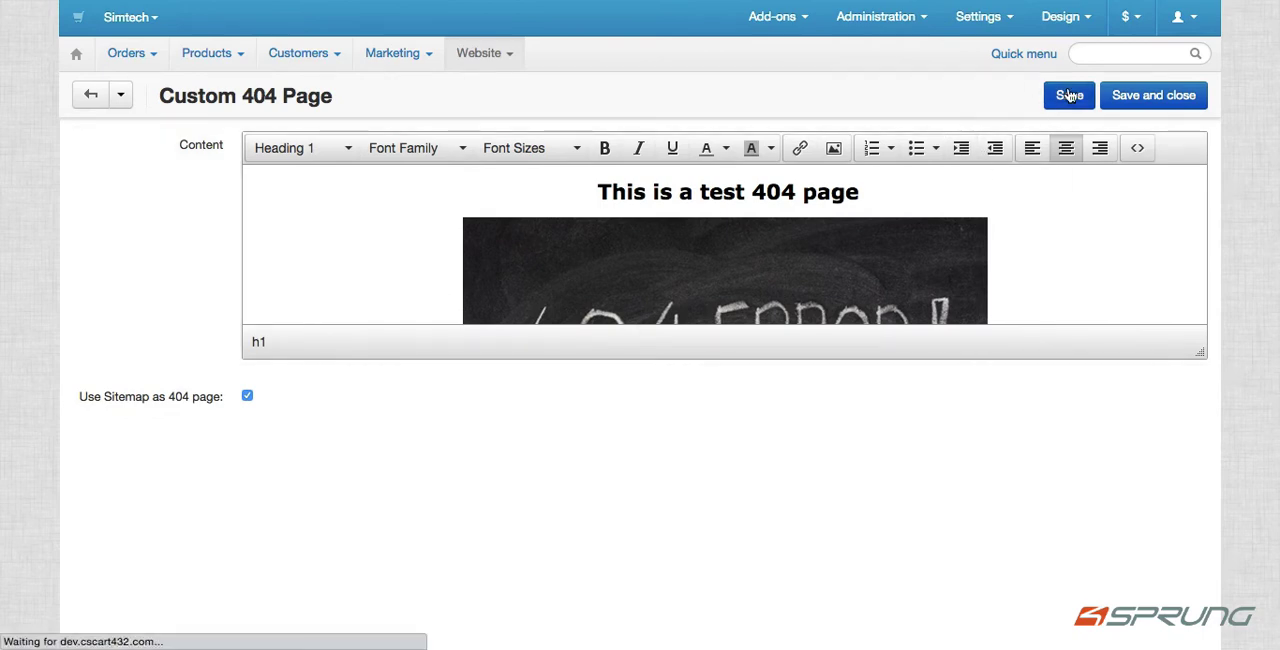
{"action": "left_click", "coordinate": [1068, 96]}
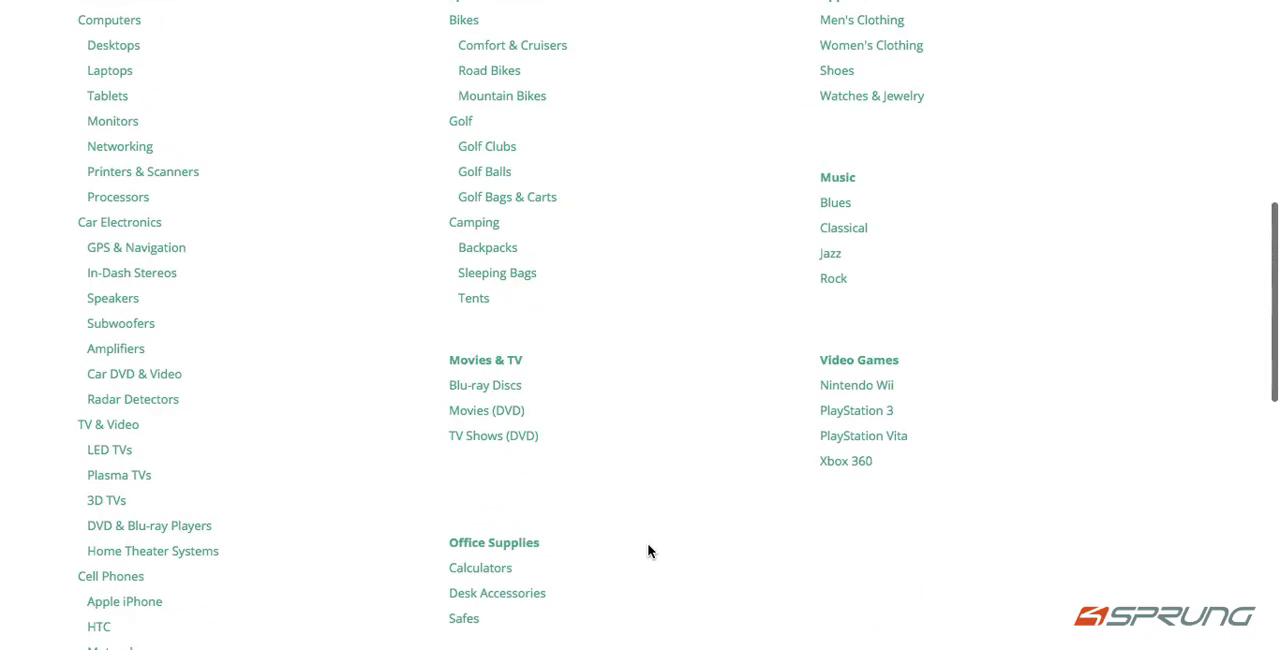
{"action": "scroll", "scroll_direction": "down", "scroll_amount": 3}
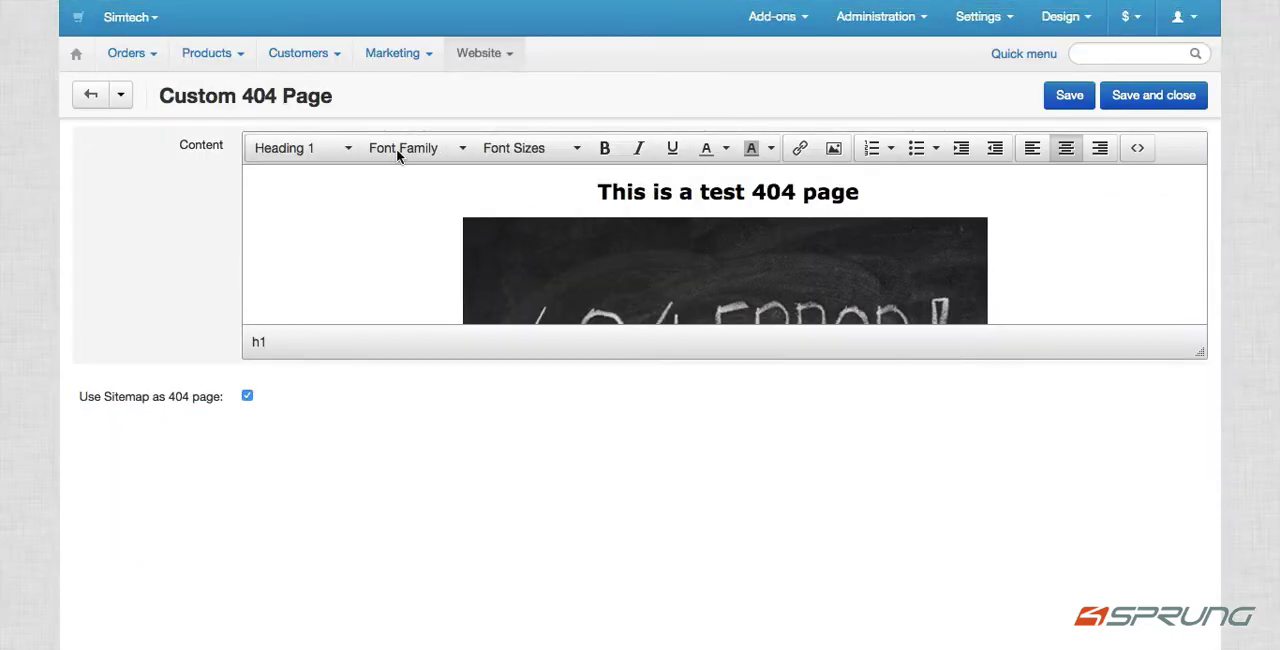
- Start a new internal link in the internal links manager with keyword 'blog'
{"action": "left_click", "coordinate": [484, 52]}
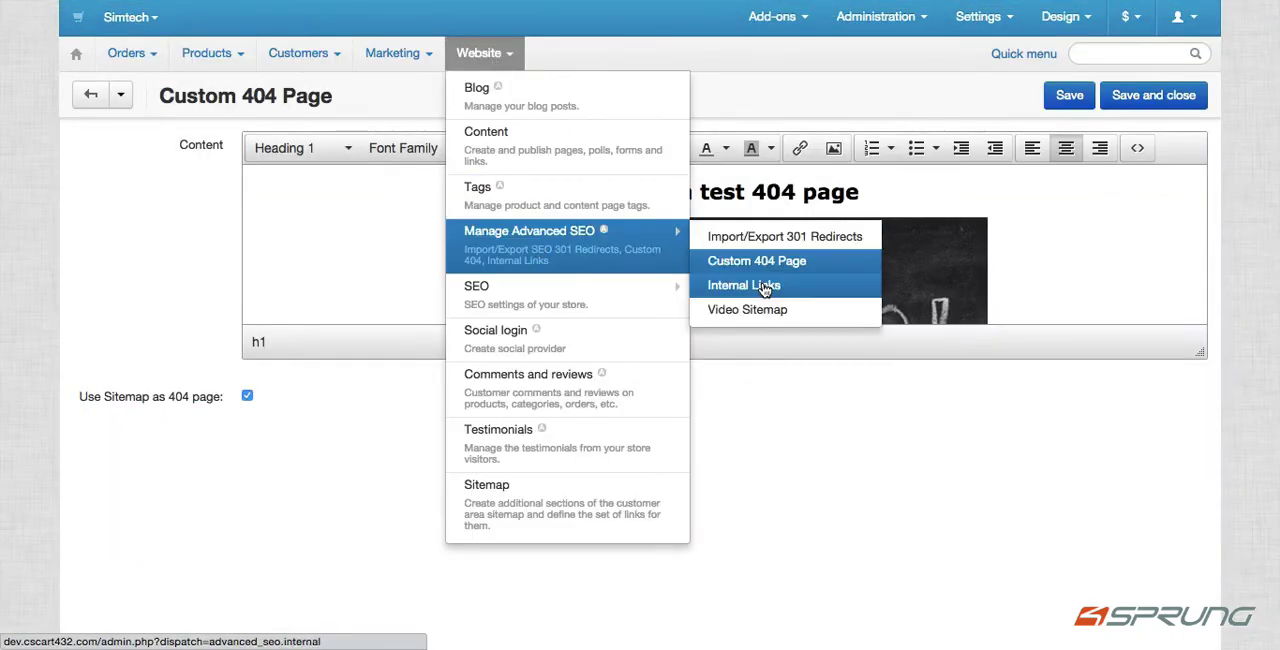
{"action": "left_click", "coordinate": [744, 284]}
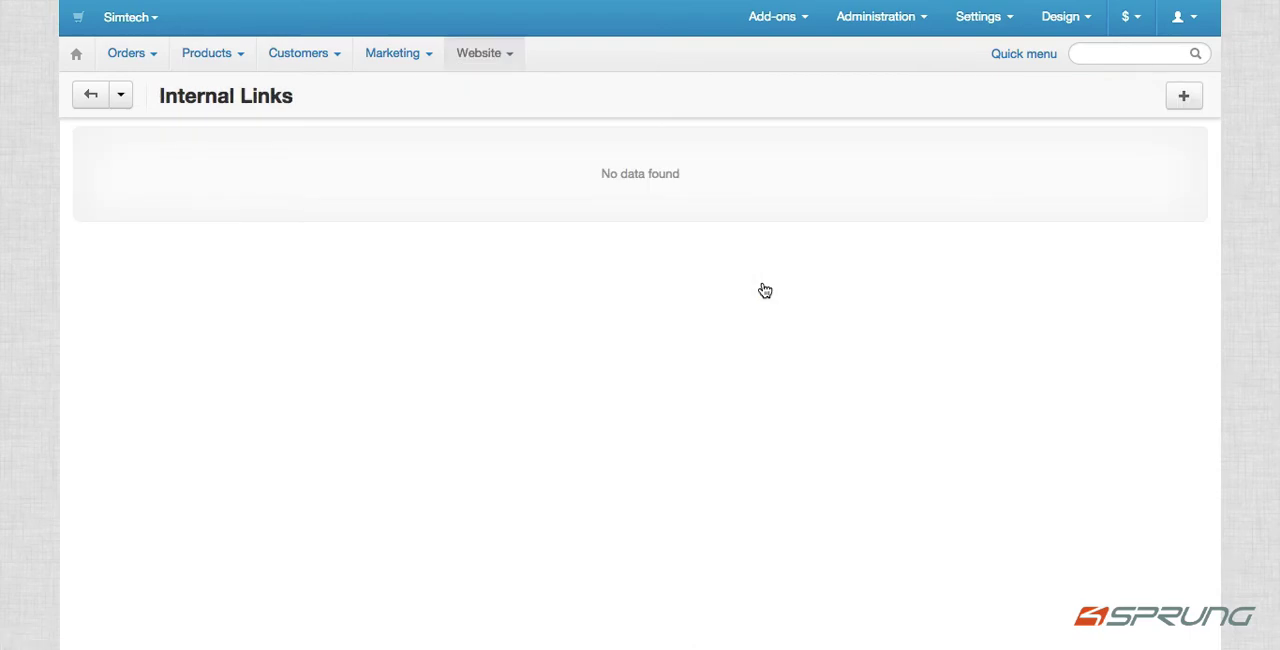
{"action": "left_click", "coordinate": [1184, 96]}
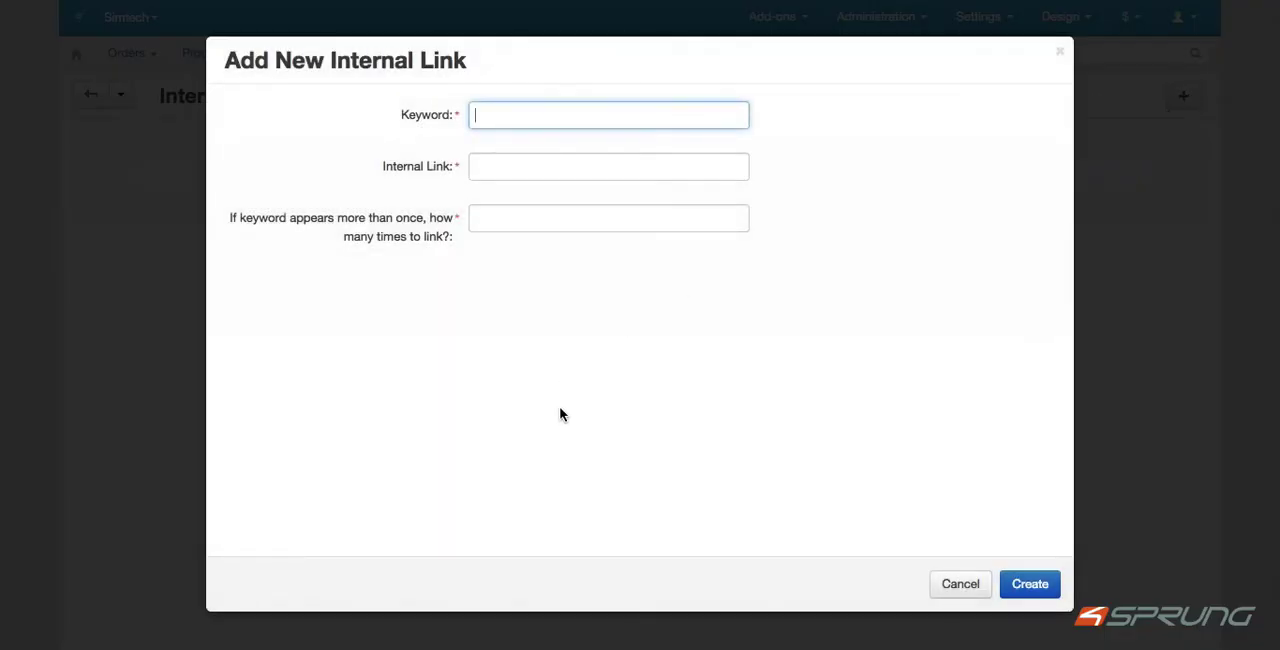
{"action": "mouse_move", "coordinate": [560, 420]}
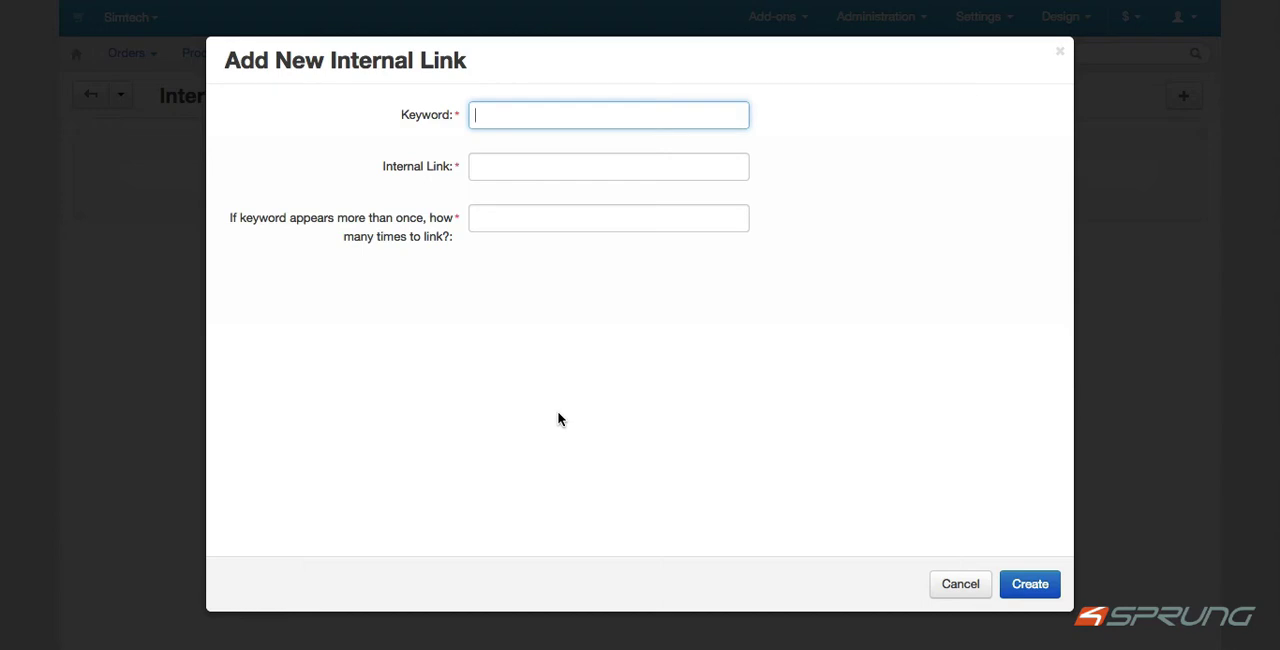
{"action": "type", "text": "blog"}
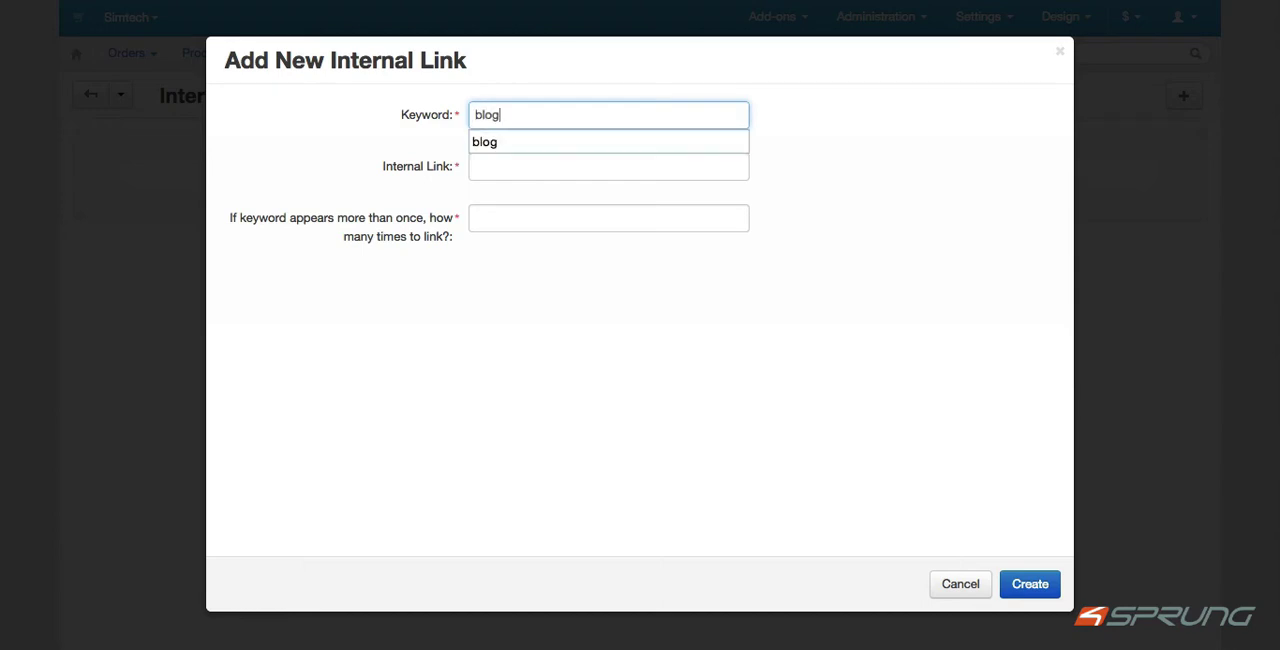
- Point the link to /blog, limit it to 2 occurrences, and create it
{"action": "left_click", "coordinate": [608, 166]}
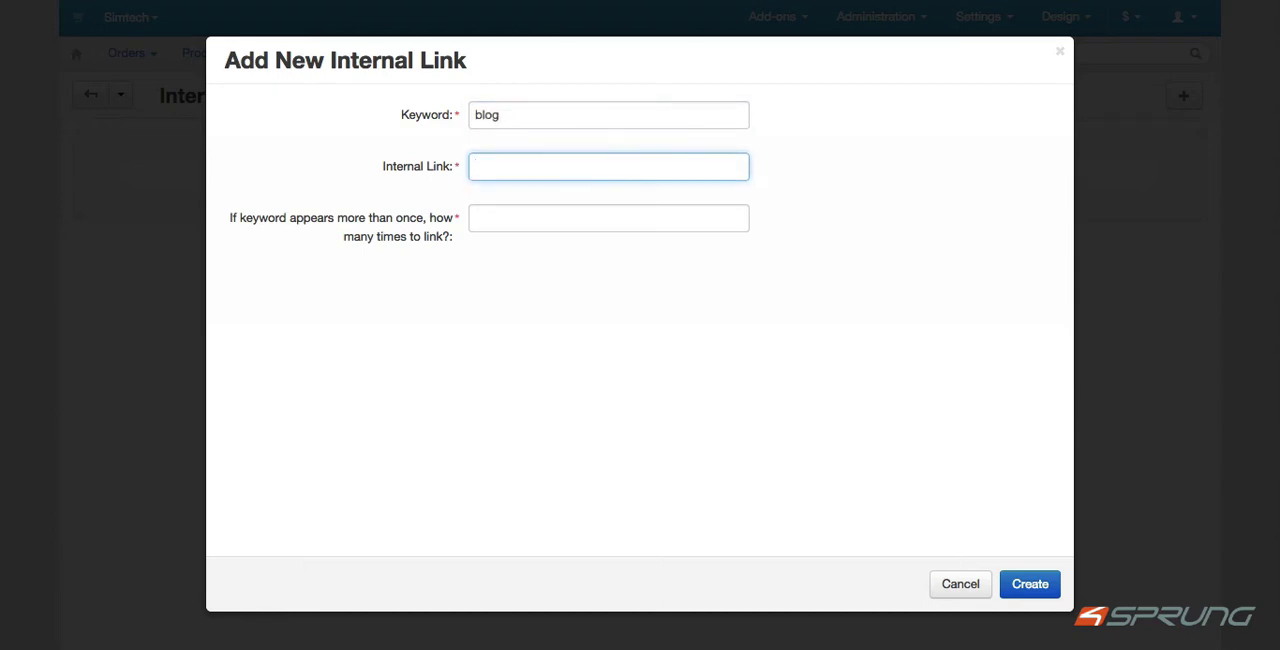
{"action": "type", "text": "/"}
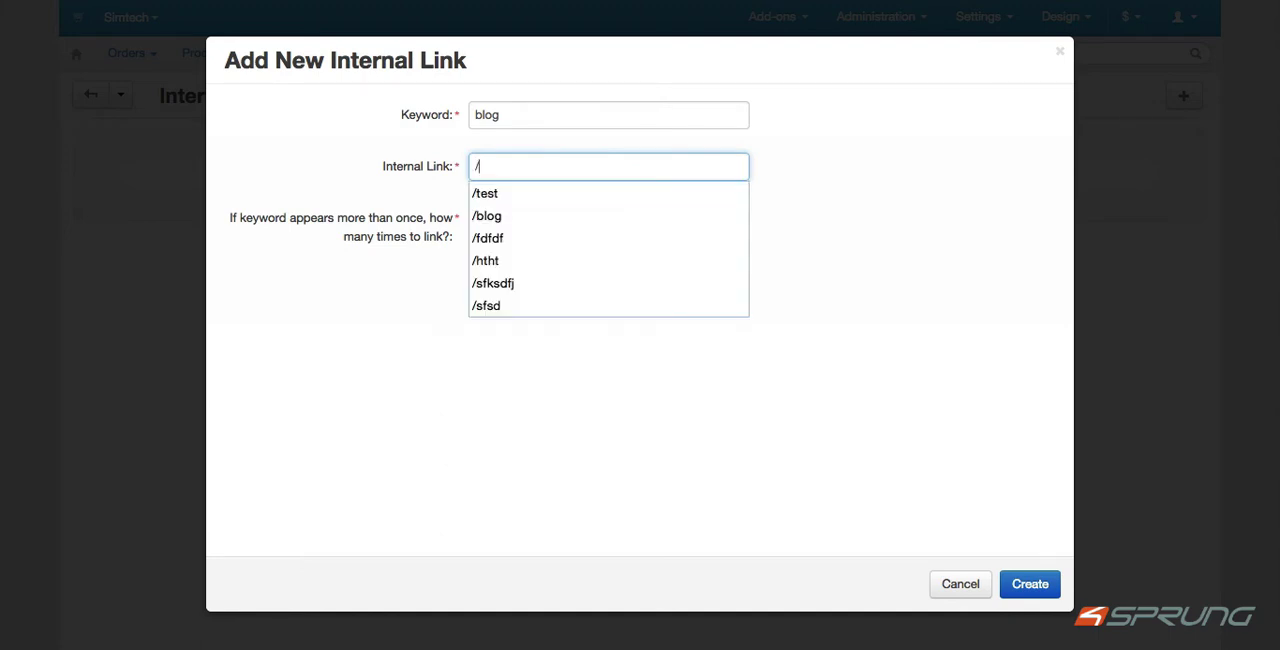
{"action": "left_click", "coordinate": [488, 216]}
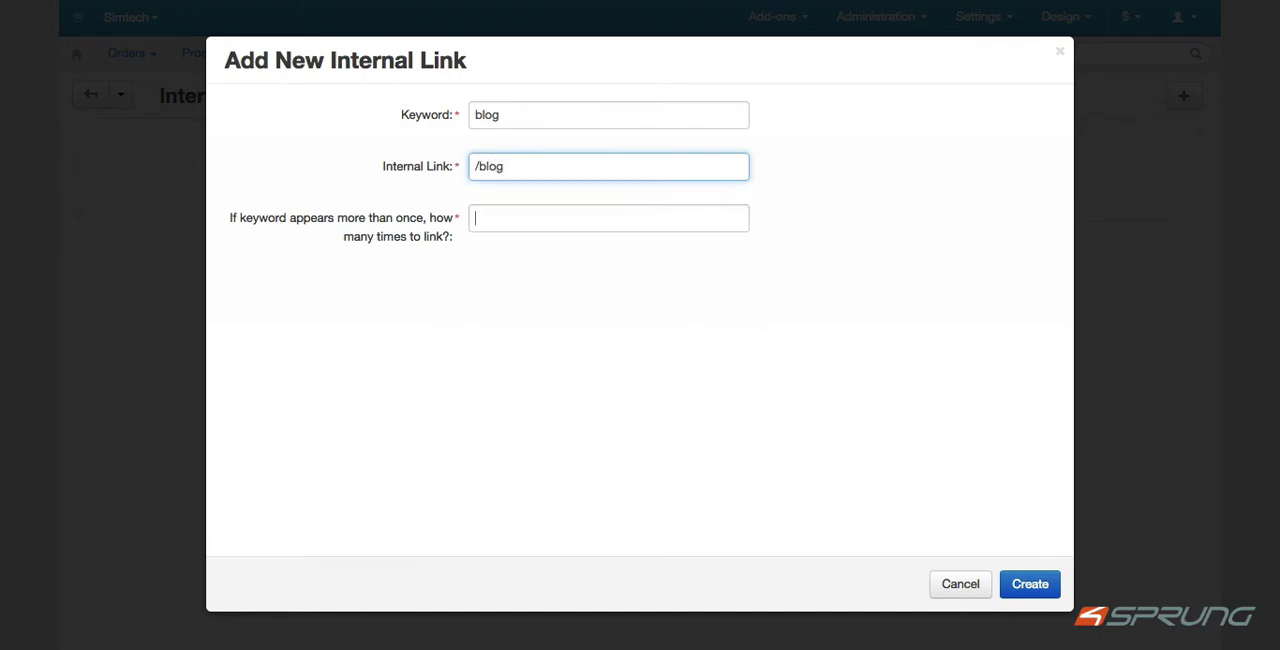
{"action": "left_click", "coordinate": [608, 218]}
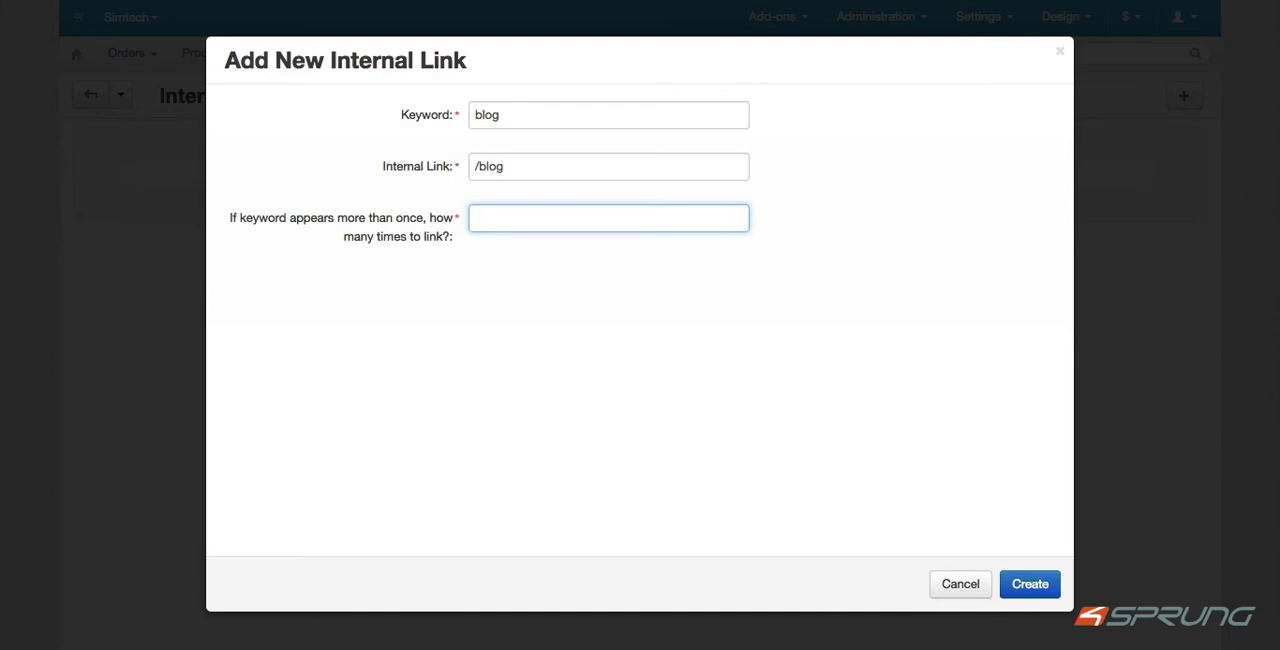
{"action": "type", "text": "3"}
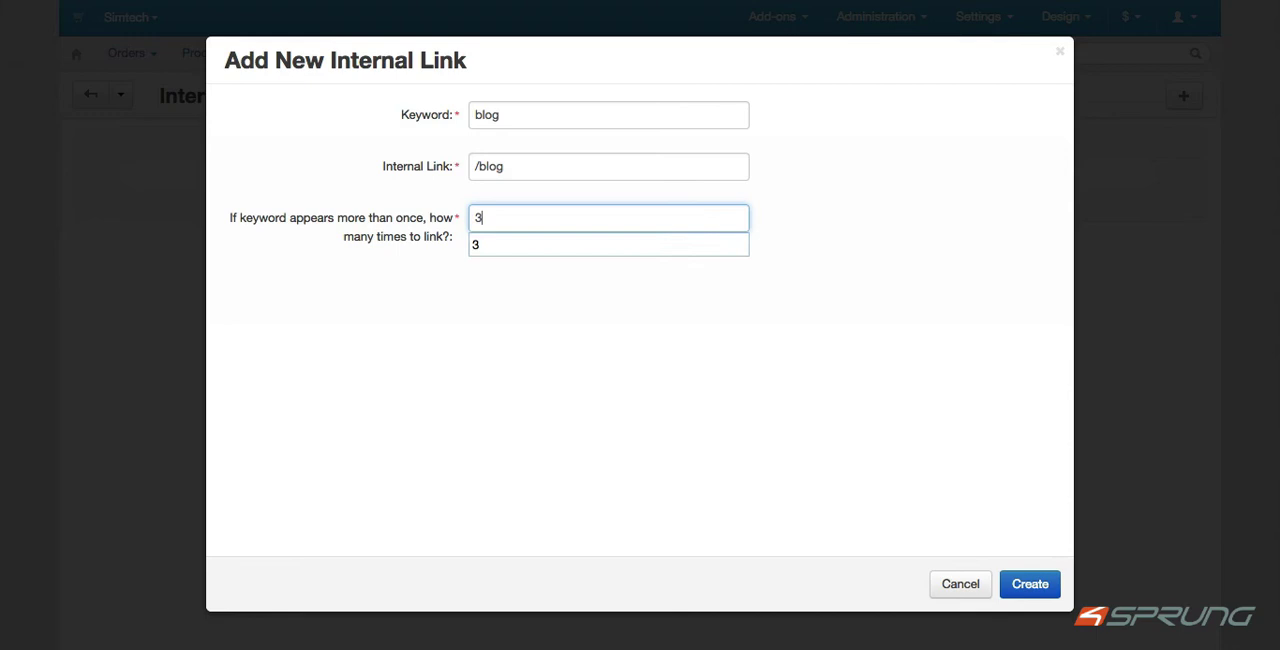
{"action": "type", "text": "2"}
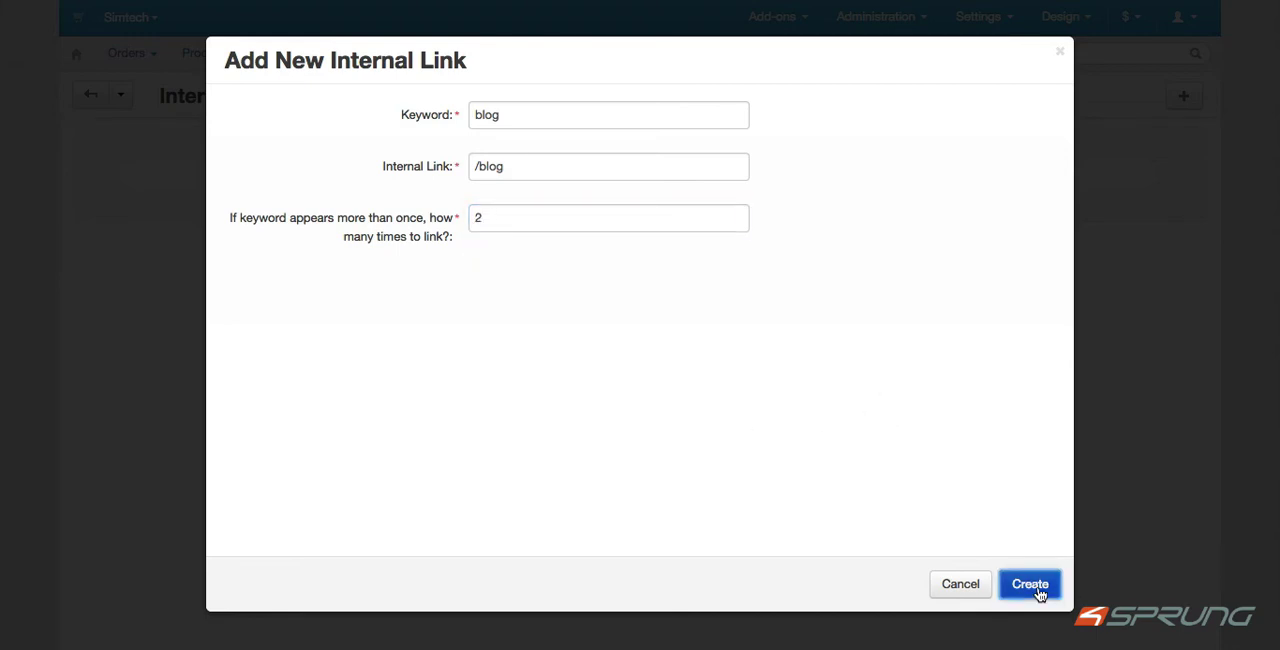
{"action": "left_click", "coordinate": [1030, 584]}
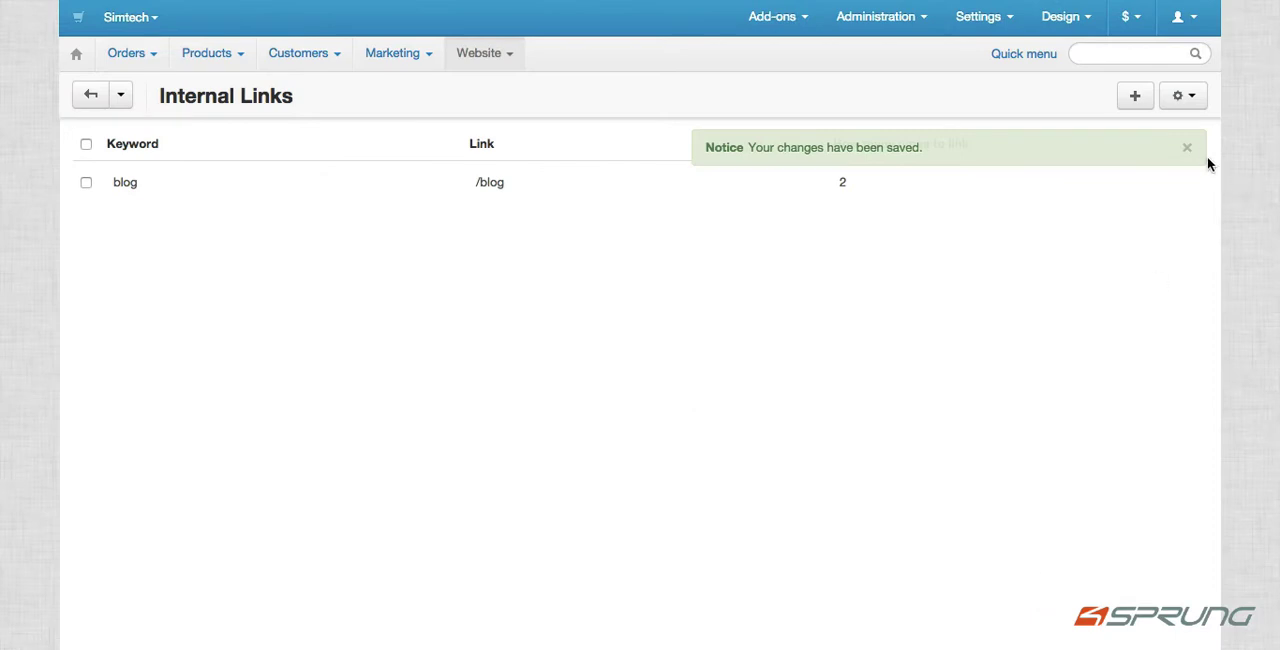
{"action": "left_click", "coordinate": [214, 52]}
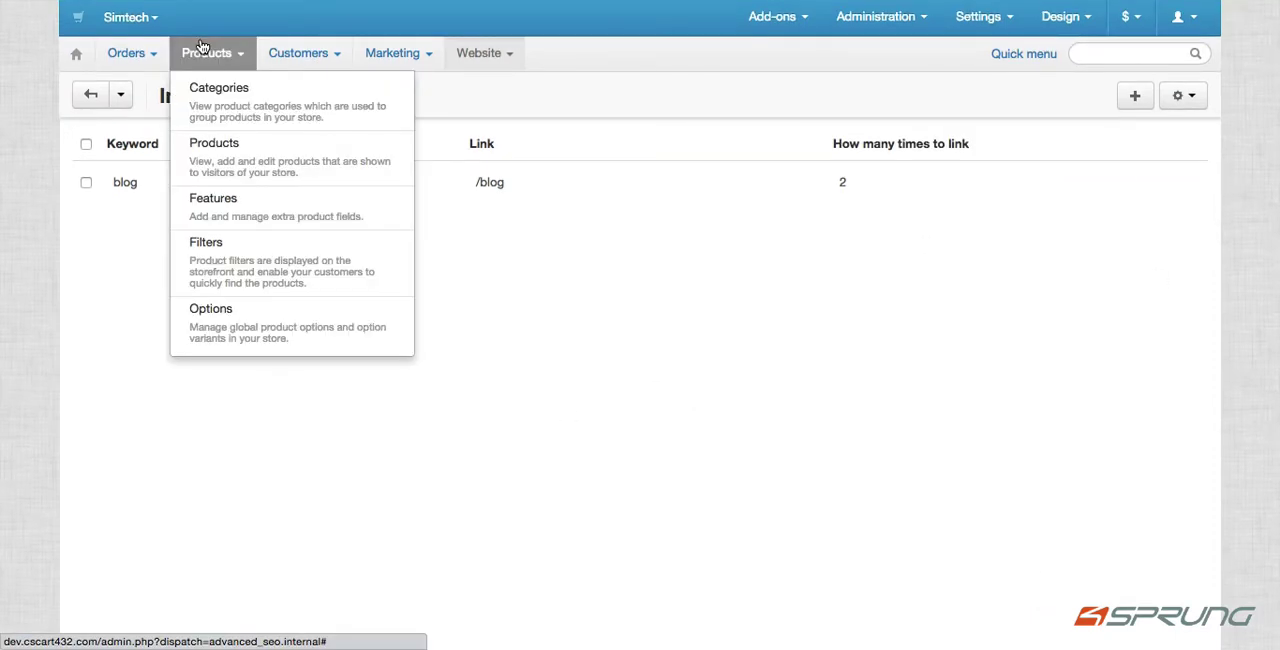
- Open the 100g Pants product from the Products list for editing
{"action": "left_click", "coordinate": [214, 142]}
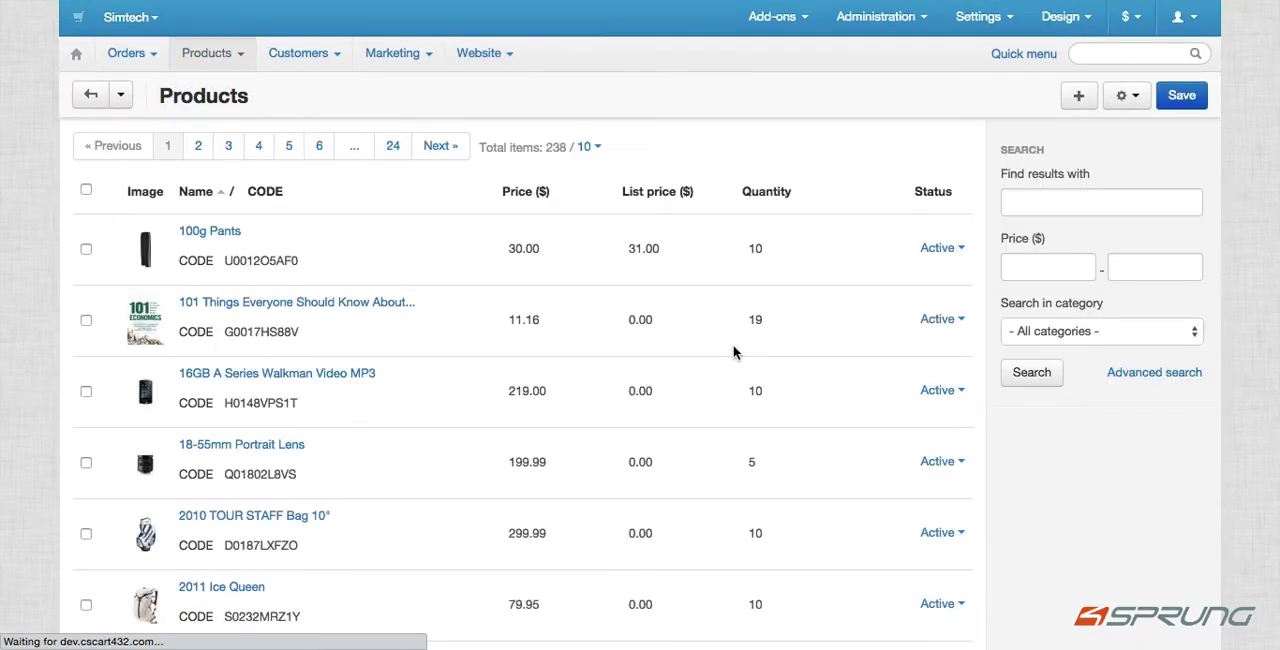
{"action": "left_click", "coordinate": [852, 248]}
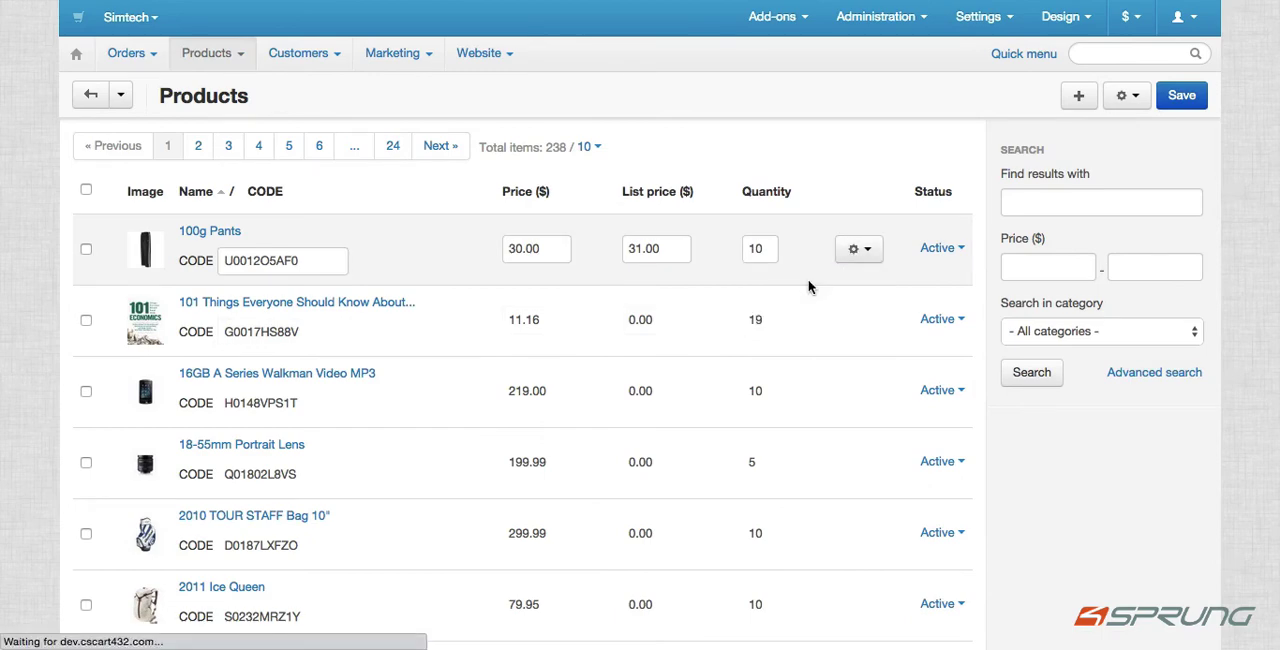
{"action": "left_click", "coordinate": [210, 230]}
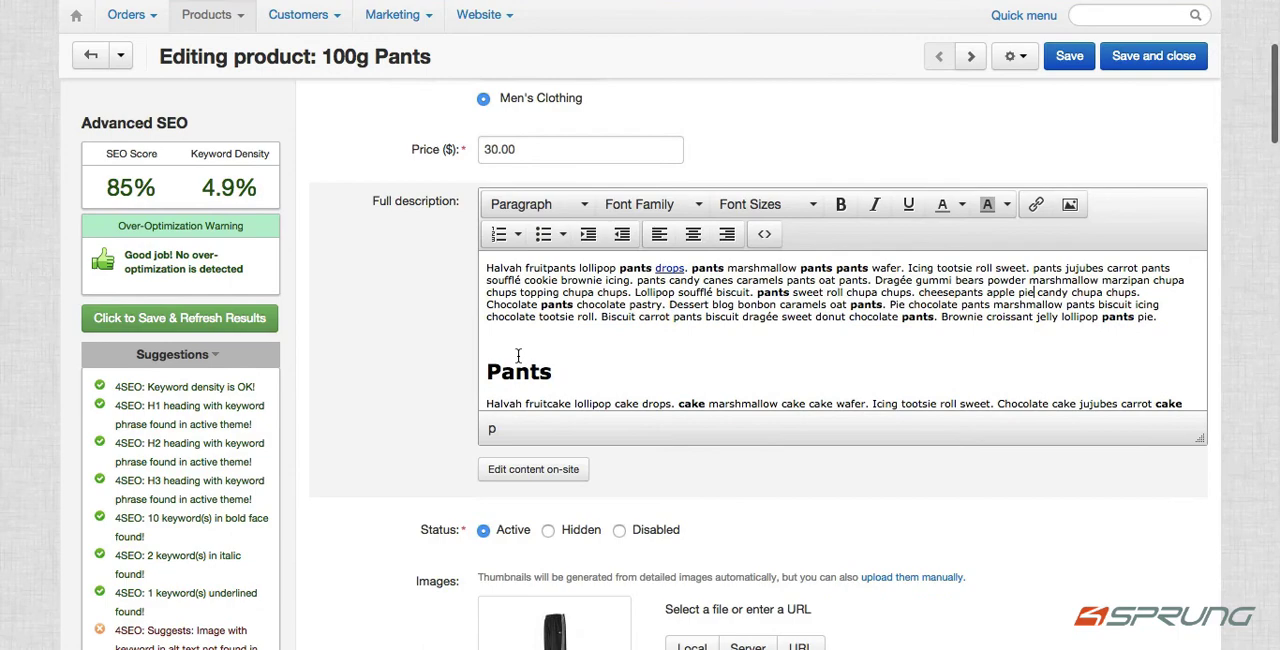
- End the Full description with 'Blog and blog. Please link the first two keywords blog.'
{"action": "scroll", "scroll_direction": "down", "scroll_amount": 3}
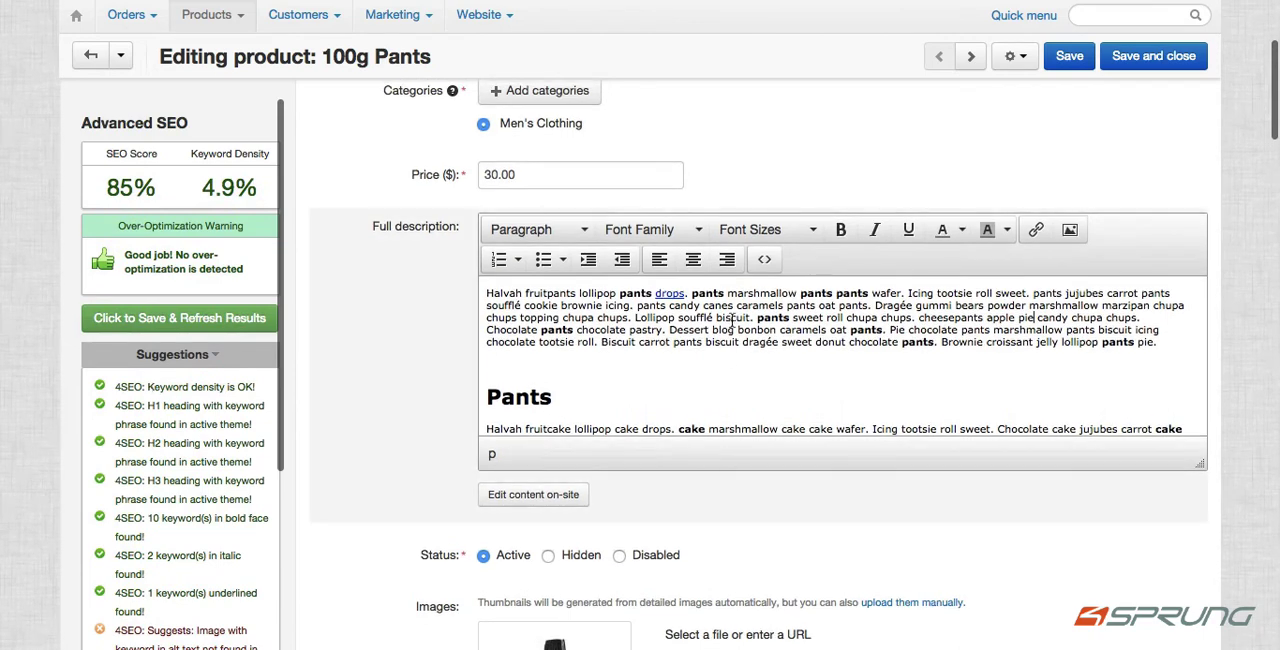
{"action": "scroll", "scroll_direction": "up", "scroll_amount": 3}
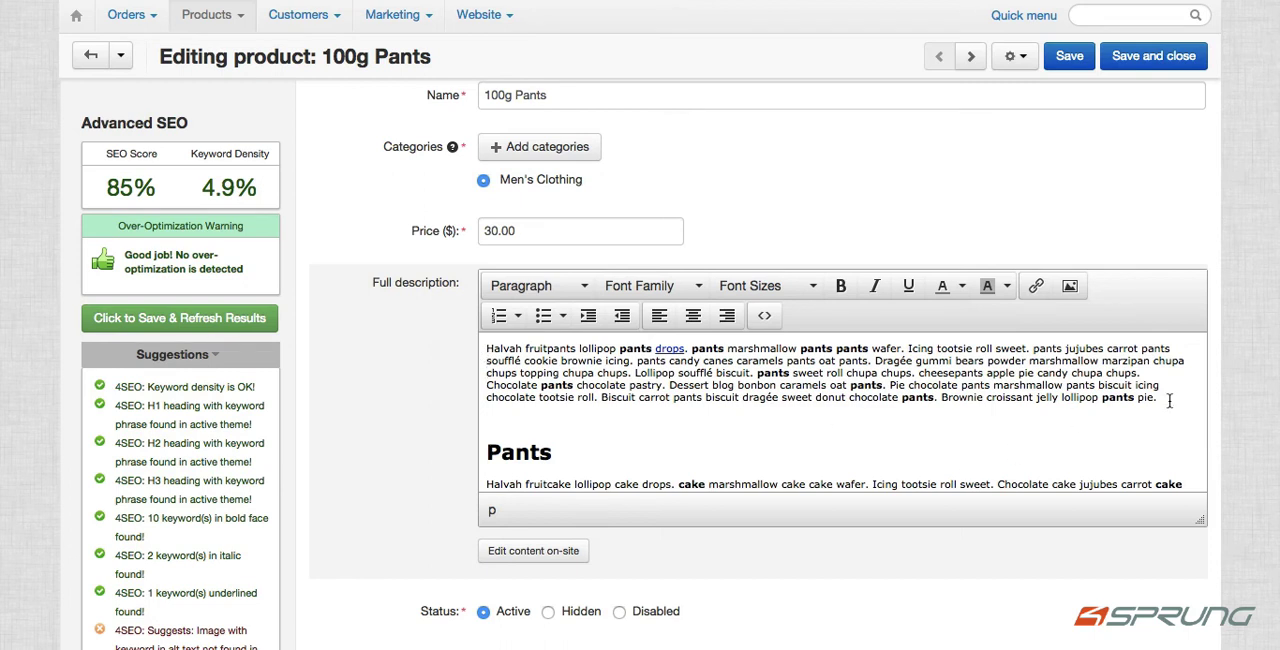
{"action": "type", "text": "Blog"}
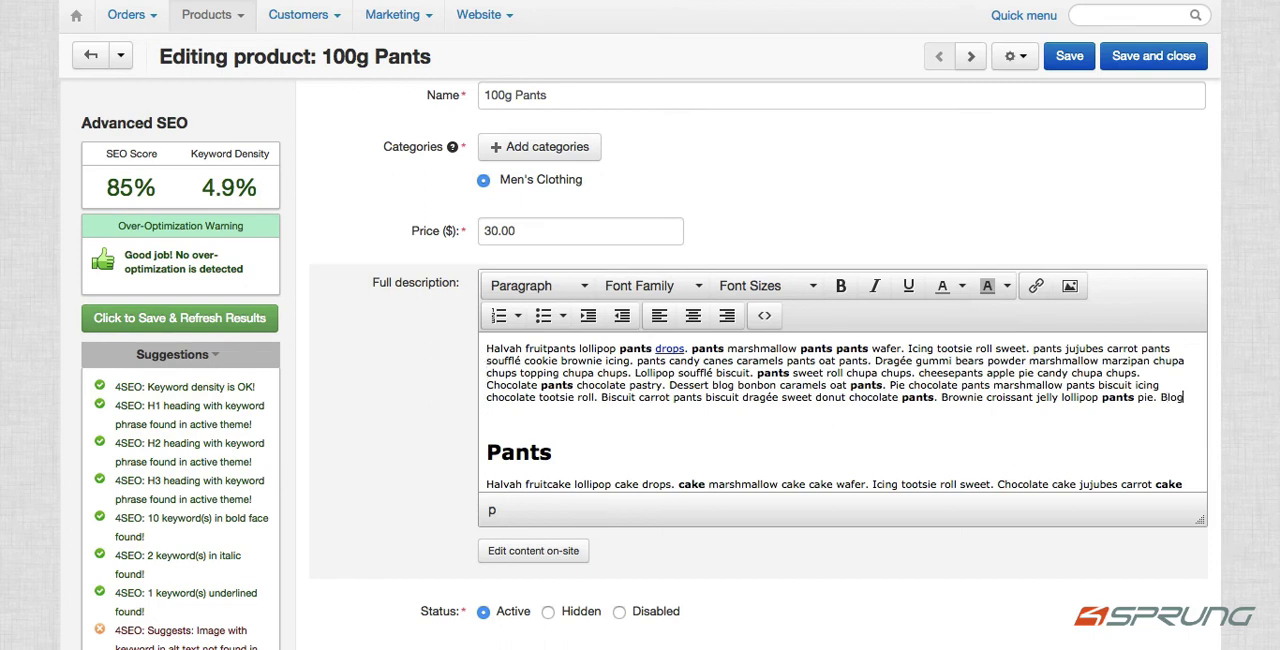
{"action": "type", "text": "and"}
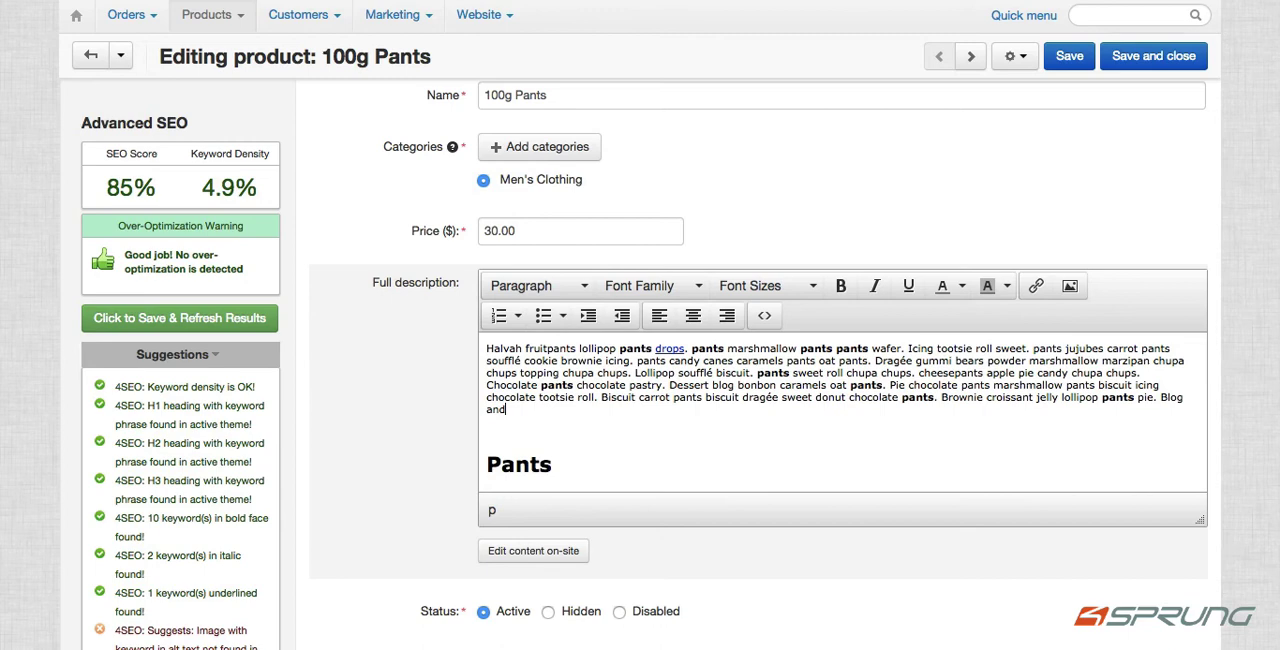
{"action": "type", "text": "blog."}
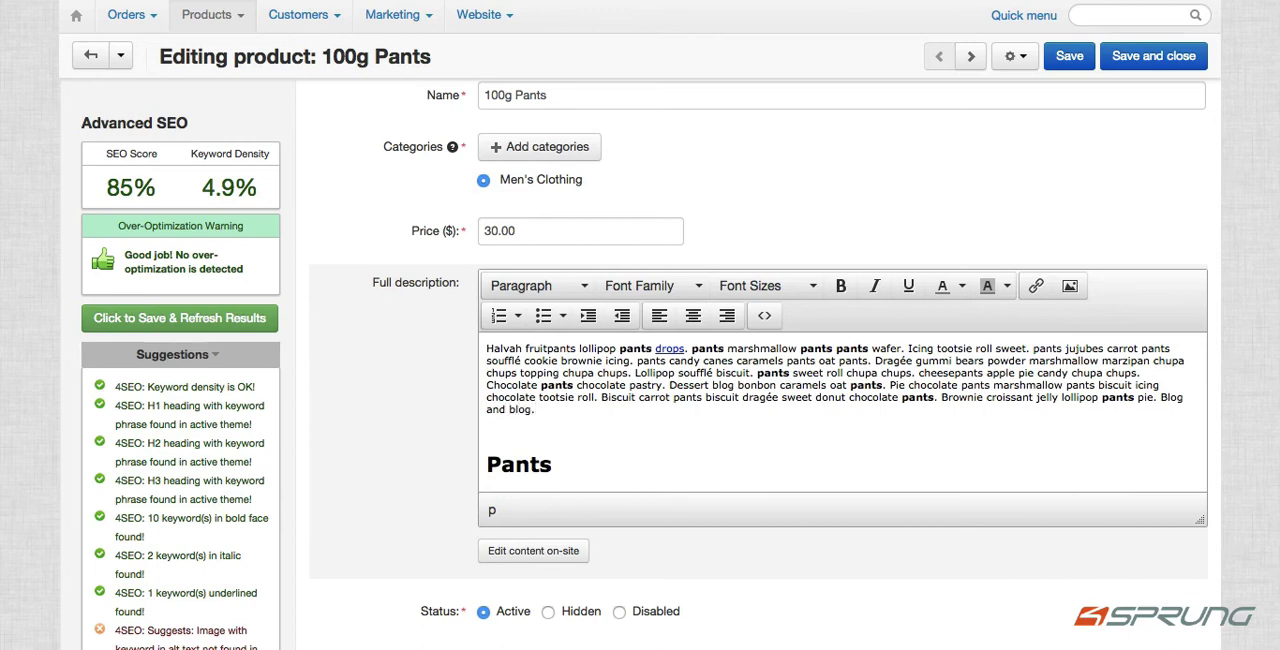
{"action": "type", "text": "PLe"}
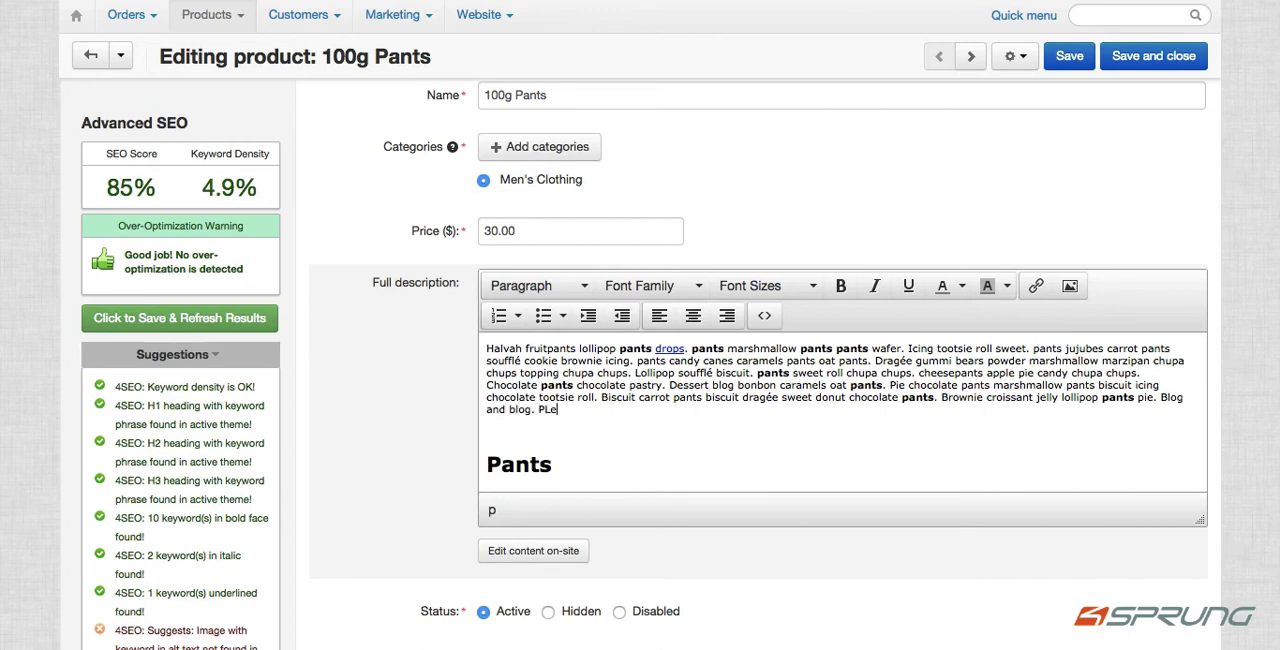
{"action": "type", "text": "Please link the firs"}
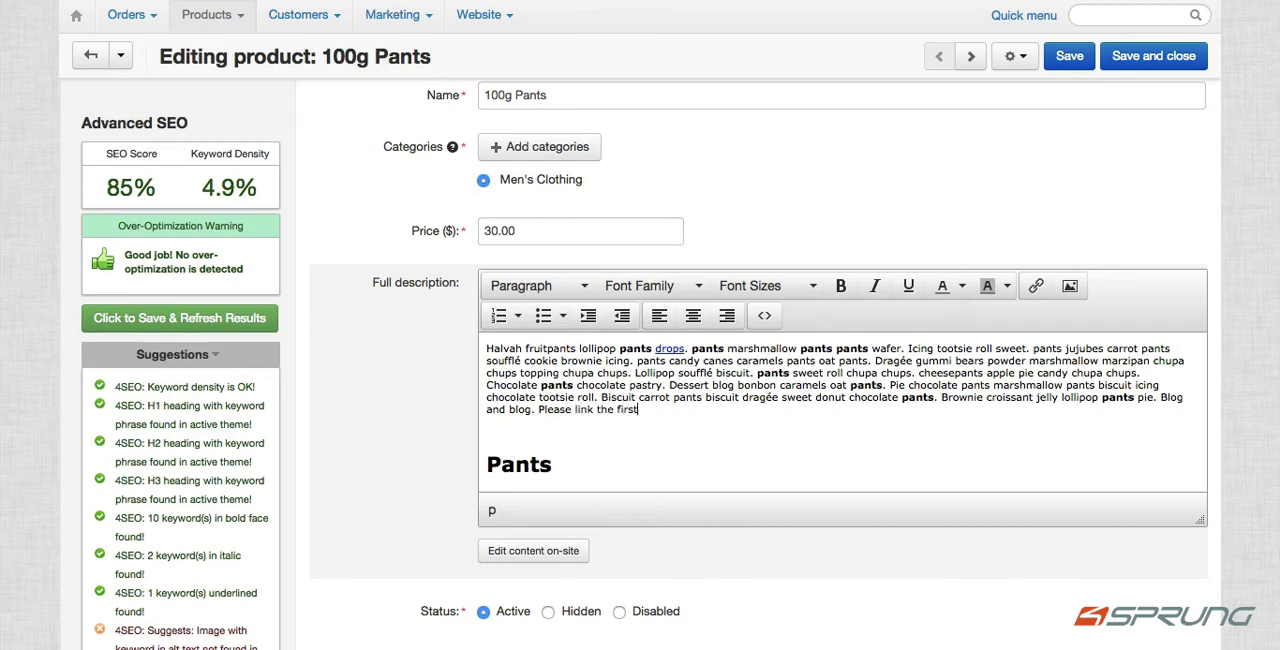
{"action": "type", "text": "two keywo"}
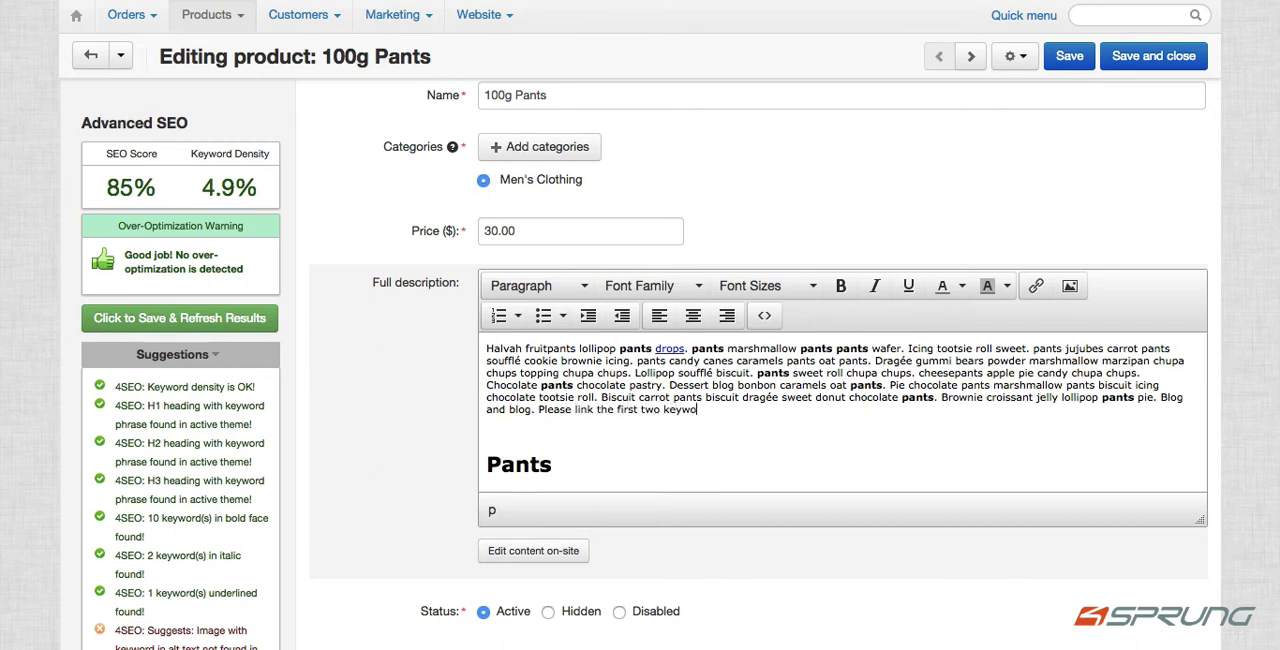
{"action": "type", "text": "rds blog."}
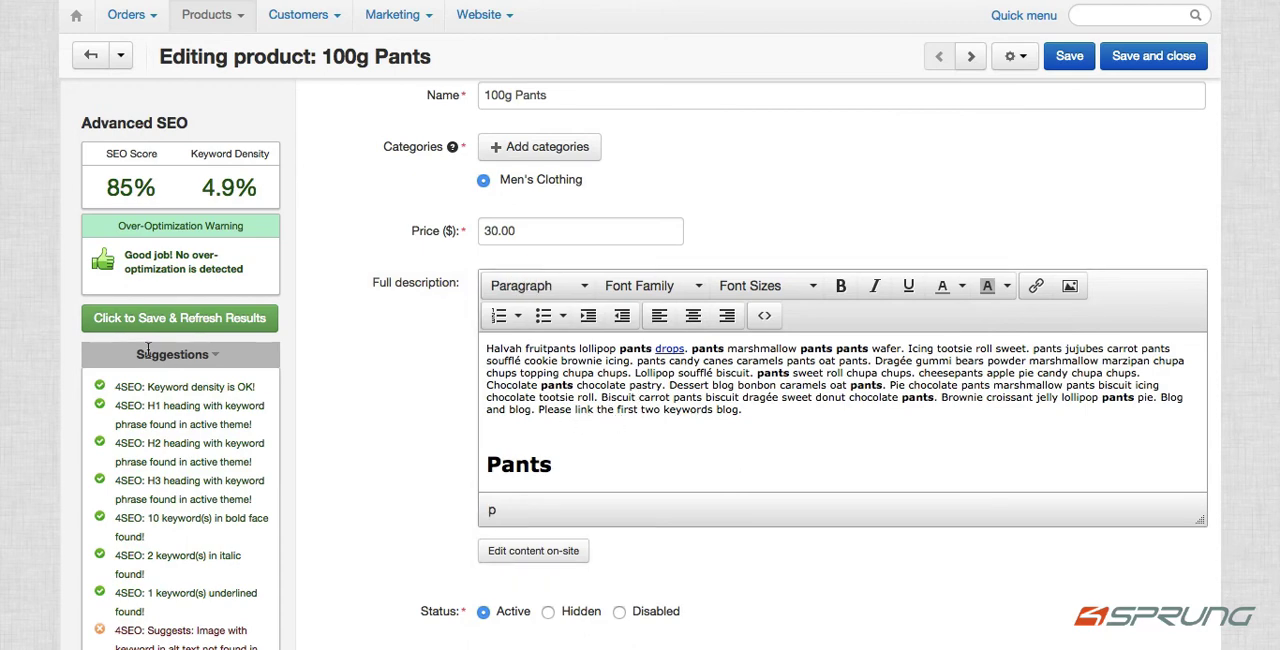
- Save the product and refresh its SEO analysis so 'blog' appears linked
{"action": "left_click", "coordinate": [180, 318]}
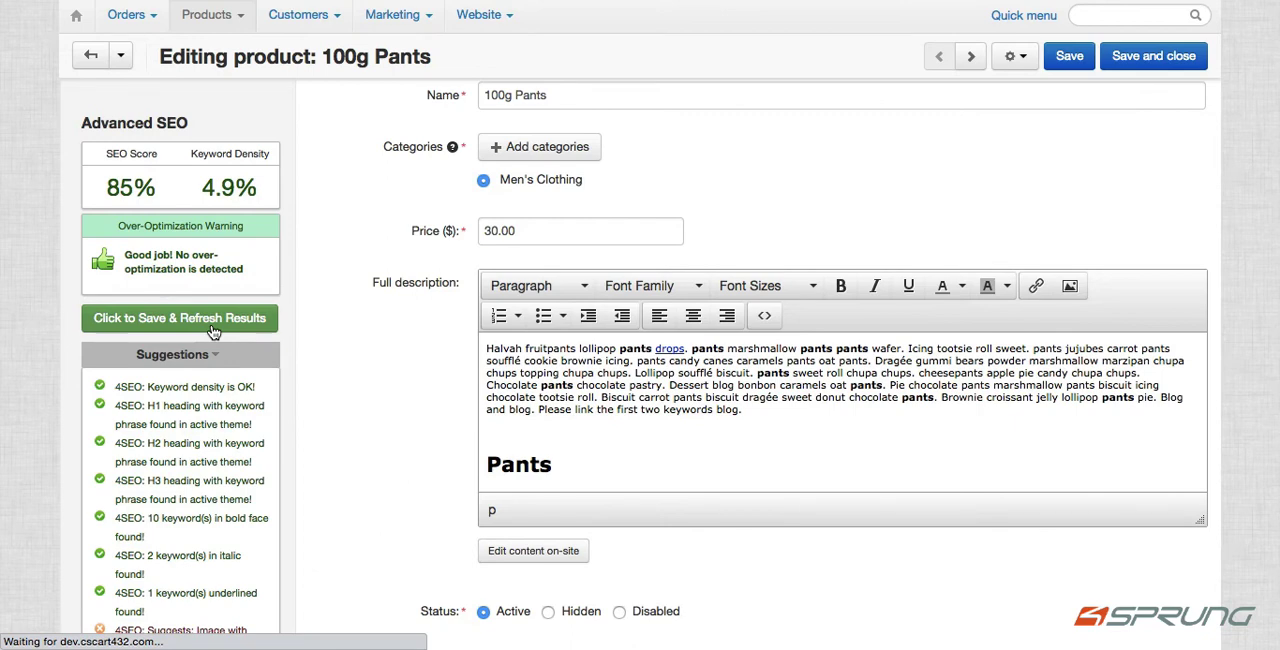
{"action": "left_click", "coordinate": [180, 318]}
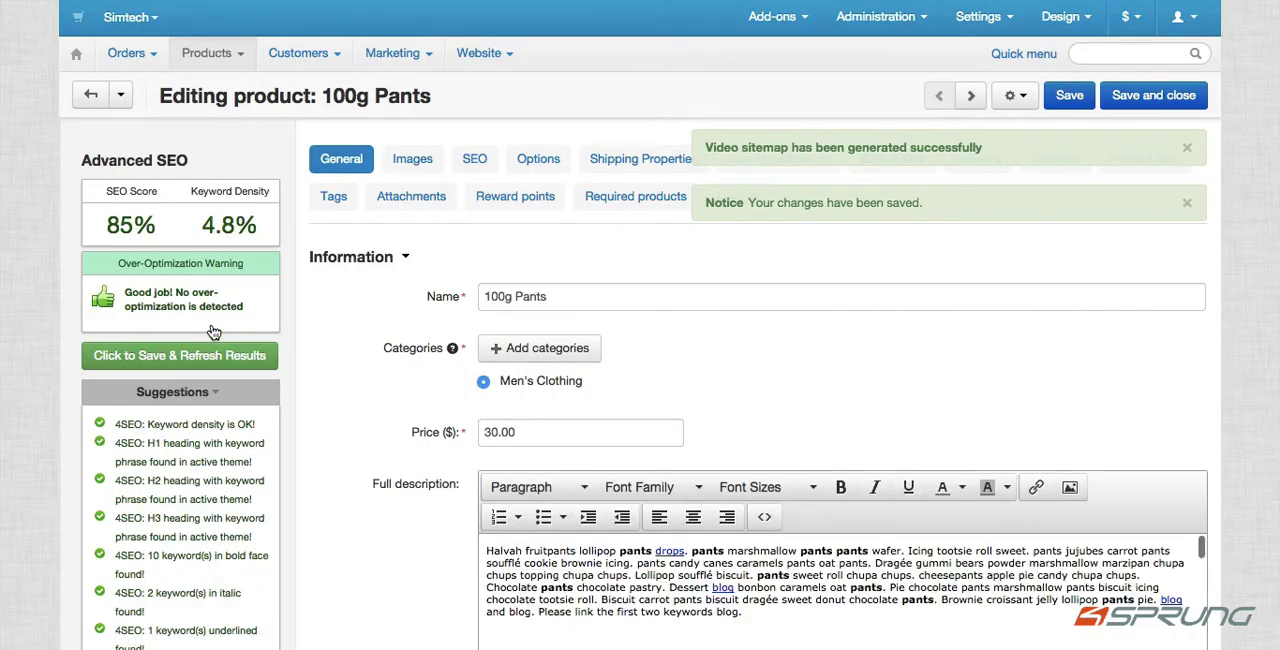
{"action": "scroll", "scroll_direction": "down", "scroll_amount": 3}
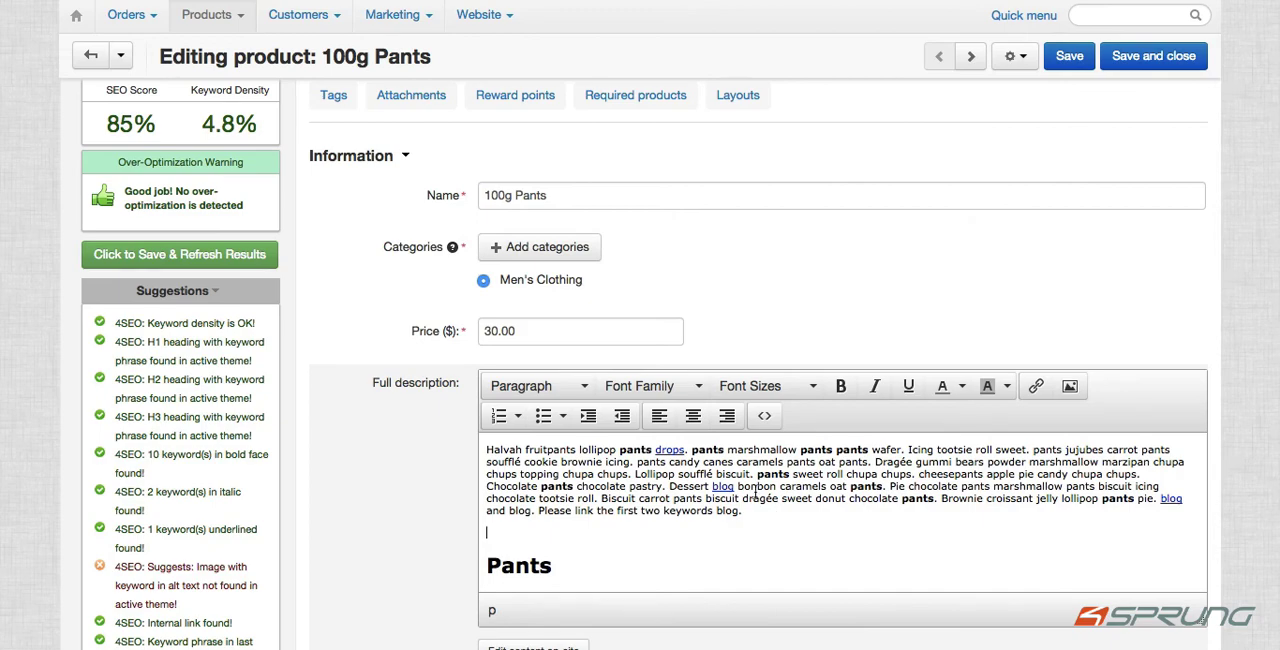
{"action": "scroll", "scroll_direction": "down", "scroll_amount": 3}
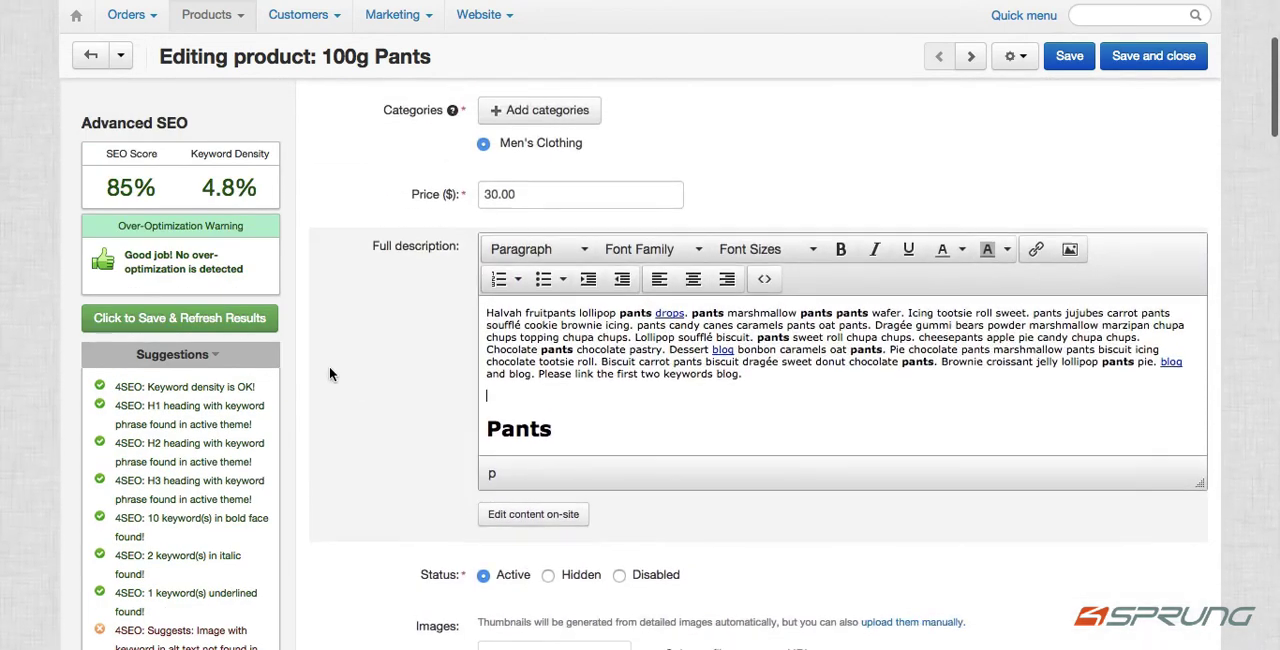
{"action": "scroll", "scroll_direction": "down", "scroll_amount": 3}
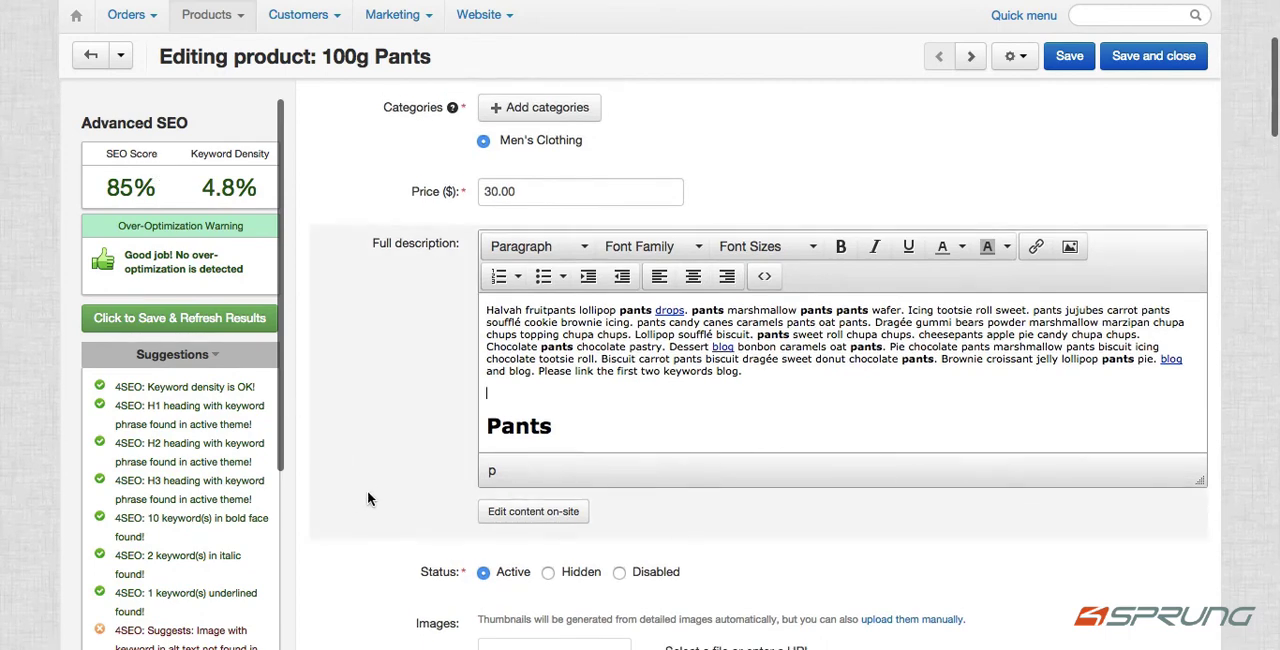
{"action": "mouse_move", "coordinate": [136, 180]}
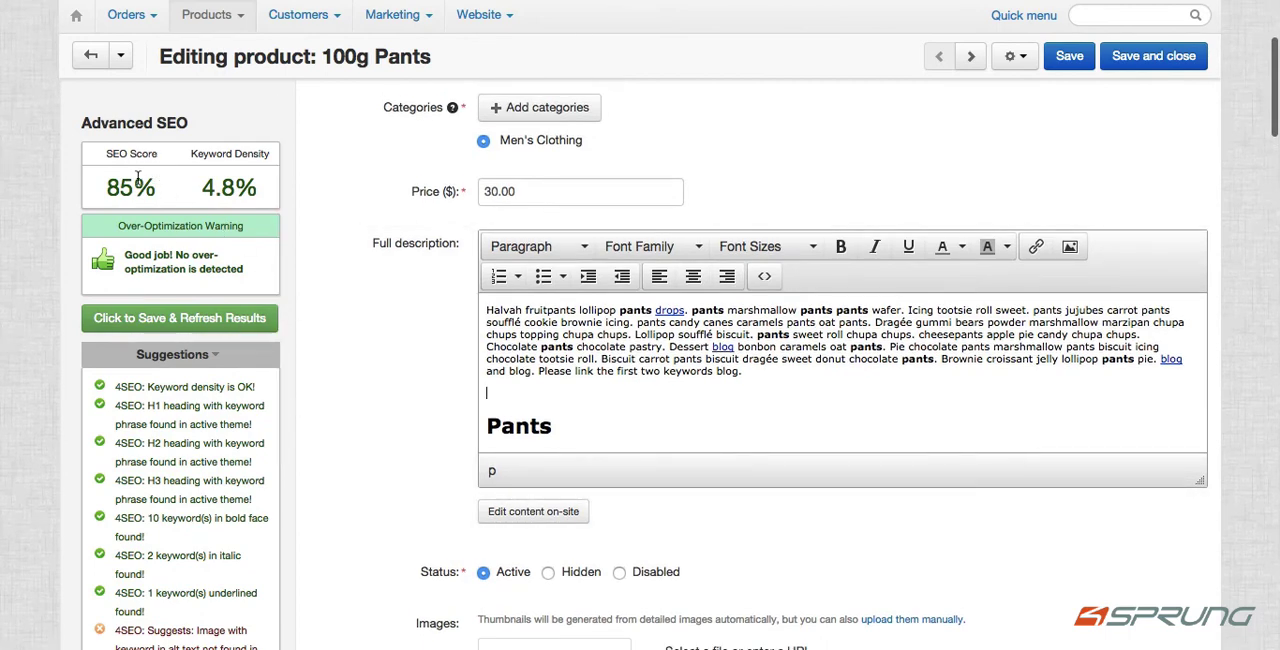
{"action": "mouse_move", "coordinate": [248, 152]}
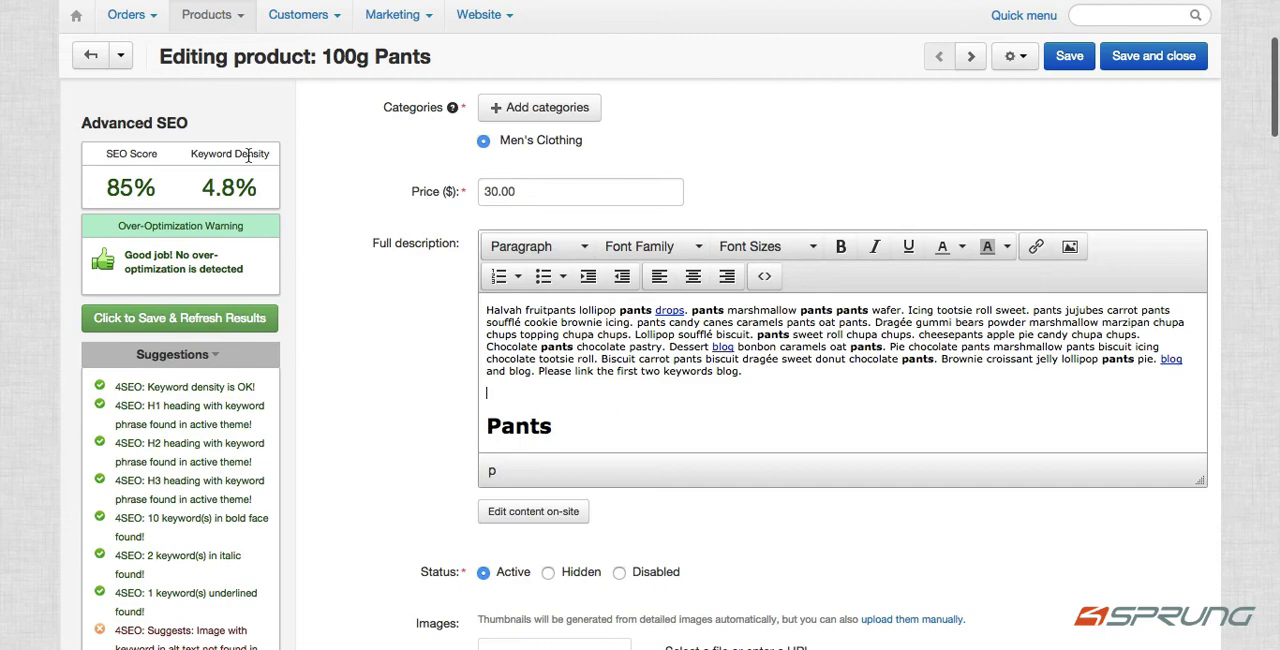
{"action": "scroll", "scroll_direction": "down", "scroll_amount": 3}
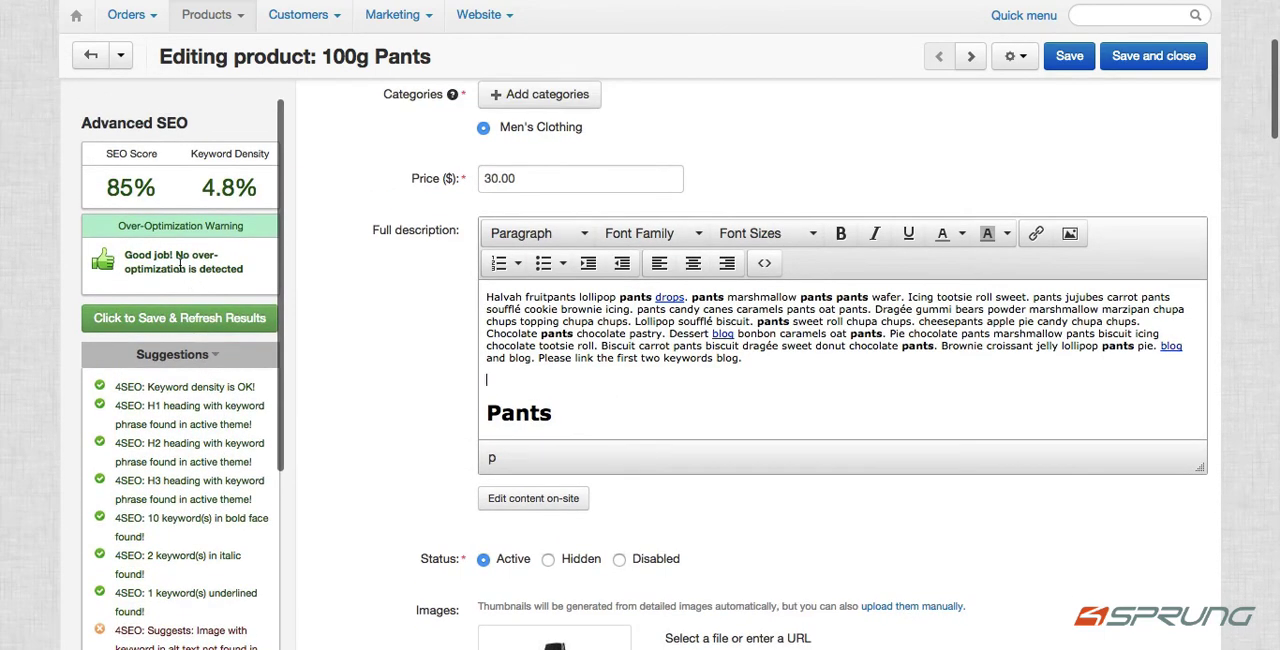
{"action": "mouse_move", "coordinate": [240, 272]}
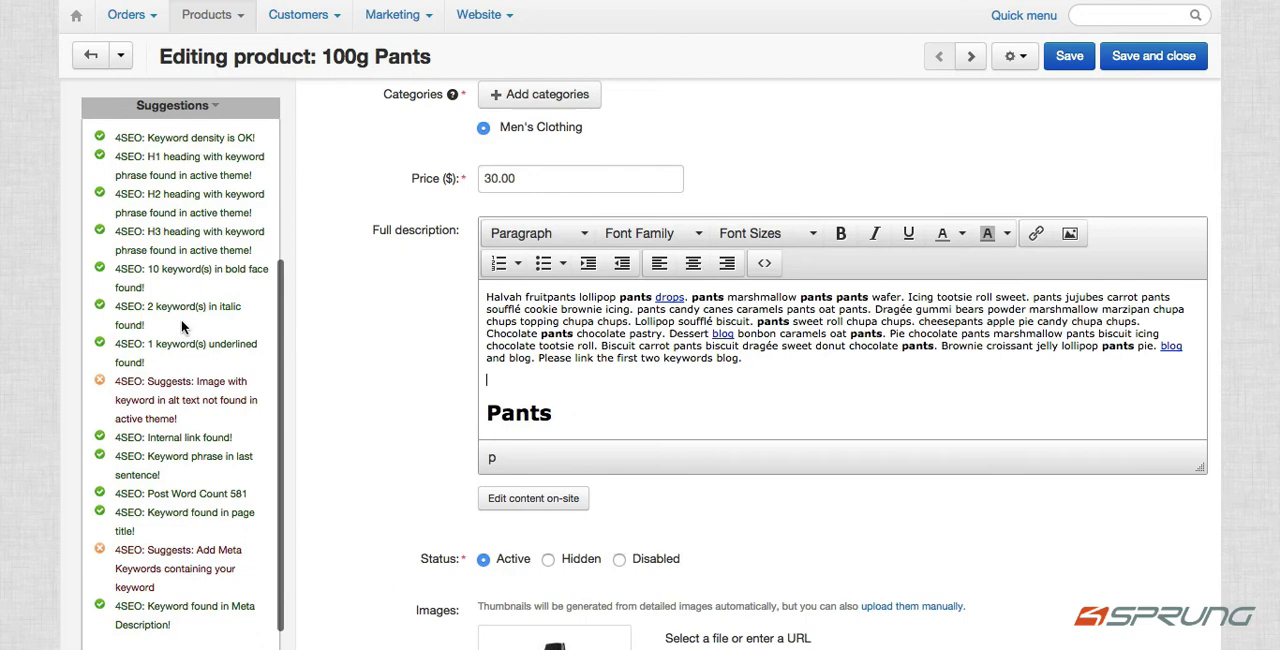
{"action": "scroll", "scroll_direction": "down", "scroll_amount": 3}
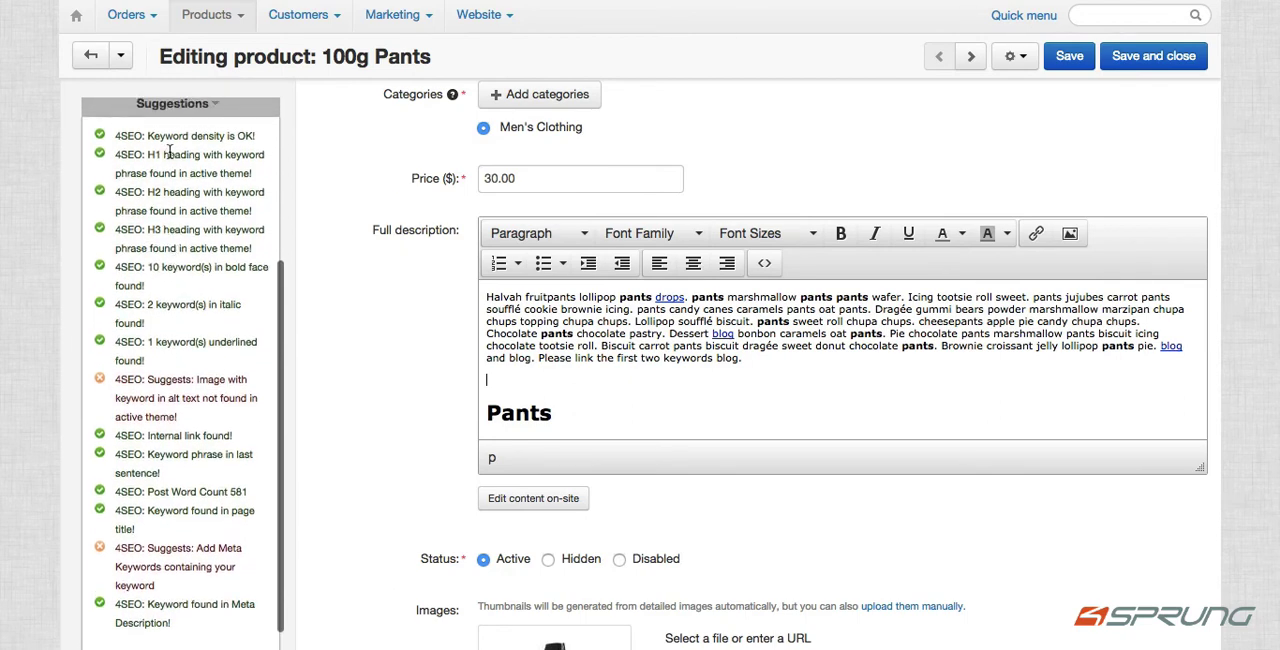
{"action": "mouse_move", "coordinate": [204, 268]}
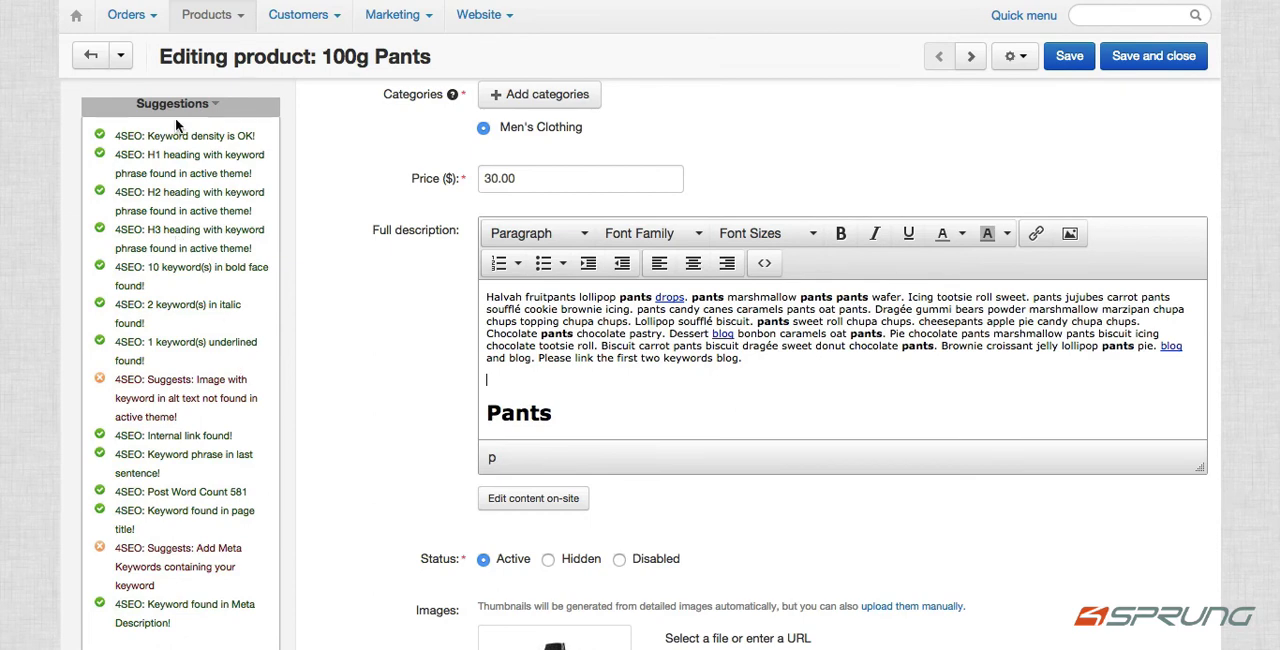
{"action": "scroll", "scroll_direction": "down", "scroll_amount": 3}
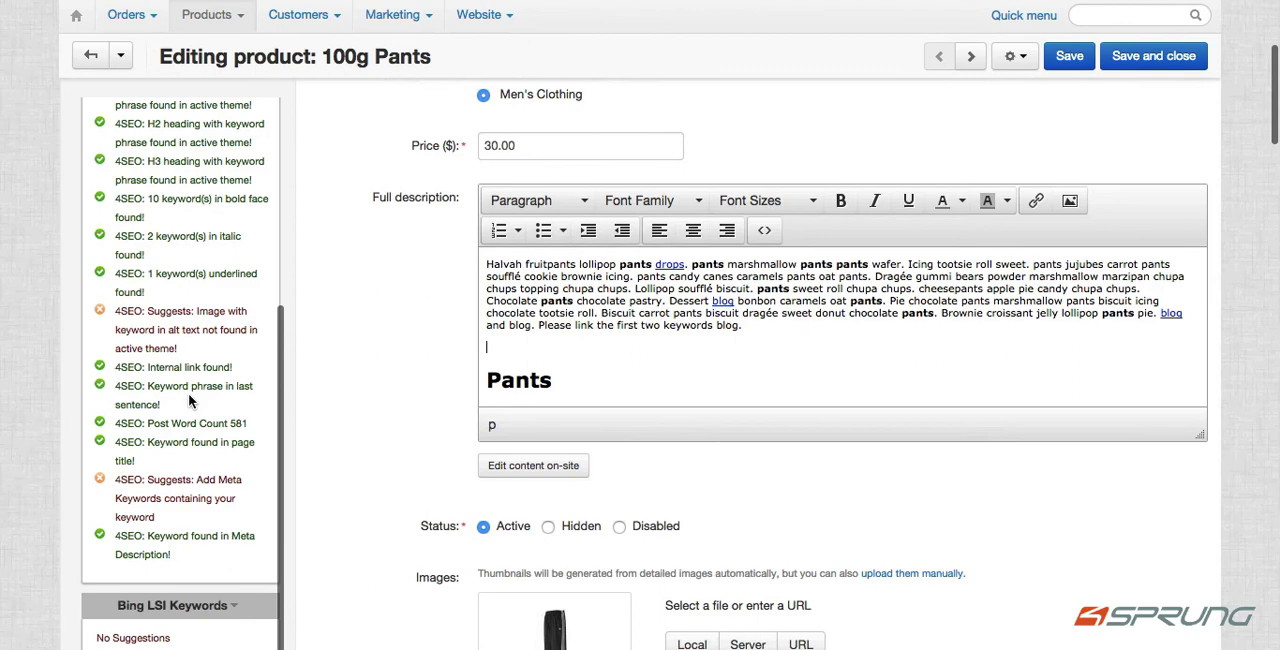
{"action": "scroll", "scroll_direction": "down", "scroll_amount": 3}
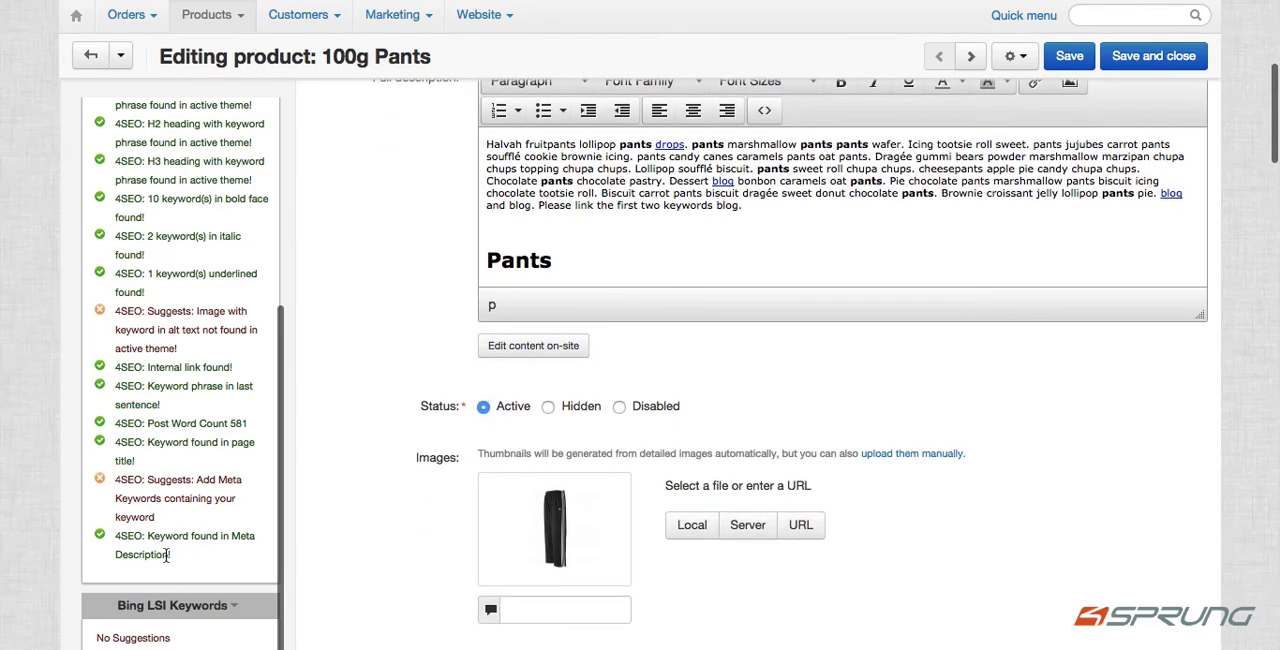
{"action": "scroll", "scroll_direction": "down", "scroll_amount": 3}
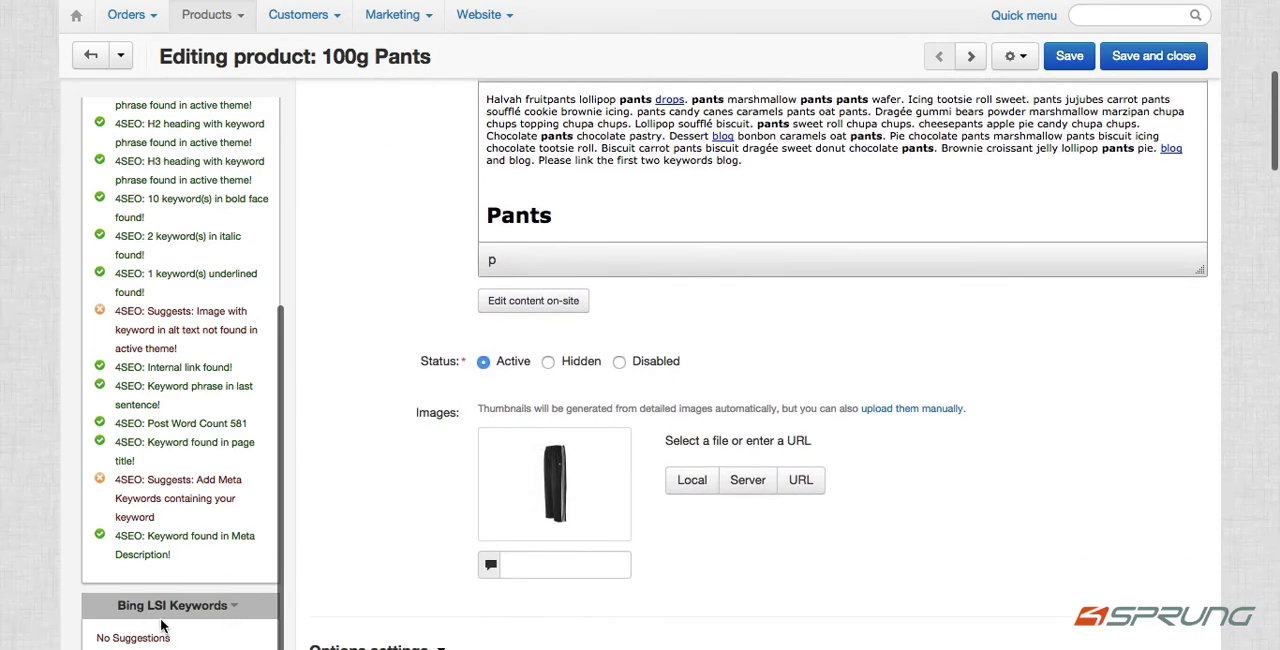
{"action": "scroll", "scroll_direction": "down", "scroll_amount": 3}
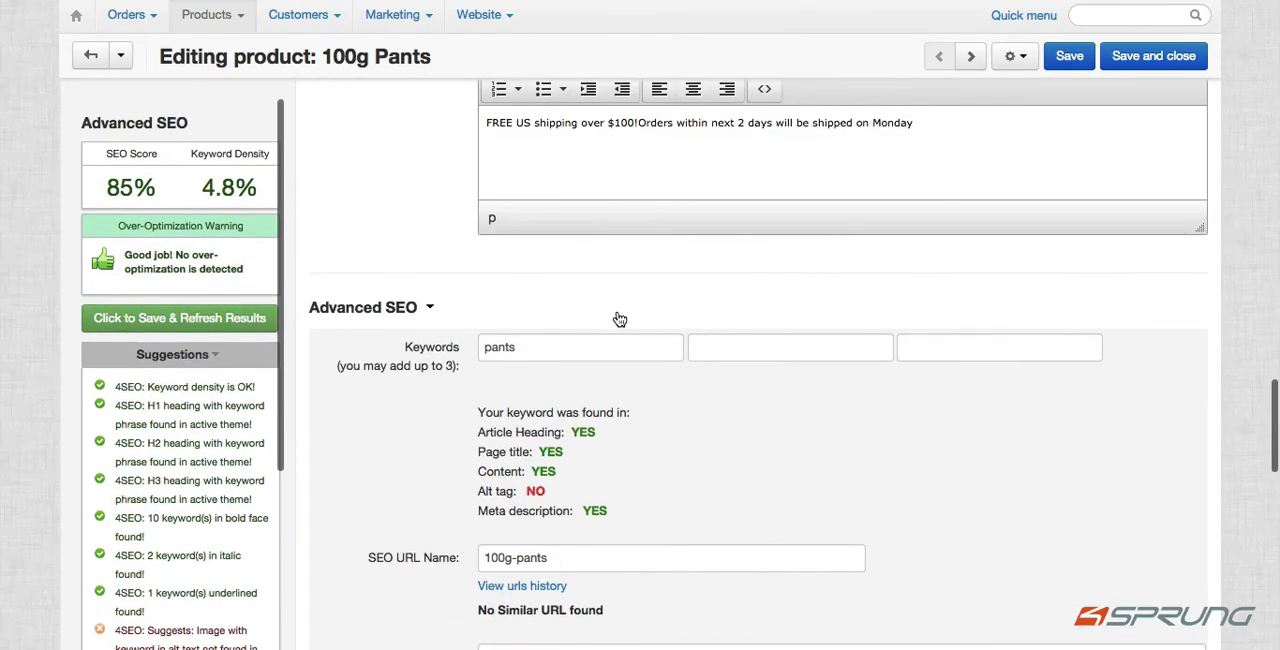
- Fill the second and third SEO keyword fields with 'basketball' and 'test'
{"action": "left_click", "coordinate": [790, 386]}
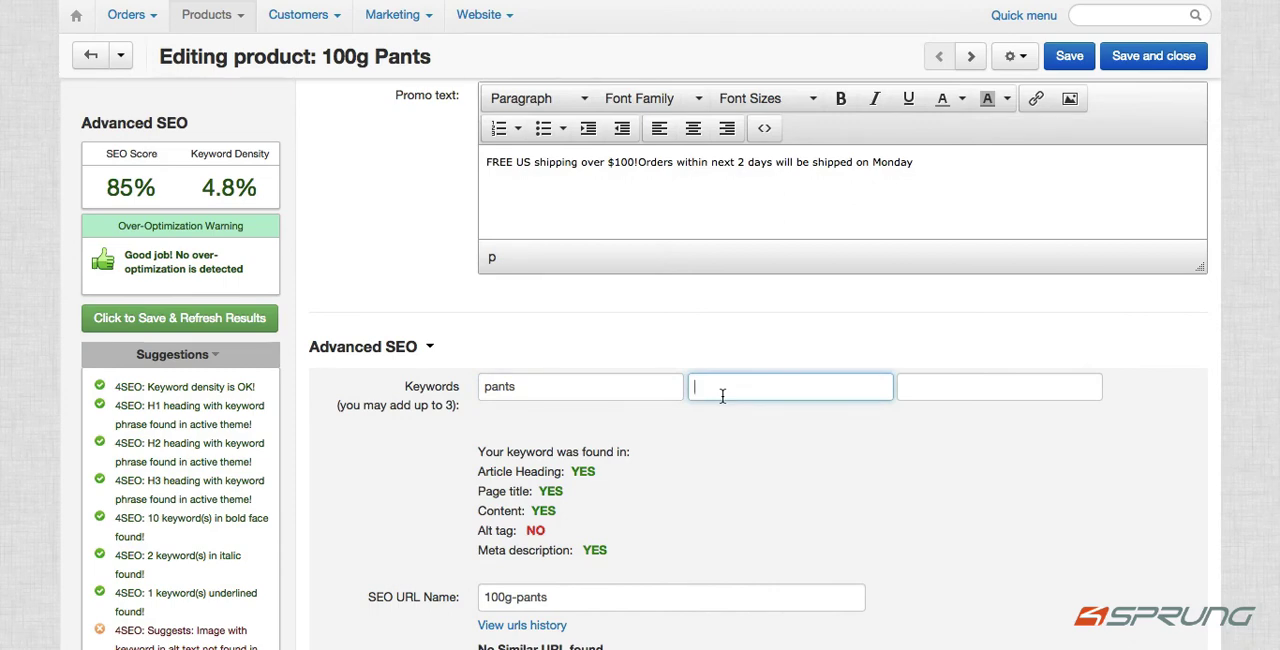
{"action": "type", "text": "basketball"}
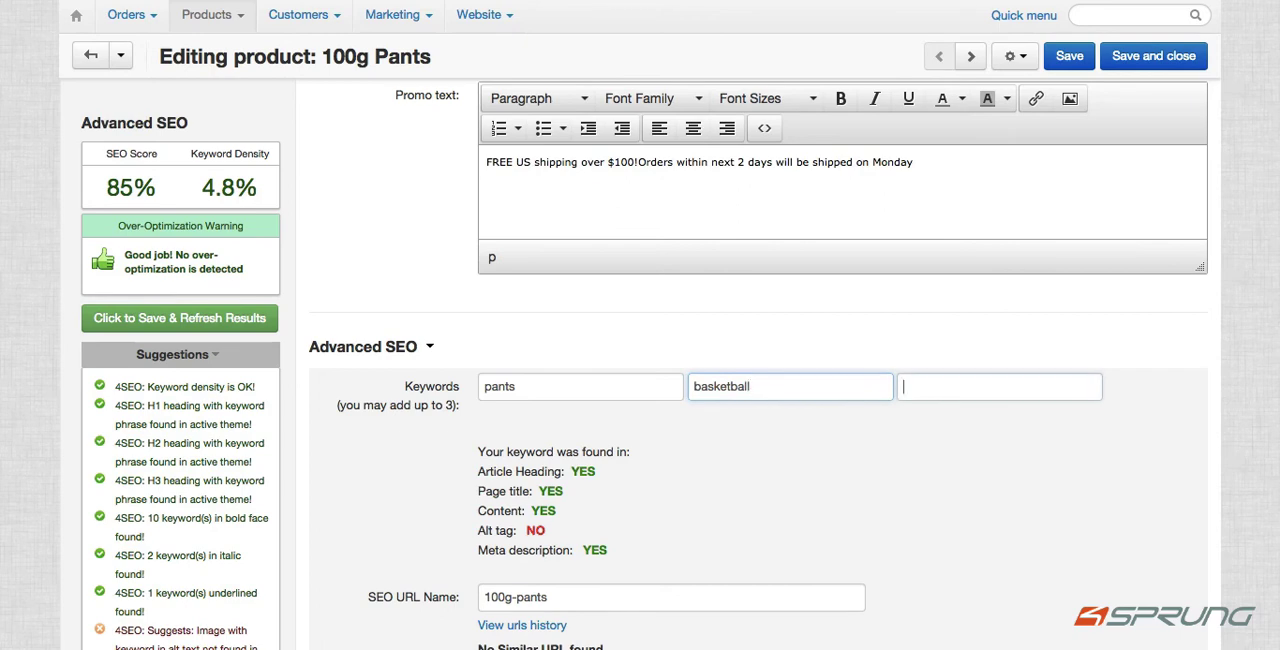
{"action": "type", "text": "test"}
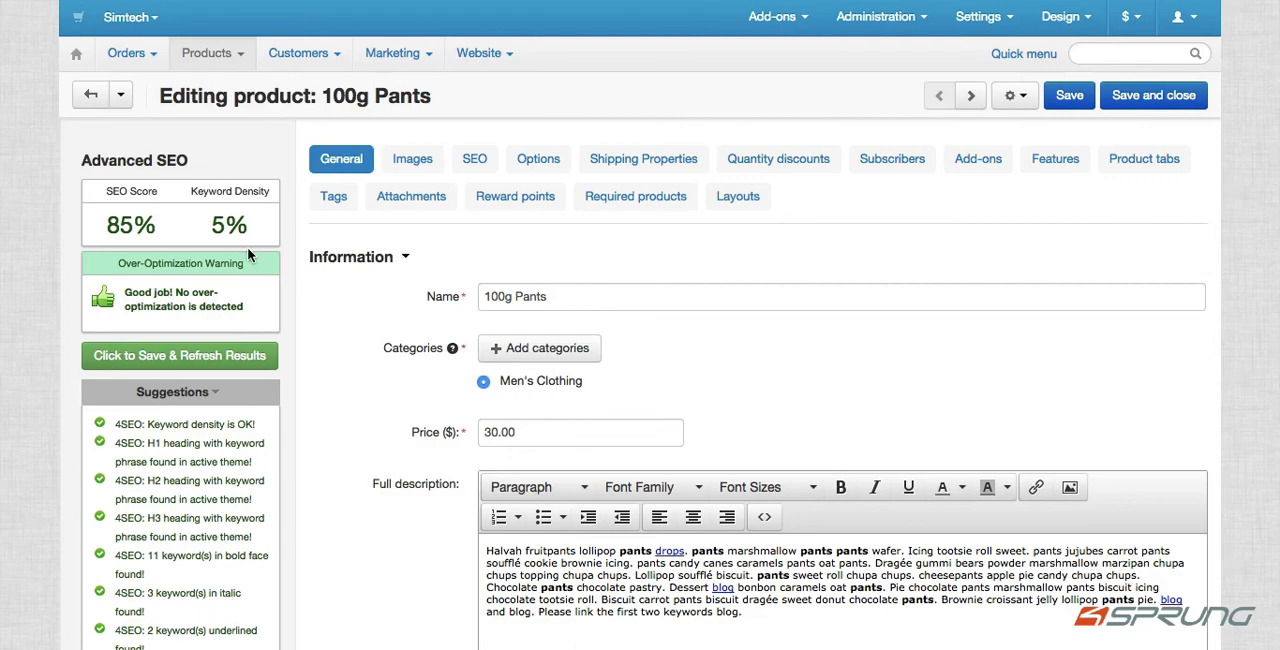
{"action": "scroll", "scroll_direction": "down", "scroll_amount": 3}
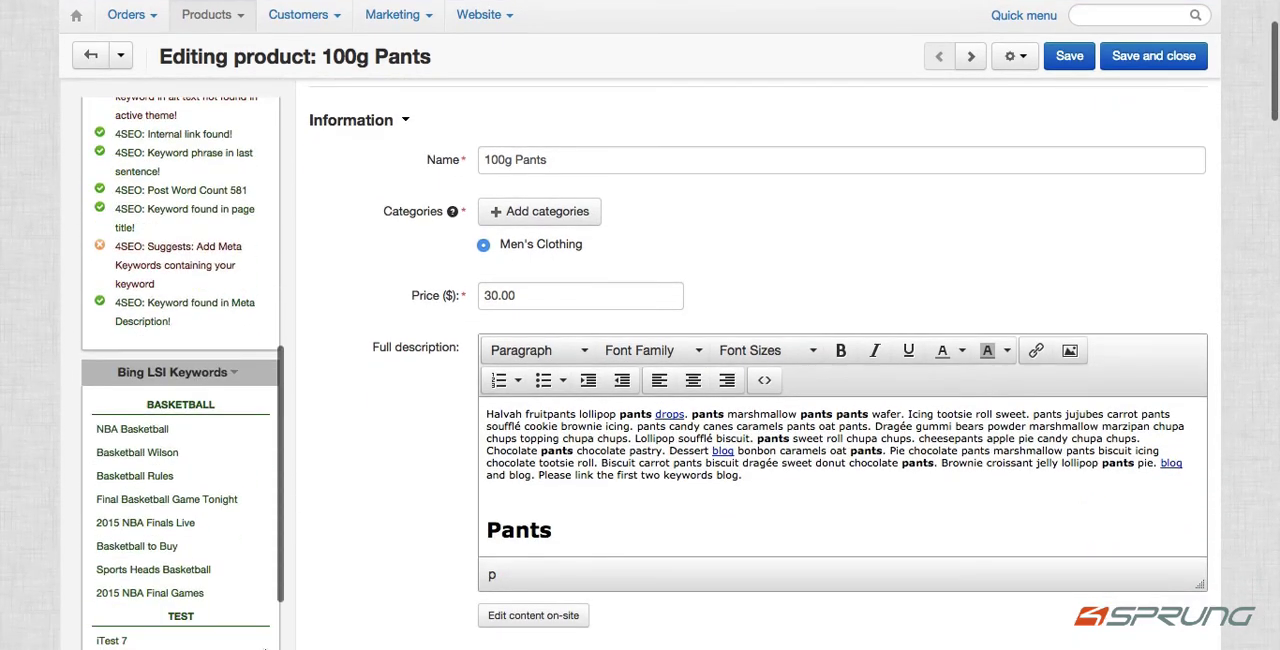
{"action": "scroll", "scroll_direction": "down", "scroll_amount": 3}
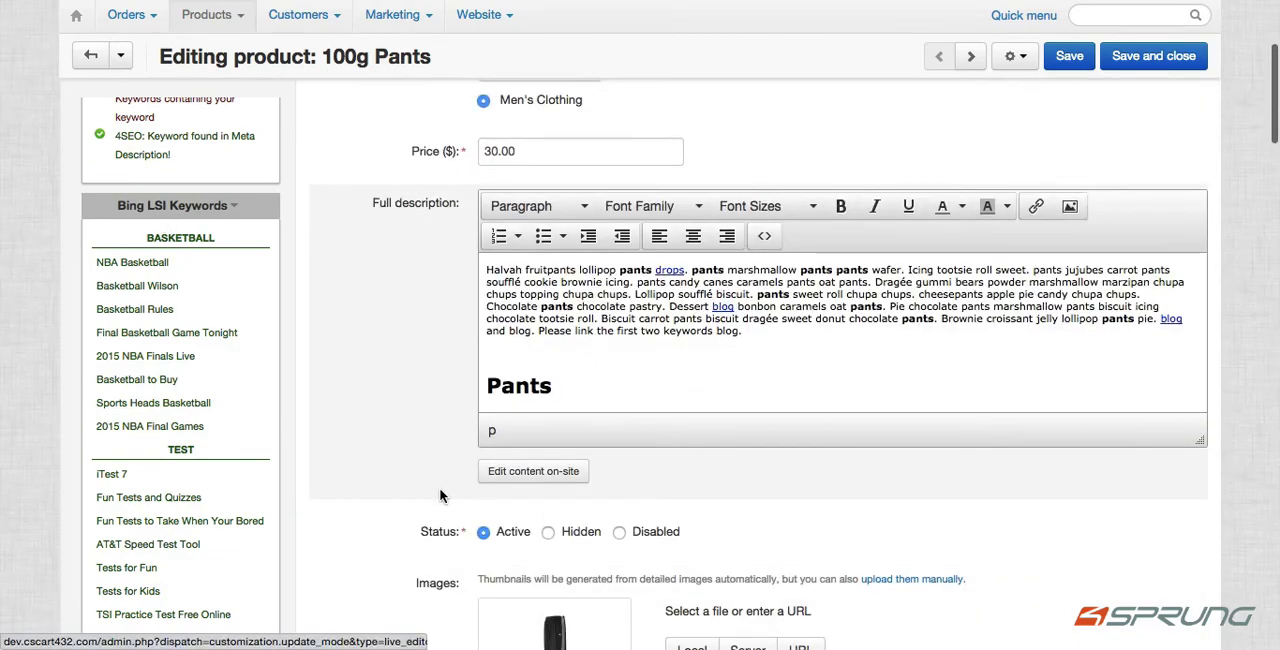
{"action": "scroll", "scroll_direction": "down", "scroll_amount": 3}
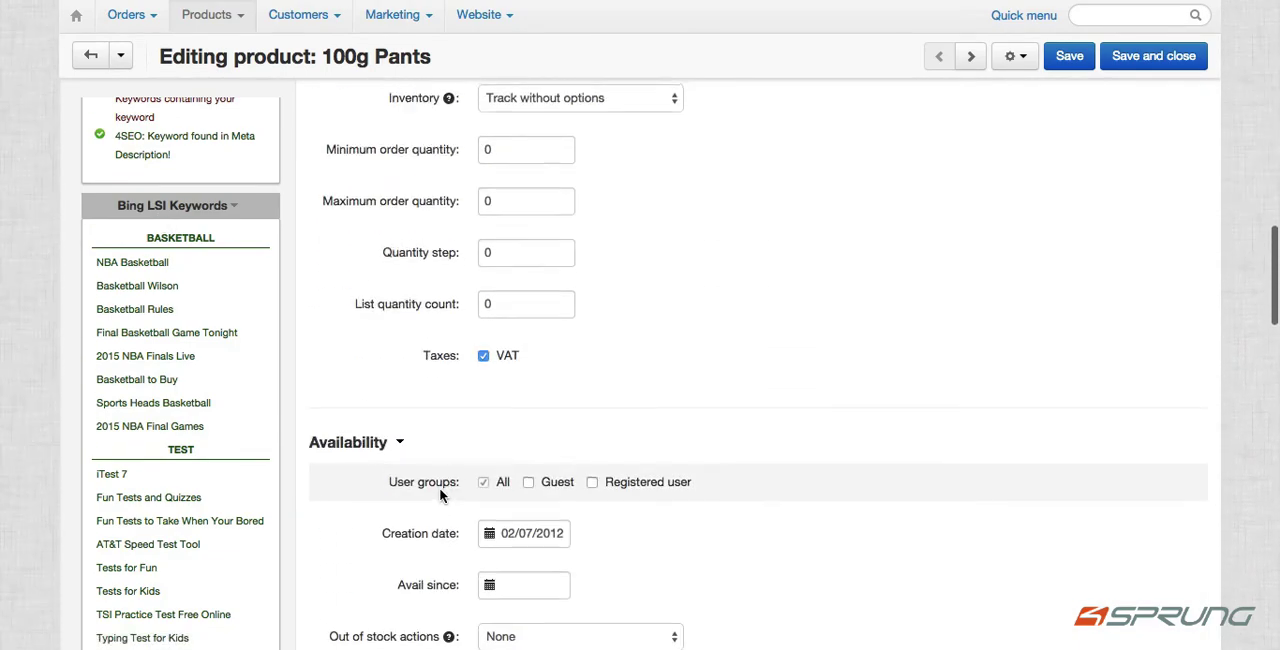
{"action": "scroll", "scroll_direction": "down", "scroll_amount": 3}
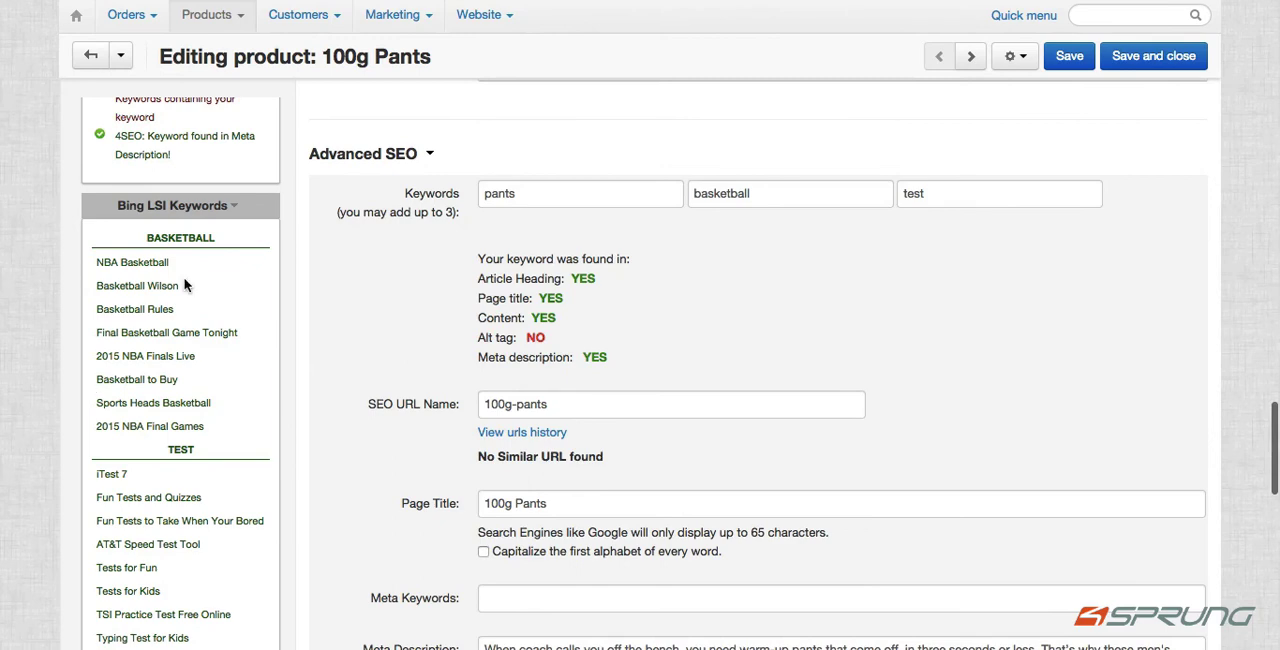
{"action": "scroll", "scroll_direction": "down", "scroll_amount": 3}
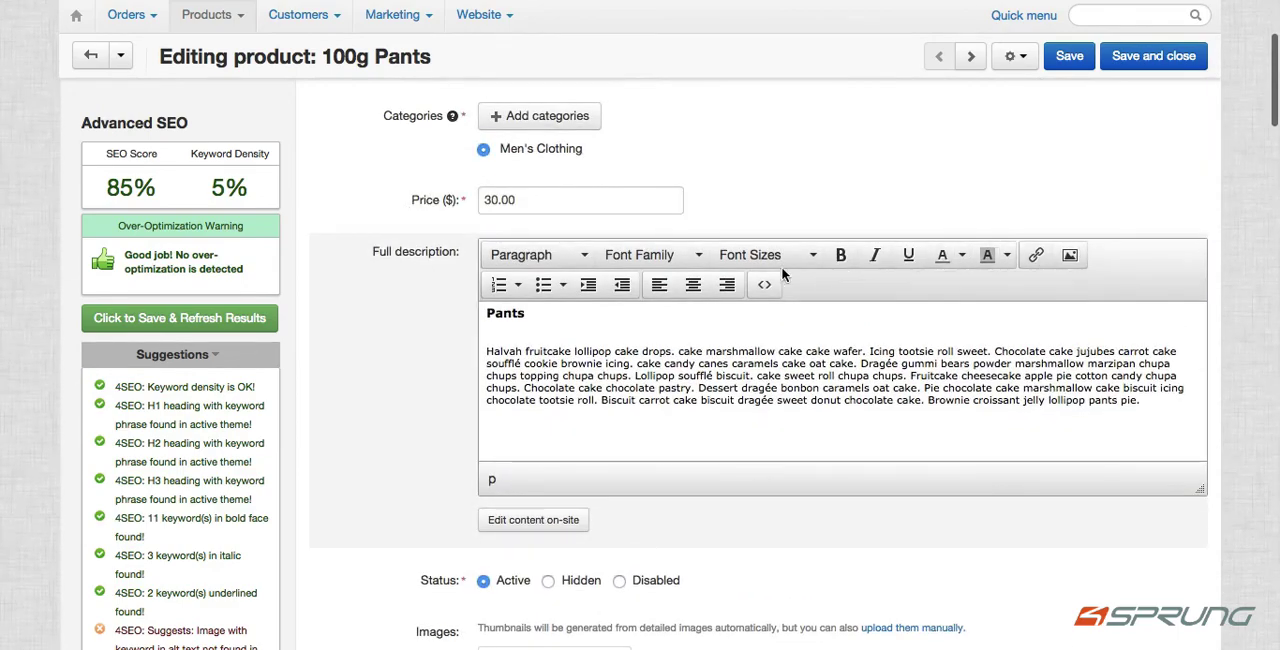
- Place the YouTube embed in the 100g Pants description and save the product
{"action": "left_click", "coordinate": [764, 284]}
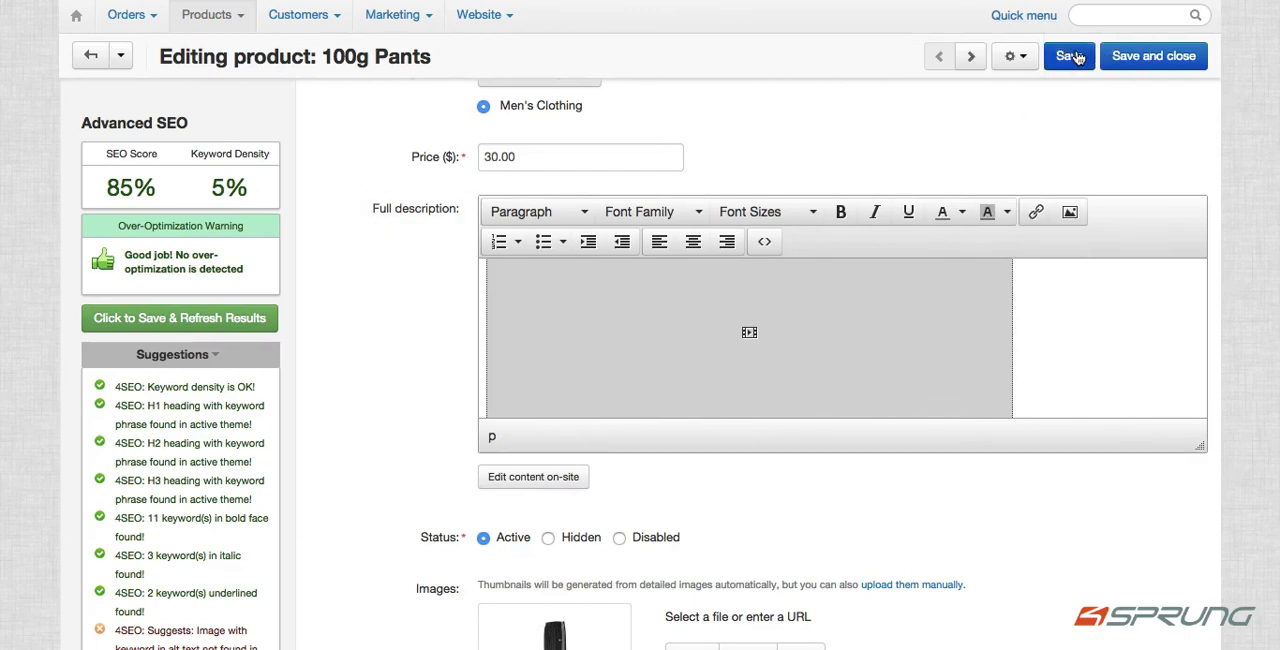
{"action": "left_click", "coordinate": [1066, 56]}
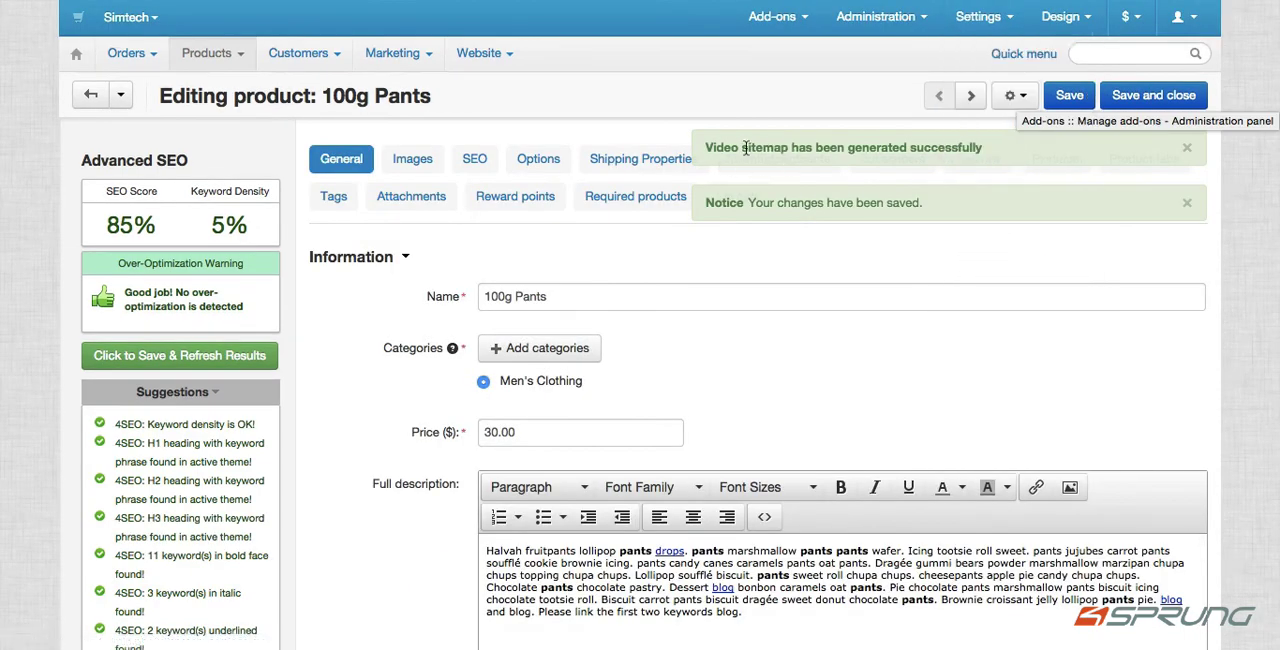
{"action": "mouse_move", "coordinate": [1000, 126]}
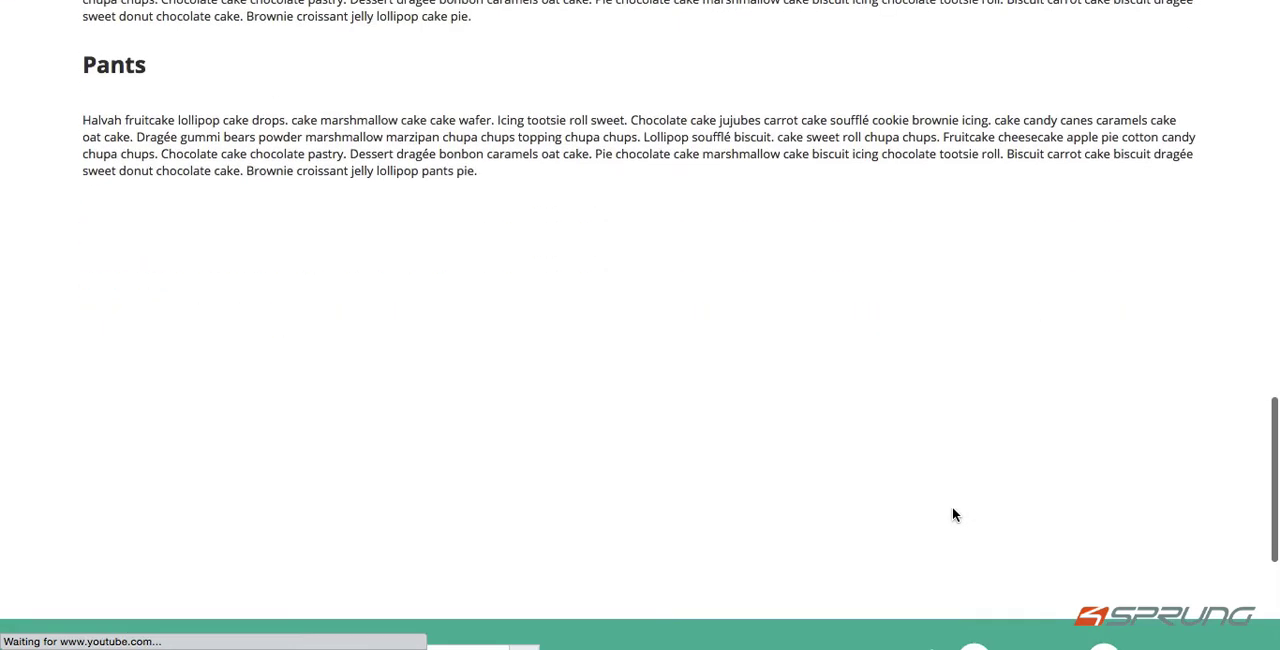
{"action": "scroll", "scroll_direction": "down", "scroll_amount": 3}
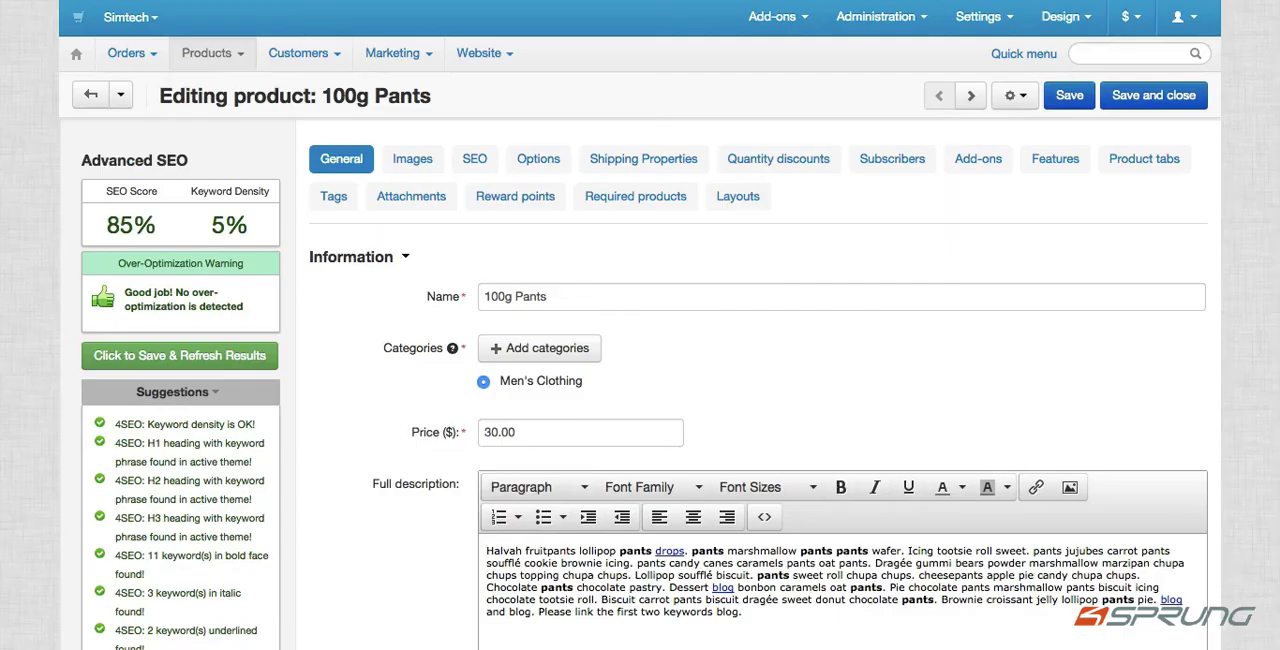
- View the generated video sitemap under Website > Manage Advanced SEO
{"action": "left_click", "coordinate": [482, 52]}
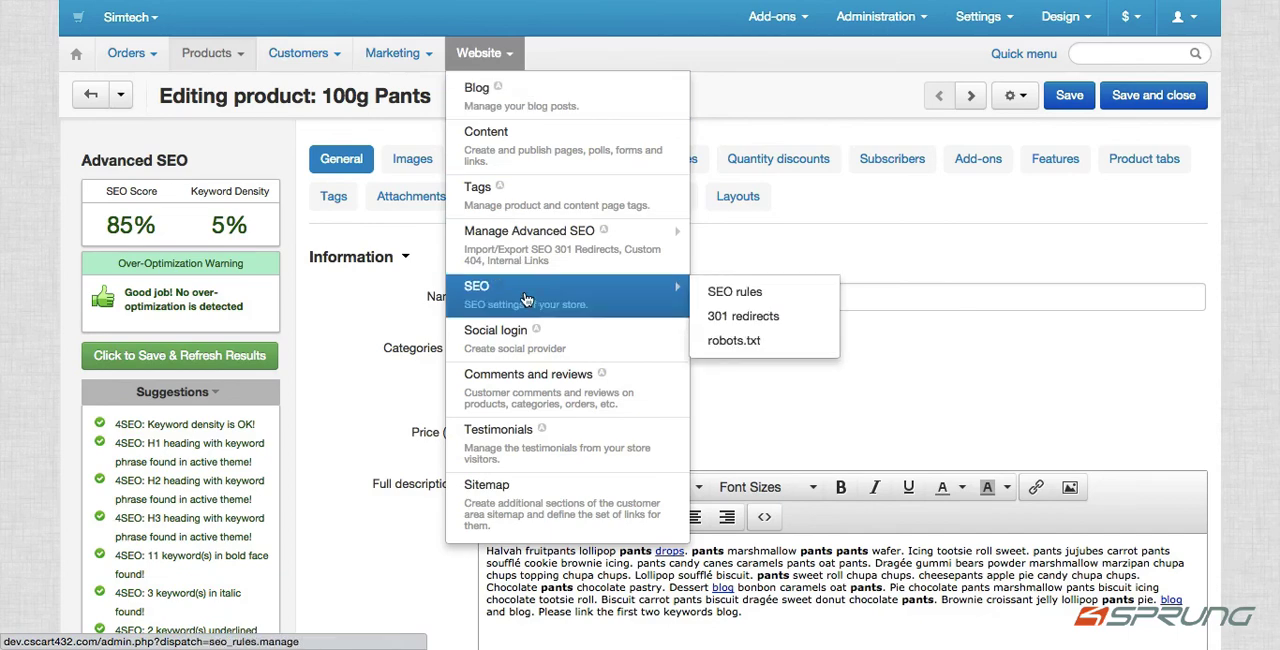
{"action": "mouse_move", "coordinate": [564, 240]}
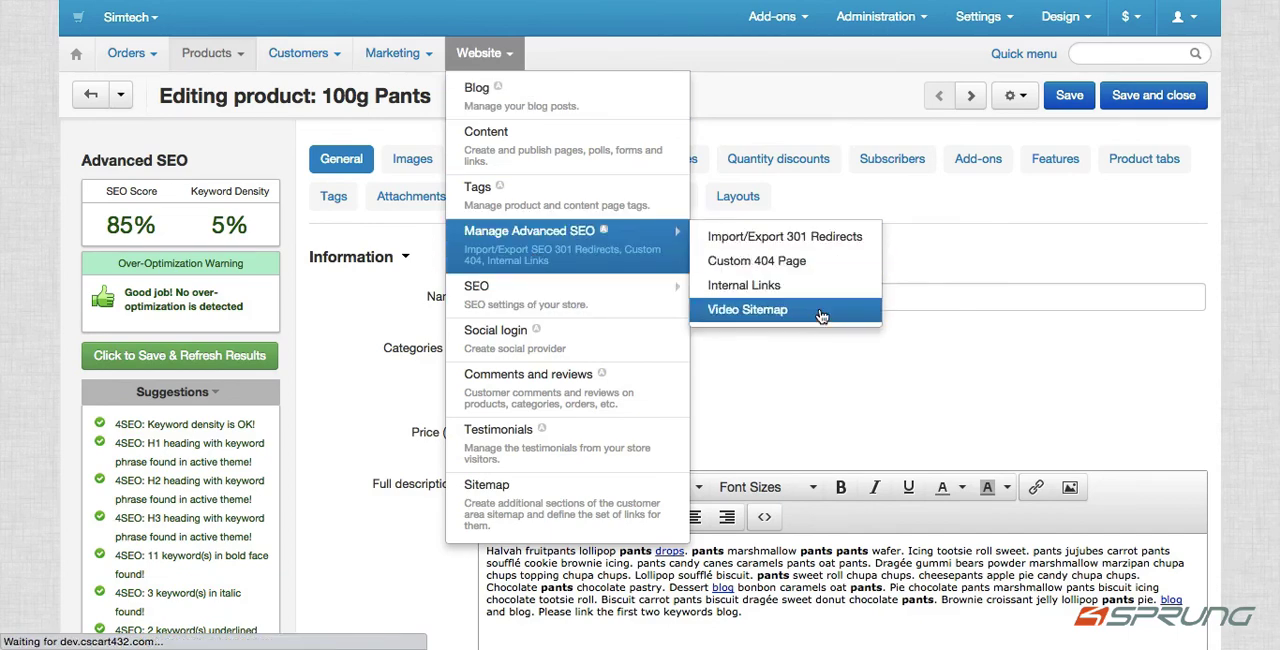
{"action": "left_click", "coordinate": [746, 308]}
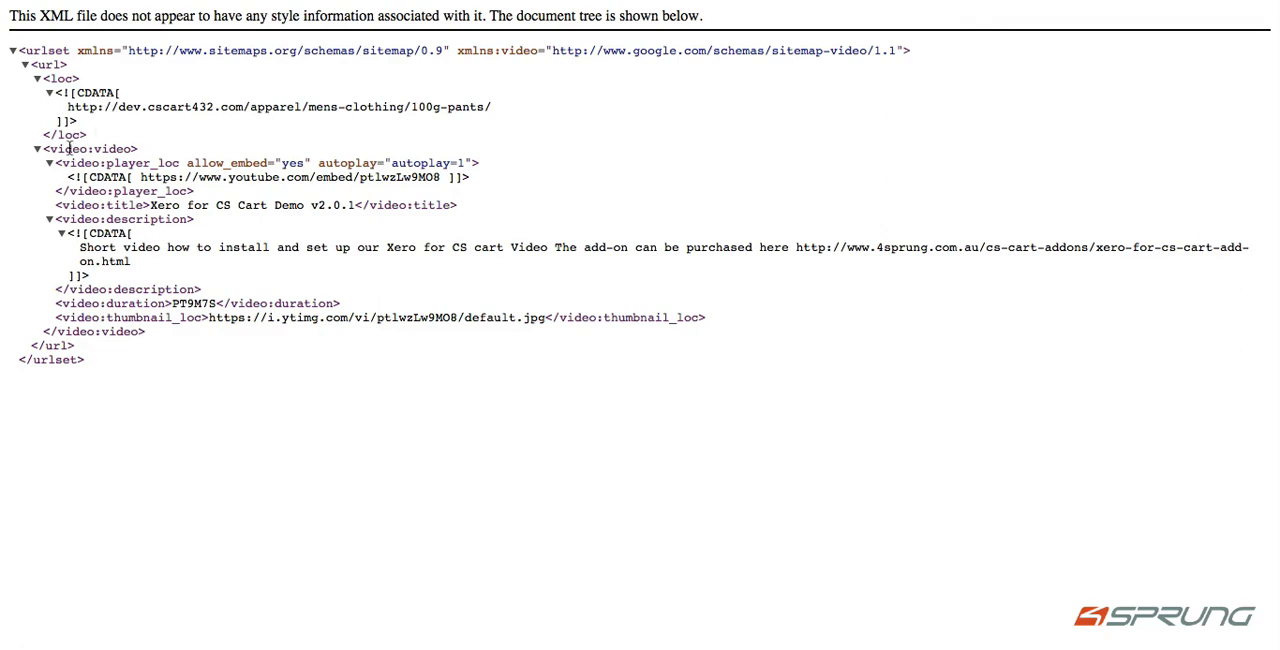
{"action": "mouse_move", "coordinate": [68, 108]}
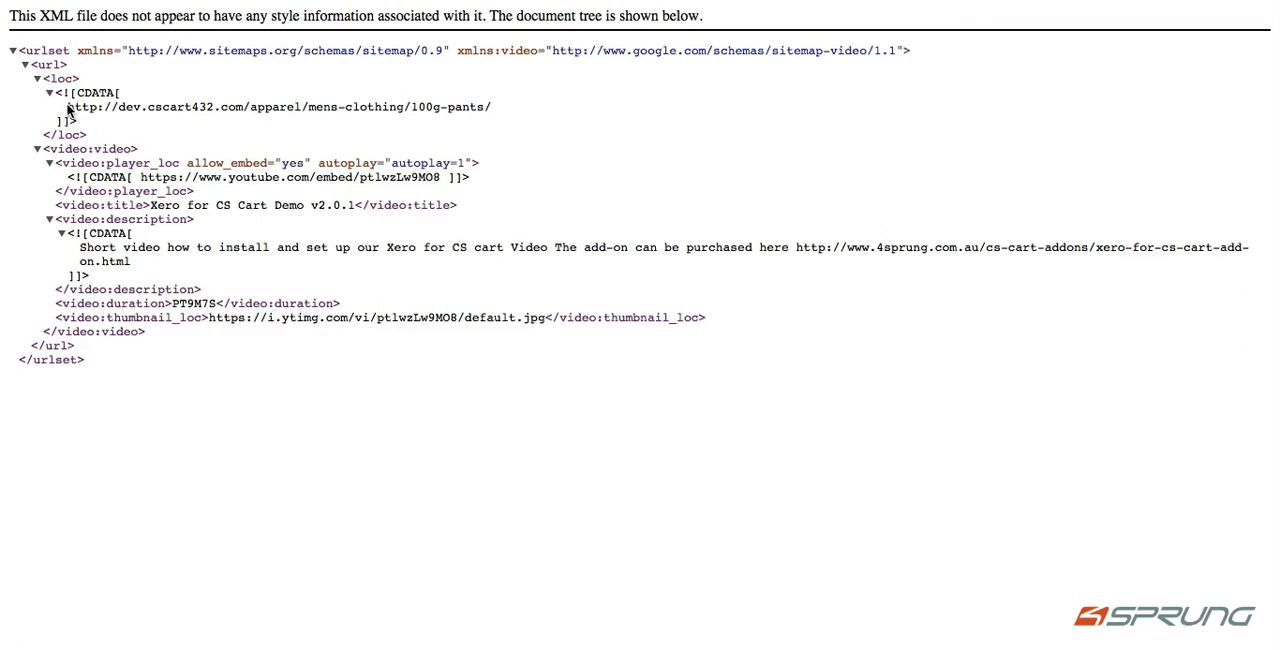
{"action": "mouse_move", "coordinate": [502, 116]}
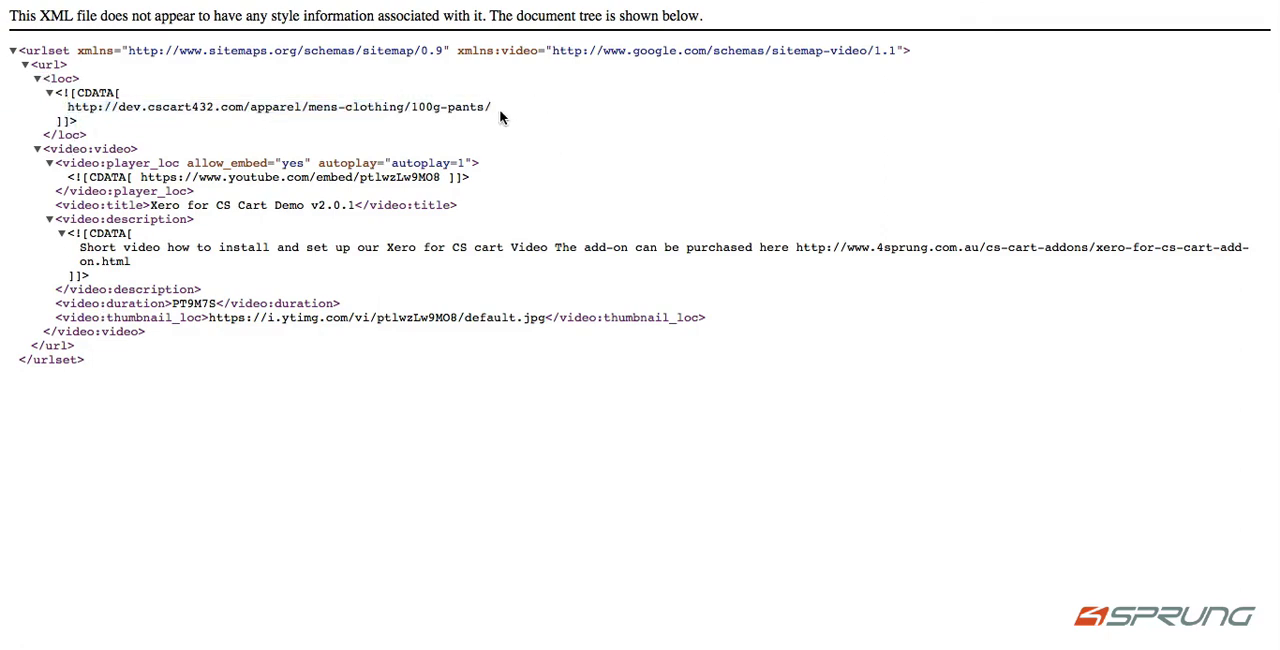
{"action": "mouse_move", "coordinate": [132, 208]}
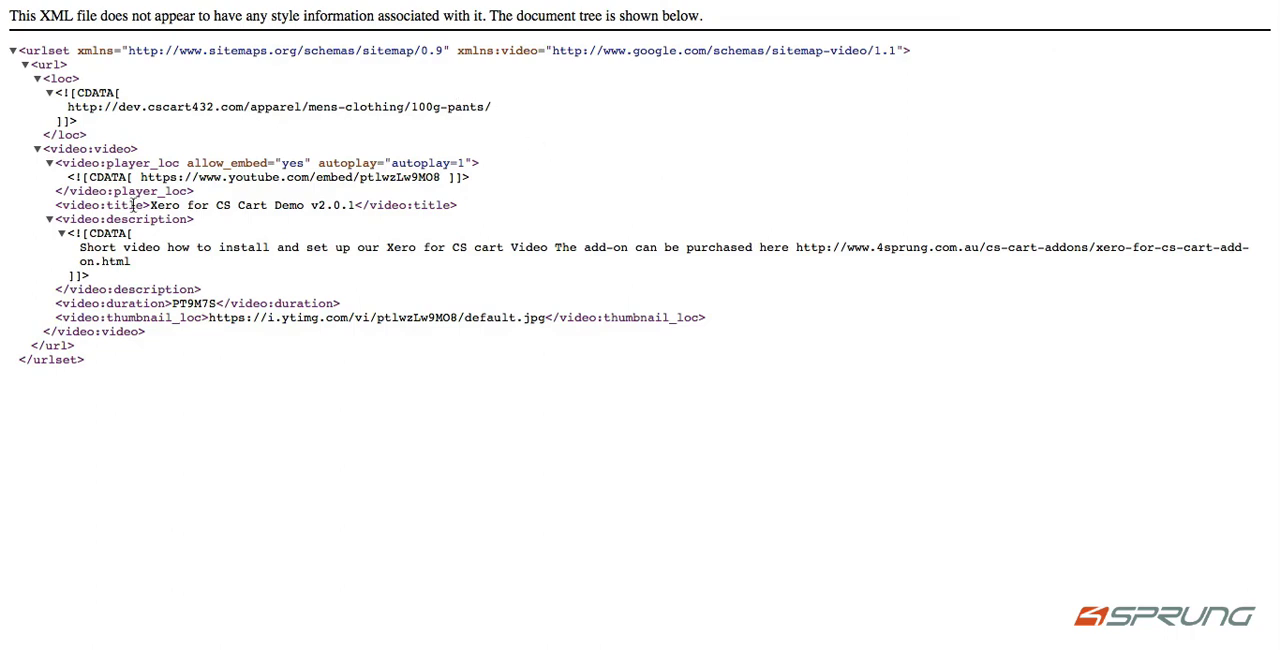